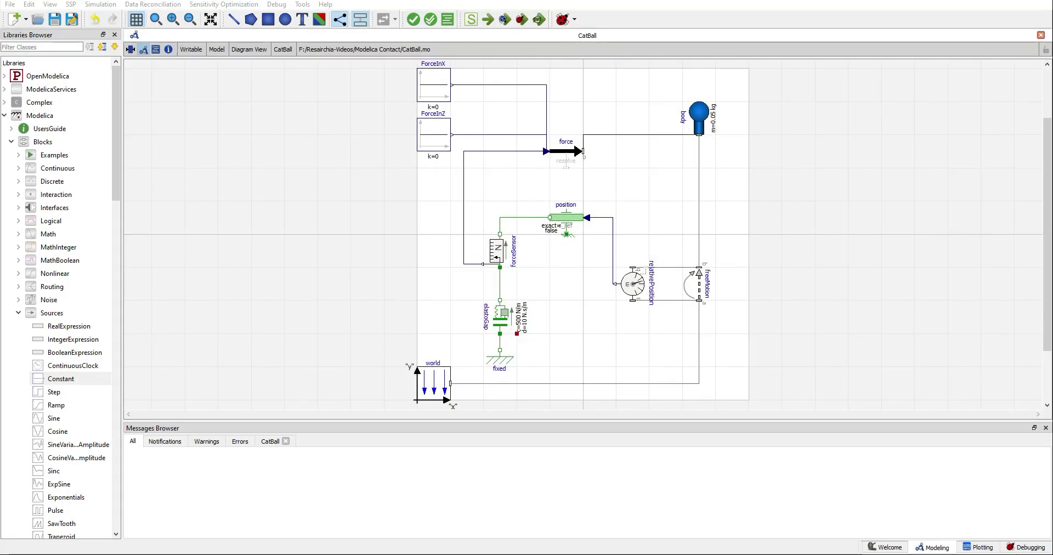
mouse_move(19, 18)
text(CatBall2)
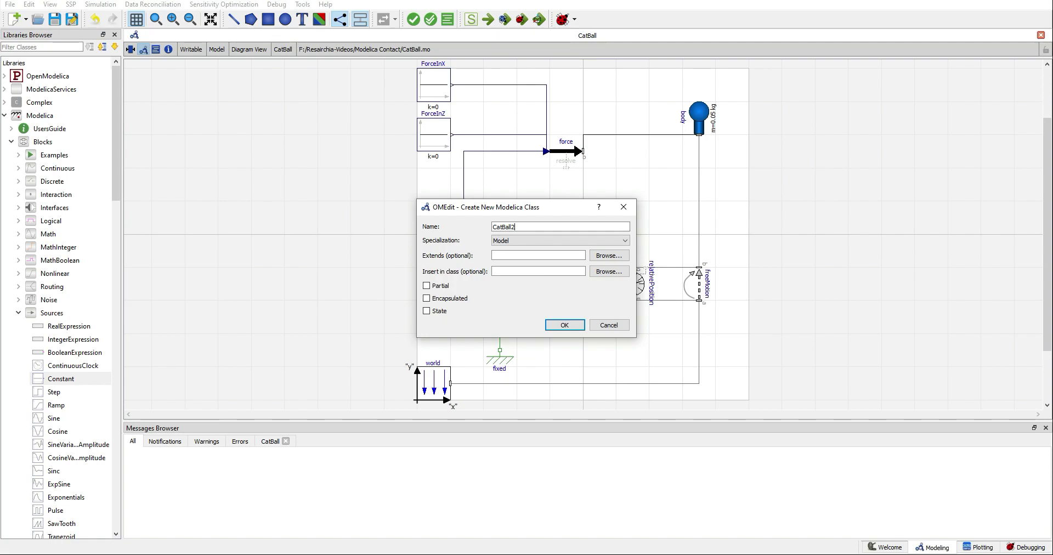
- Create the CatBall2 model and look at the world component in the original CatBall
click(565, 325)
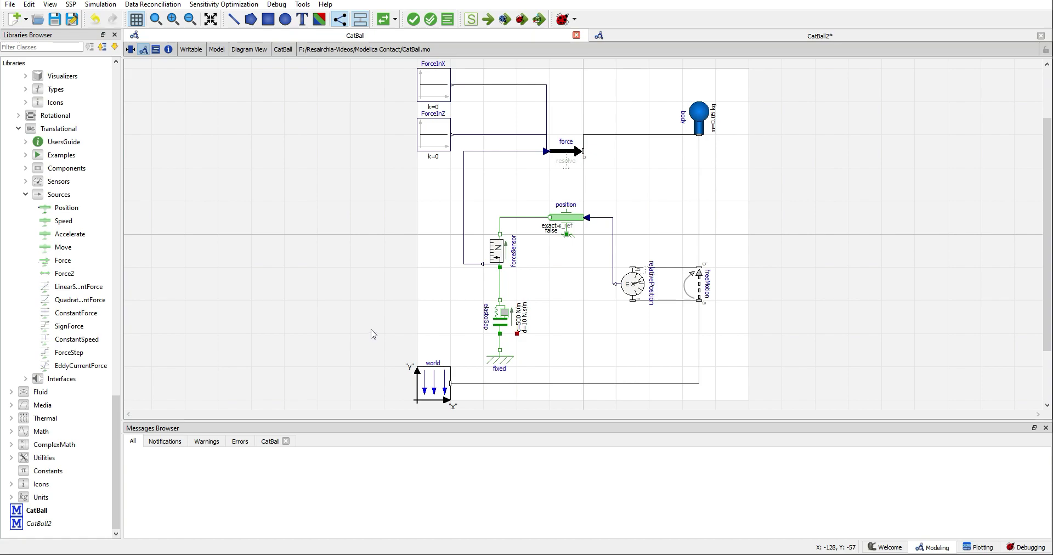
mouse_move(378, 337)
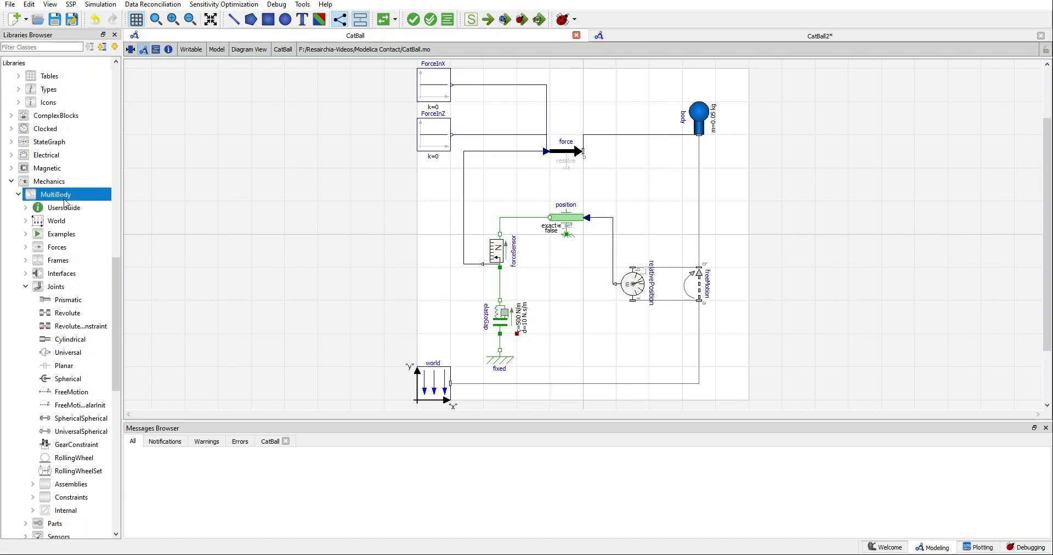
mouse_move(437, 408)
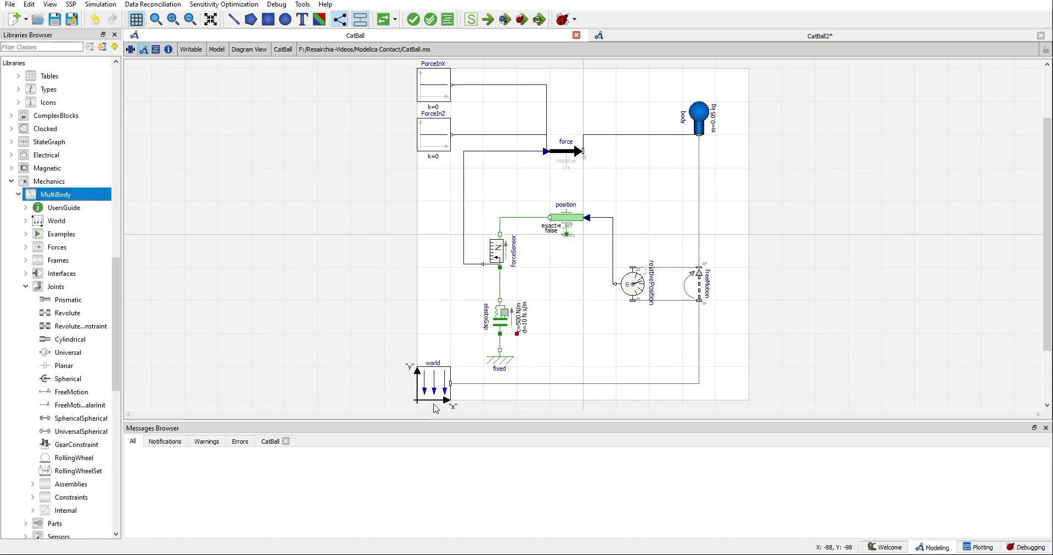
click(433, 389)
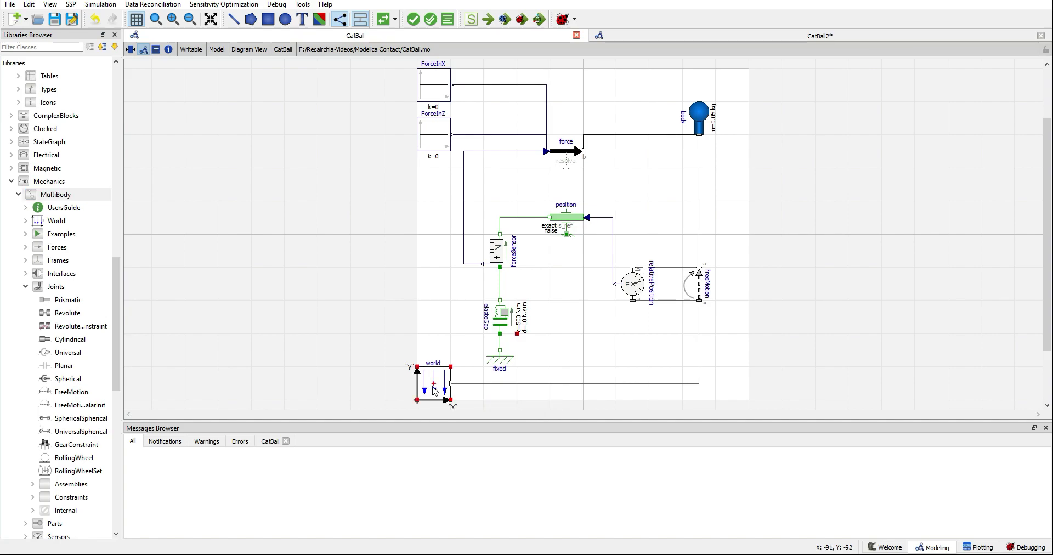
mouse_move(702, 113)
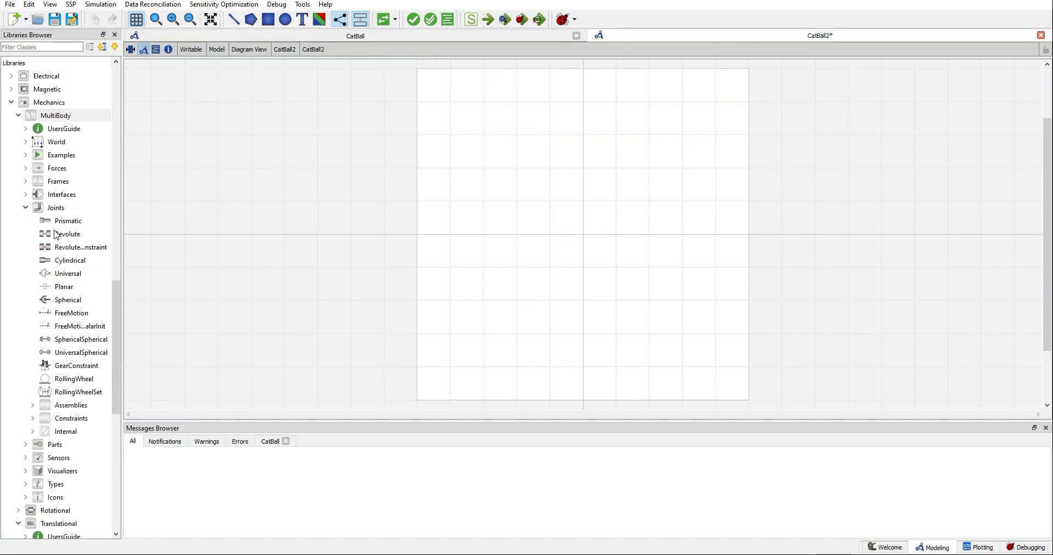
- Add a world component and a body to the CatBall2 diagram with default names
drag(56, 142, 430, 383)
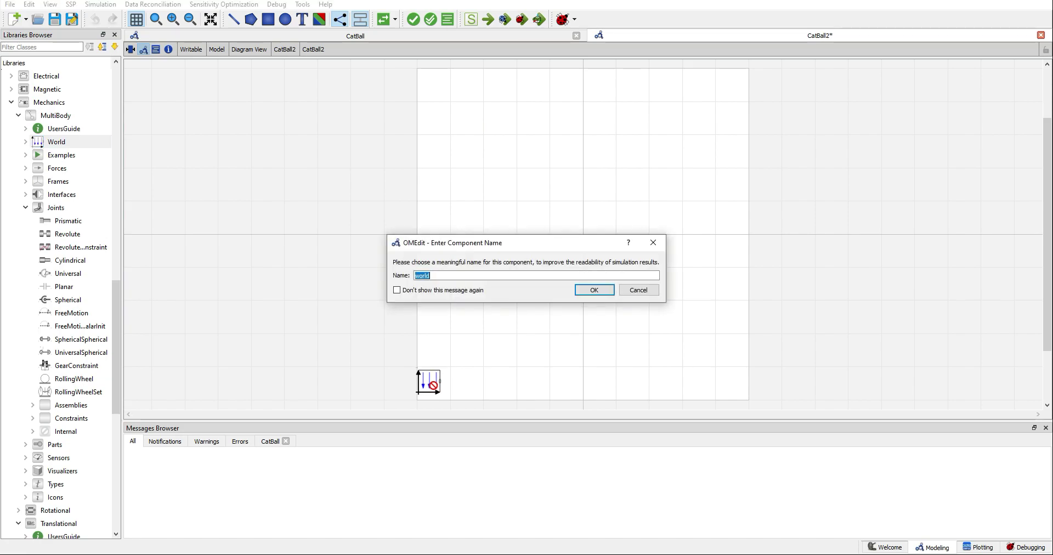
click(594, 290)
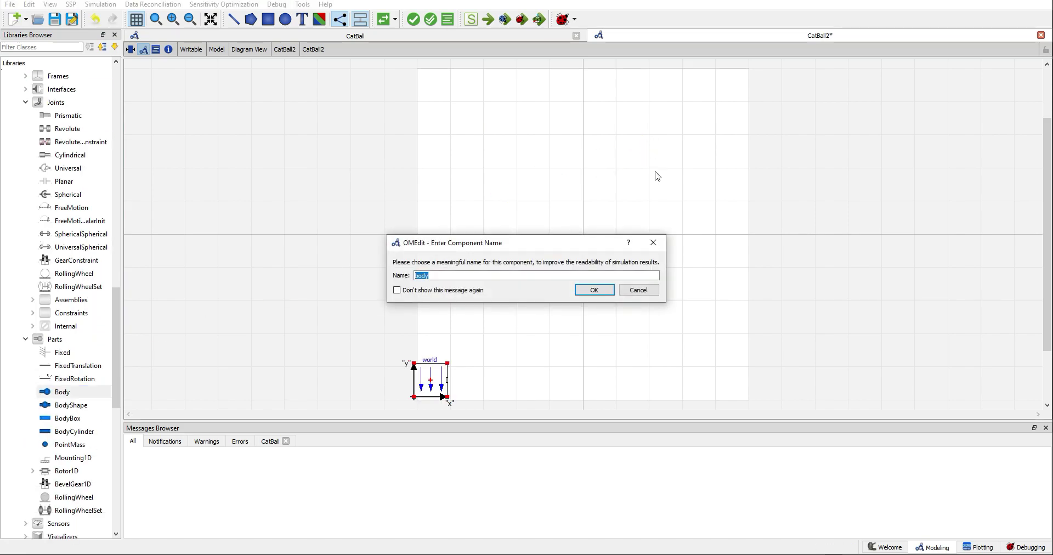
click(594, 290)
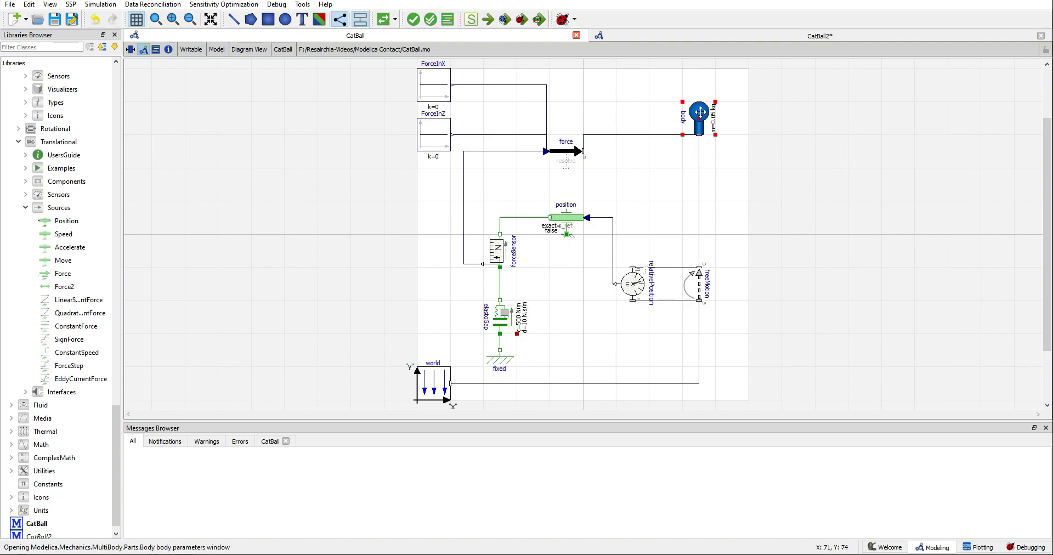
- Review CatBall's body, then set CatBall2's body mass to 0.05 kg and sphere diameter 0.05 m
double_click(699, 112)
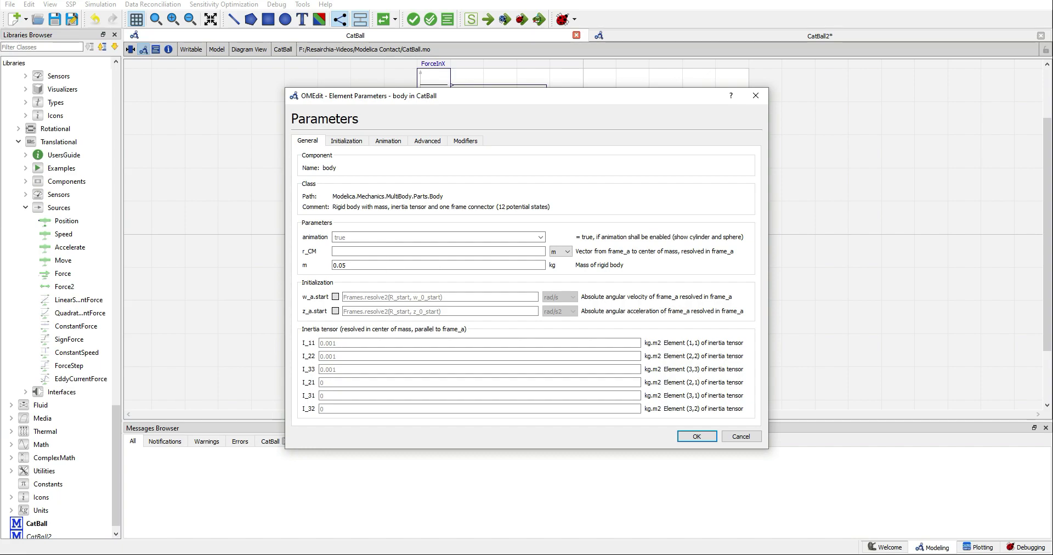
click(388, 140)
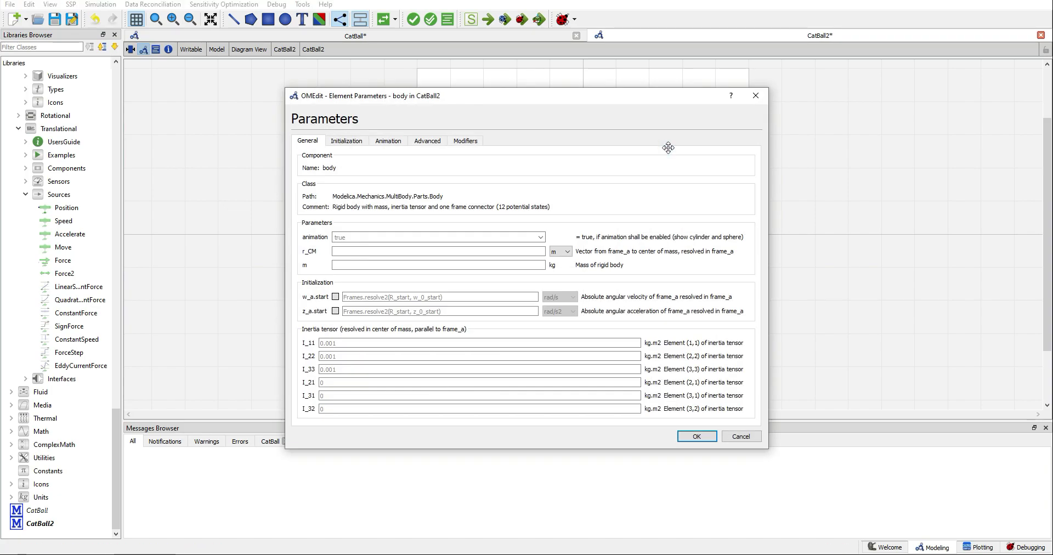
click(474, 265)
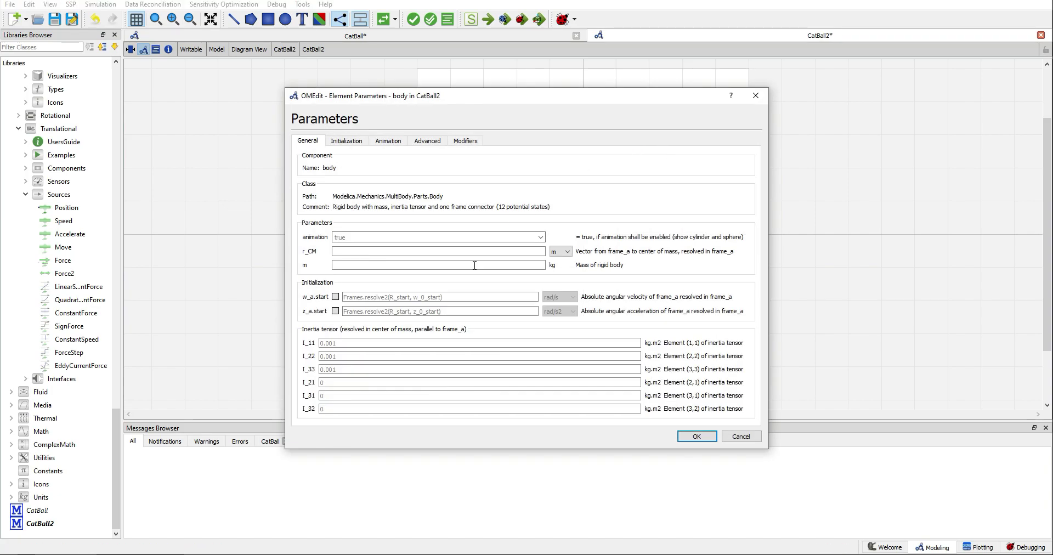
text(0.05)
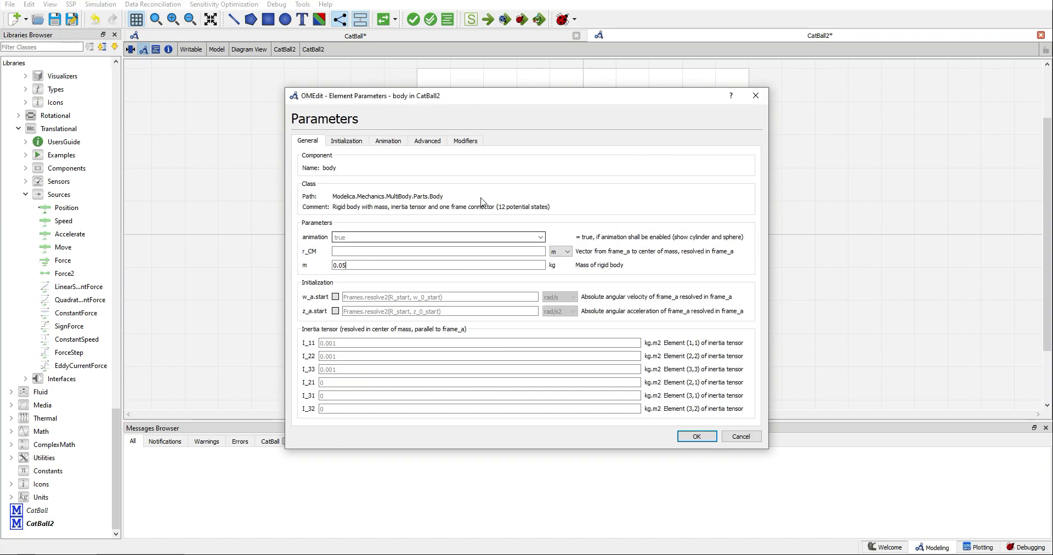
click(388, 140)
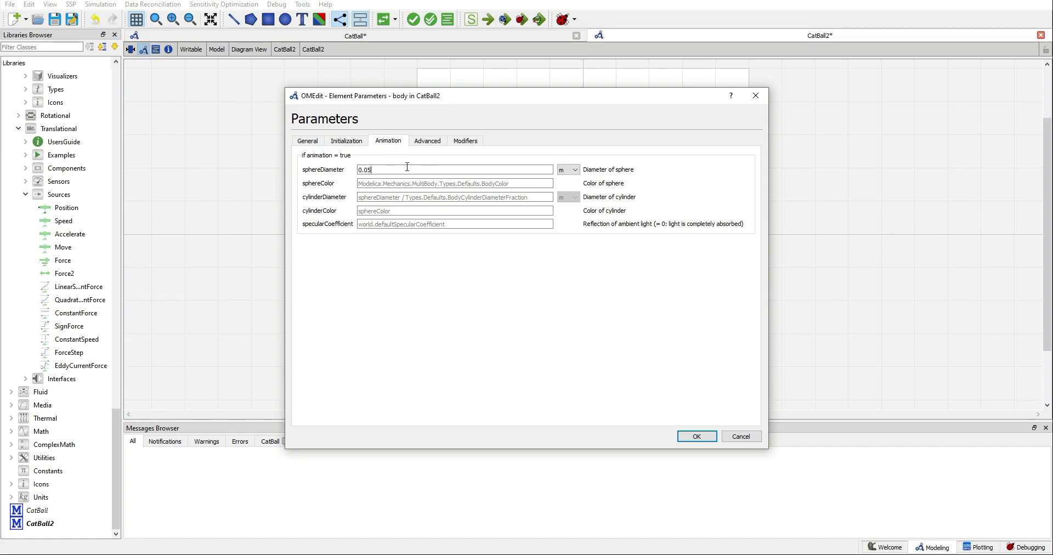
click(697, 436)
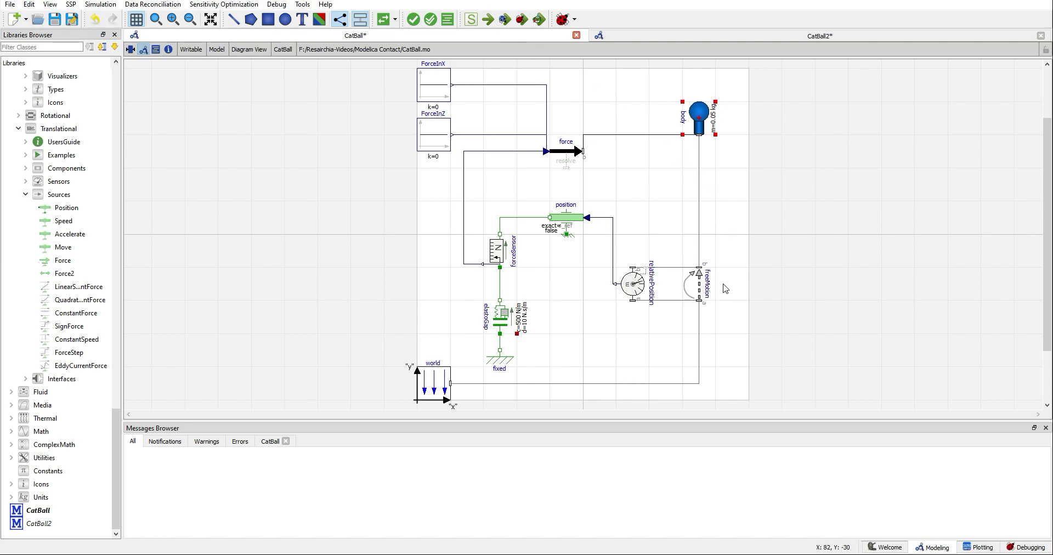
- Inspect CatBall's freeMotion joint to mirror it between world and body in CatBall2
click(695, 287)
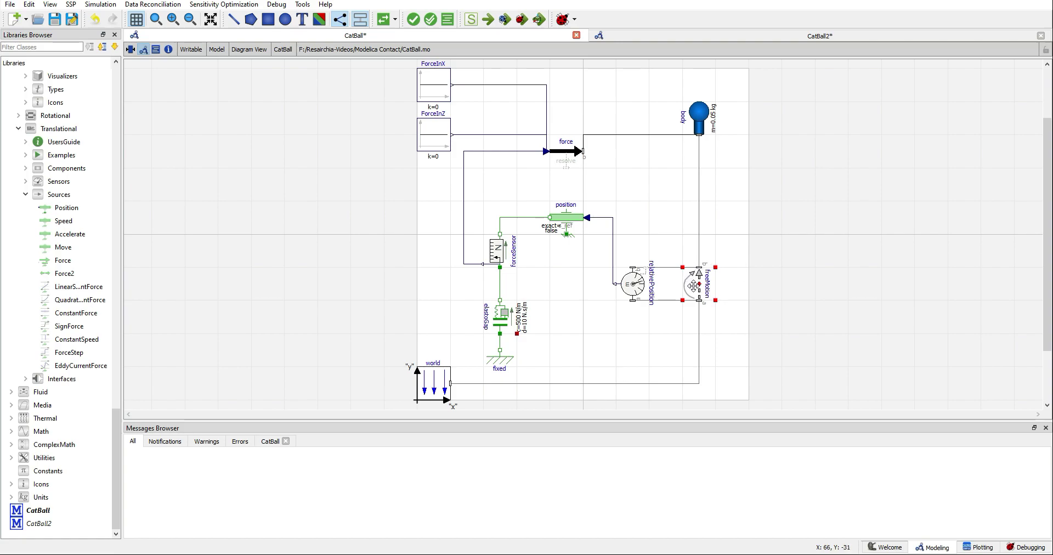
mouse_move(696, 284)
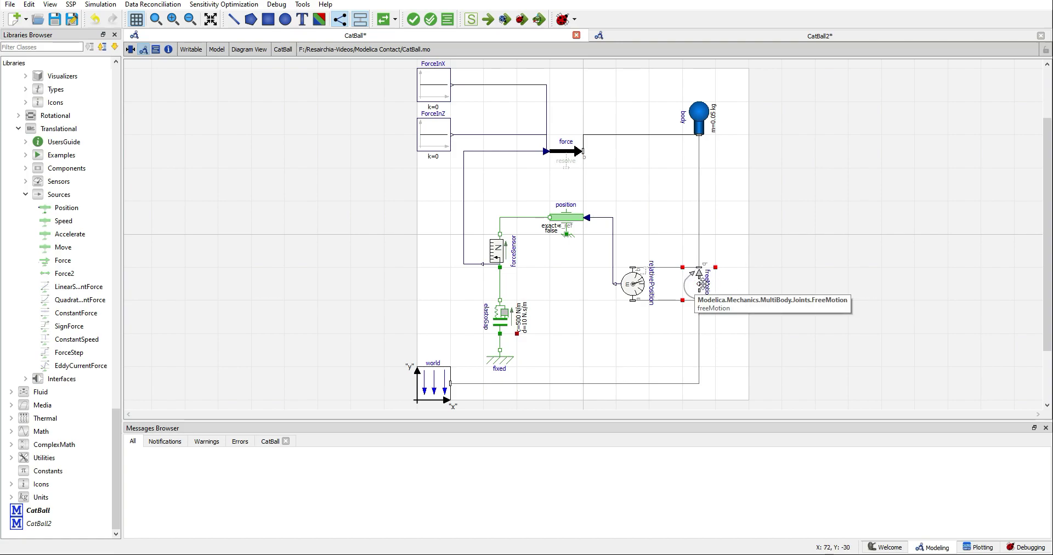
mouse_move(249, 234)
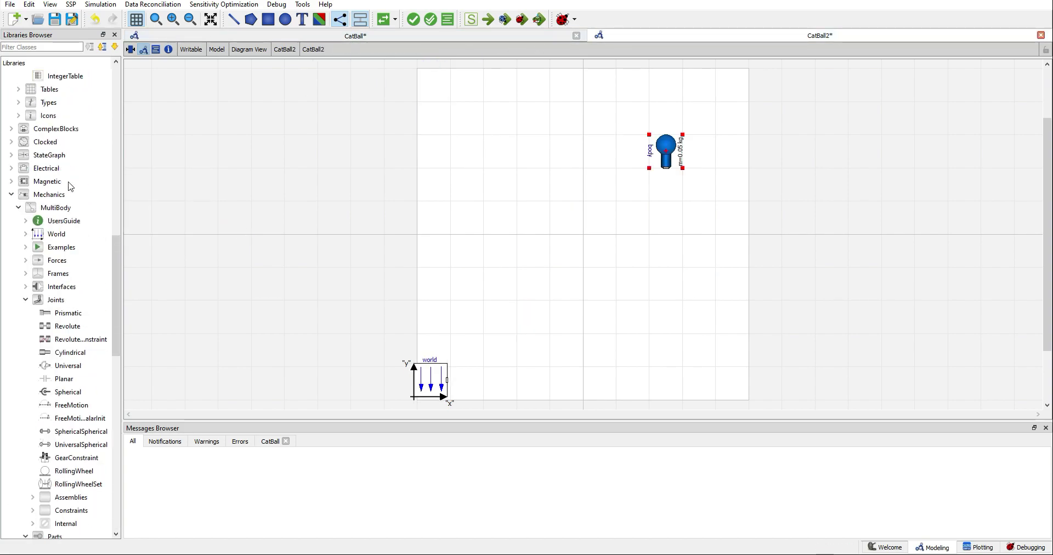
scroll(down, 3)
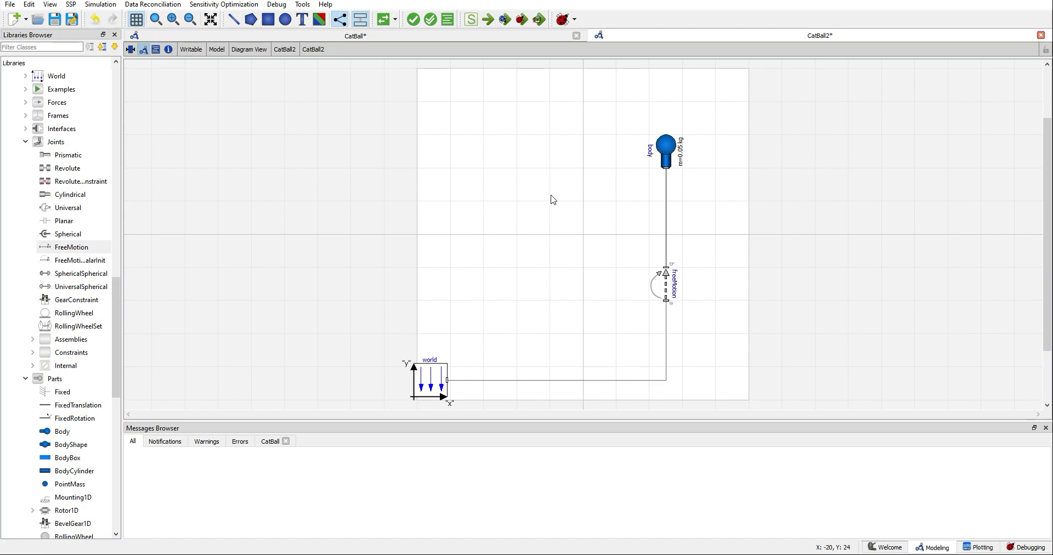
mouse_move(551, 199)
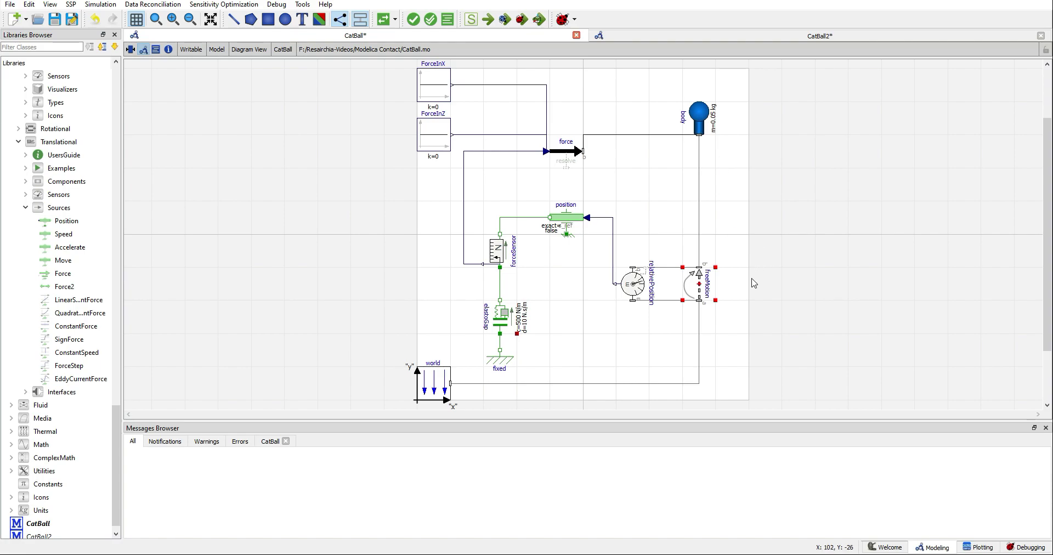
double_click(693, 285)
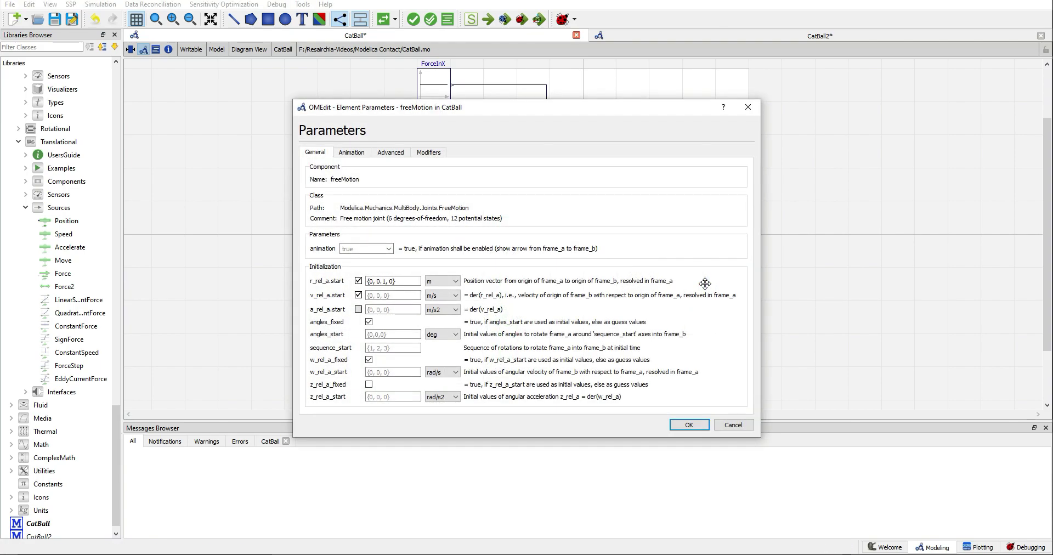
mouse_move(571, 234)
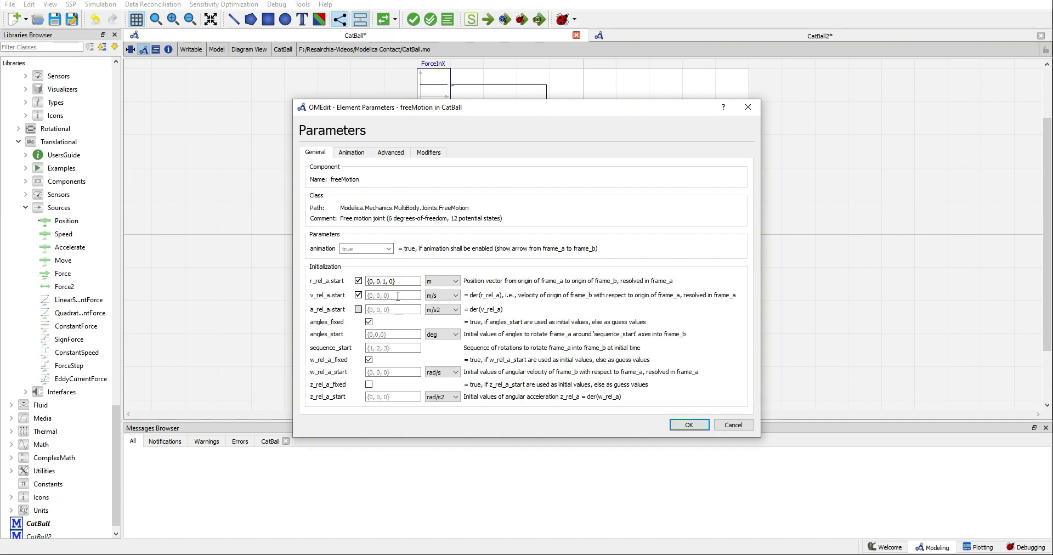
mouse_move(400, 325)
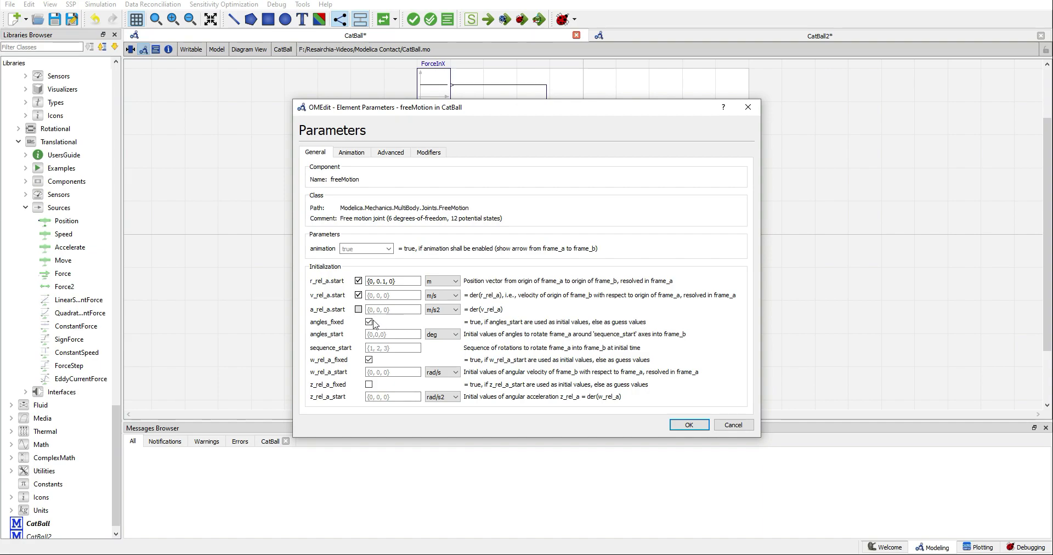
click(369, 322)
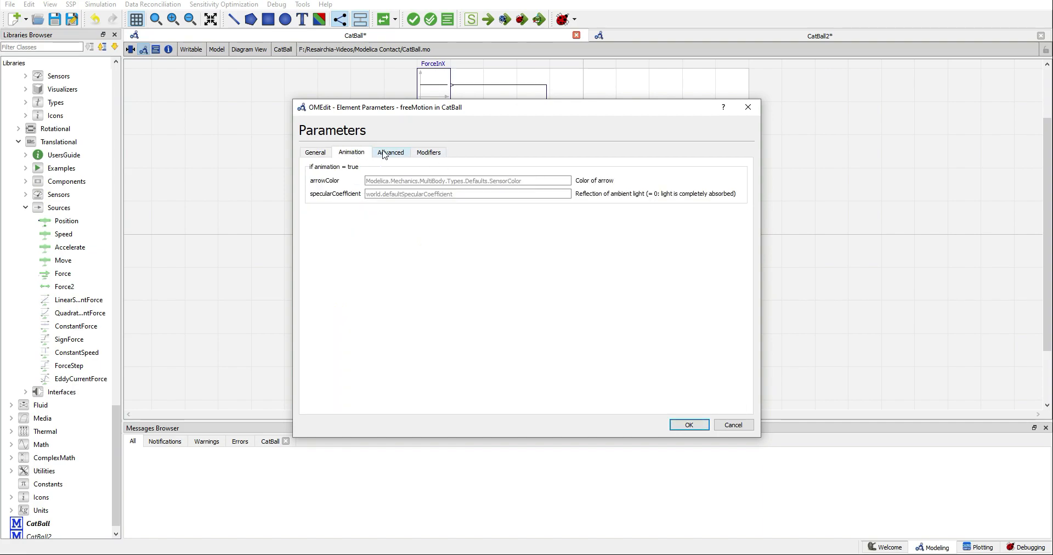
click(429, 152)
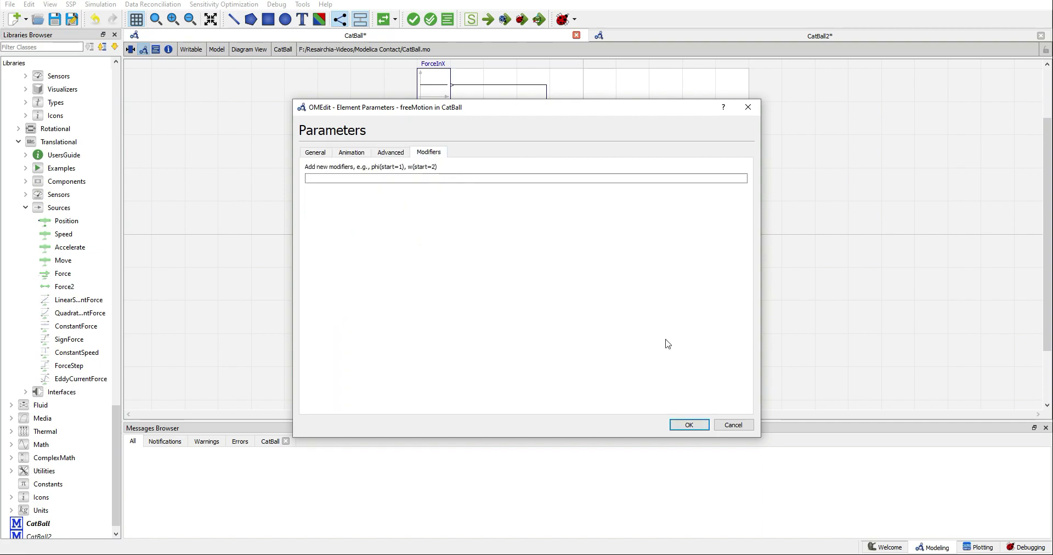
mouse_move(734, 429)
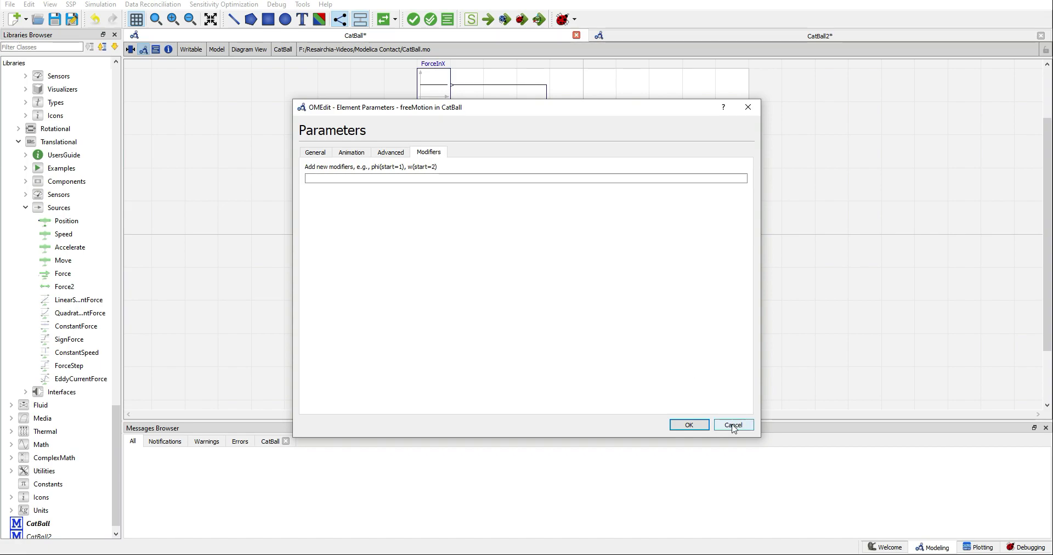
click(734, 425)
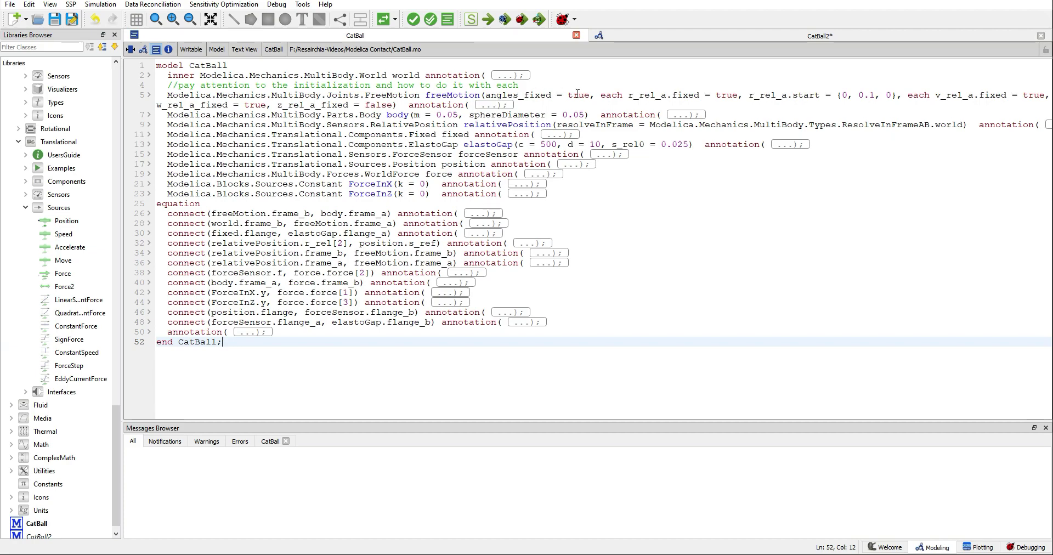
- Copy freeMotion's initialization modifiers, including r_rel_a.start = {0, 0.1, 0}, from CatBall's text view
double_click(611, 95)
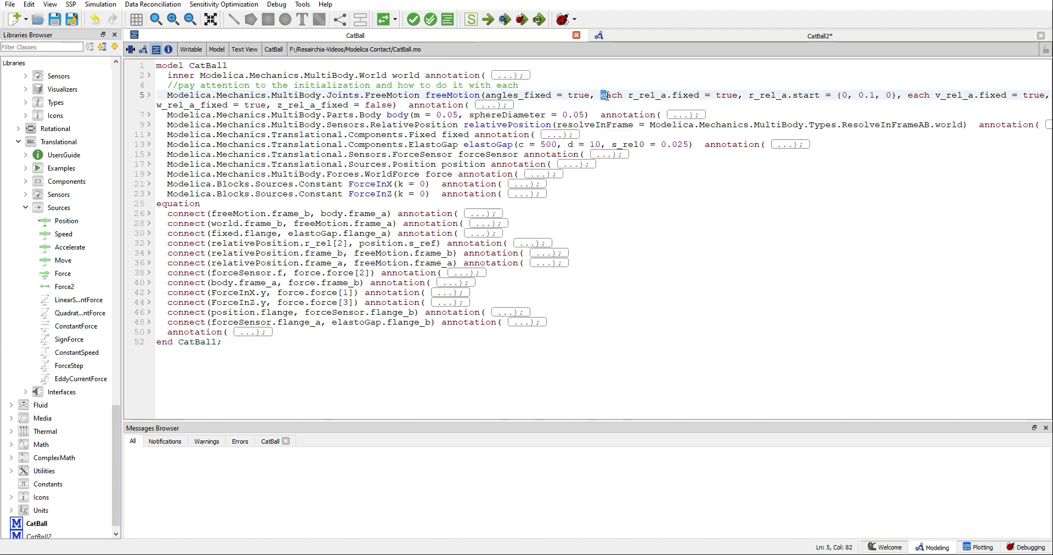
drag(602, 95, 836, 95)
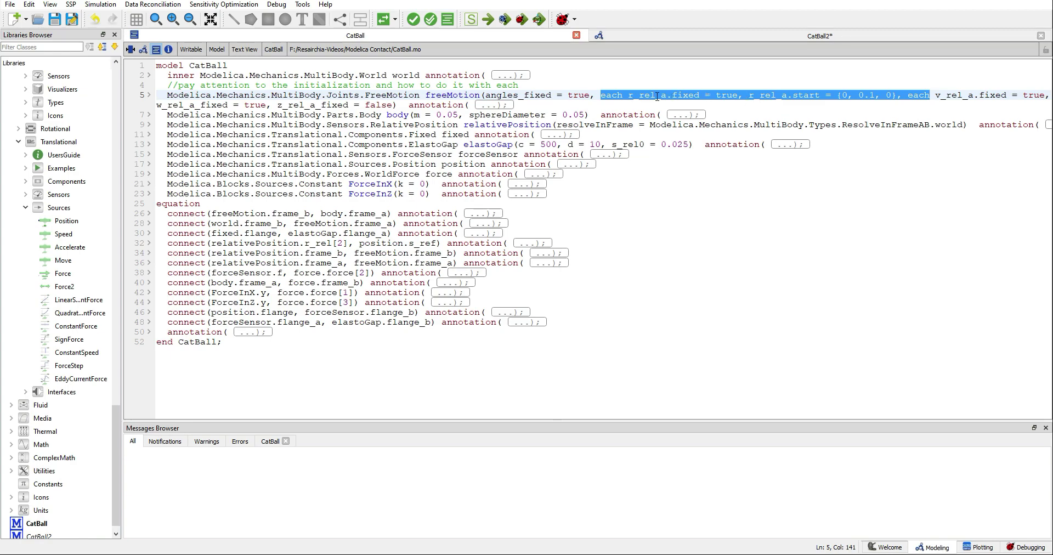
click(488, 94)
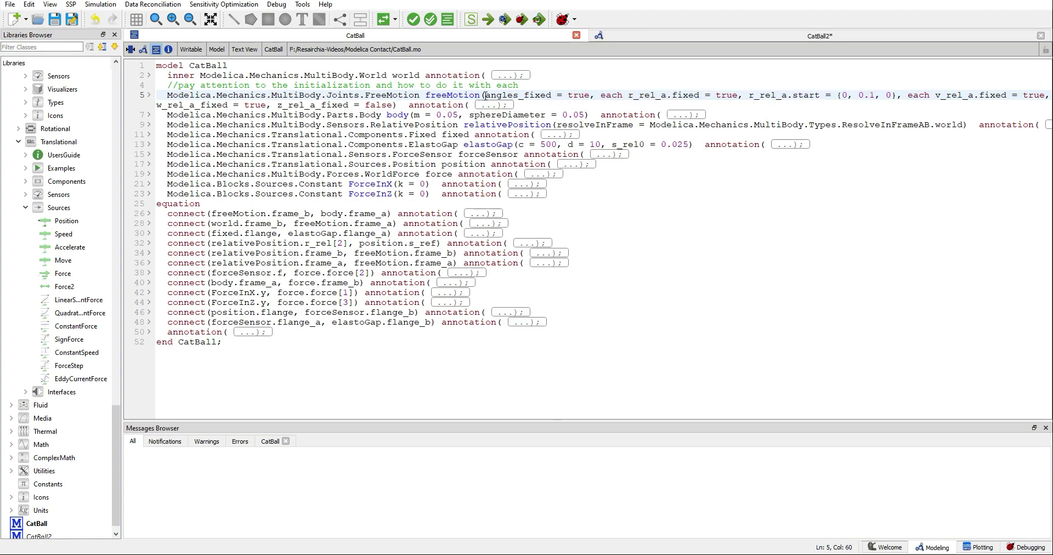
drag(485, 95, 396, 105)
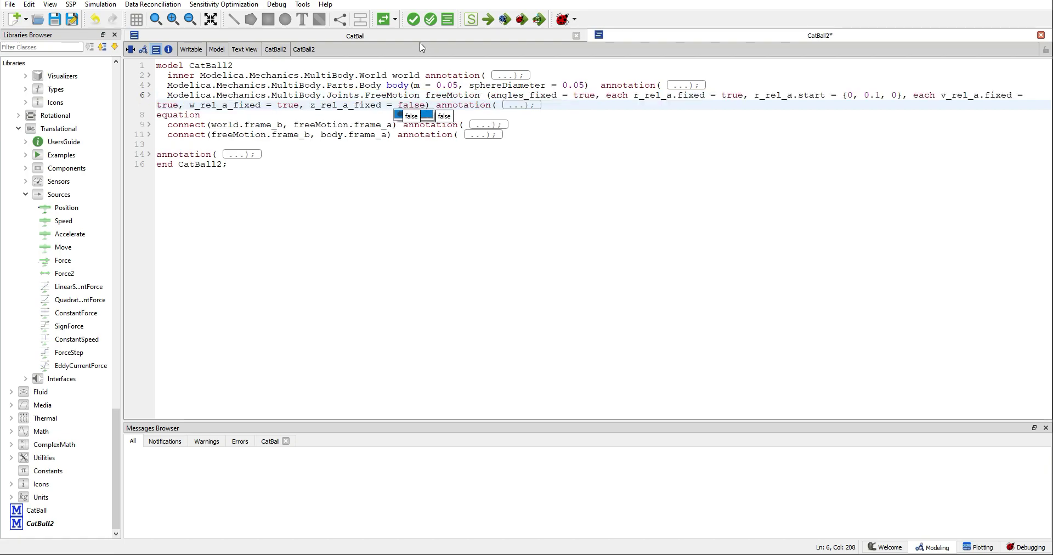
- Check CatBall2, simulate it with animation and play back the bouncing ball
click(412, 19)
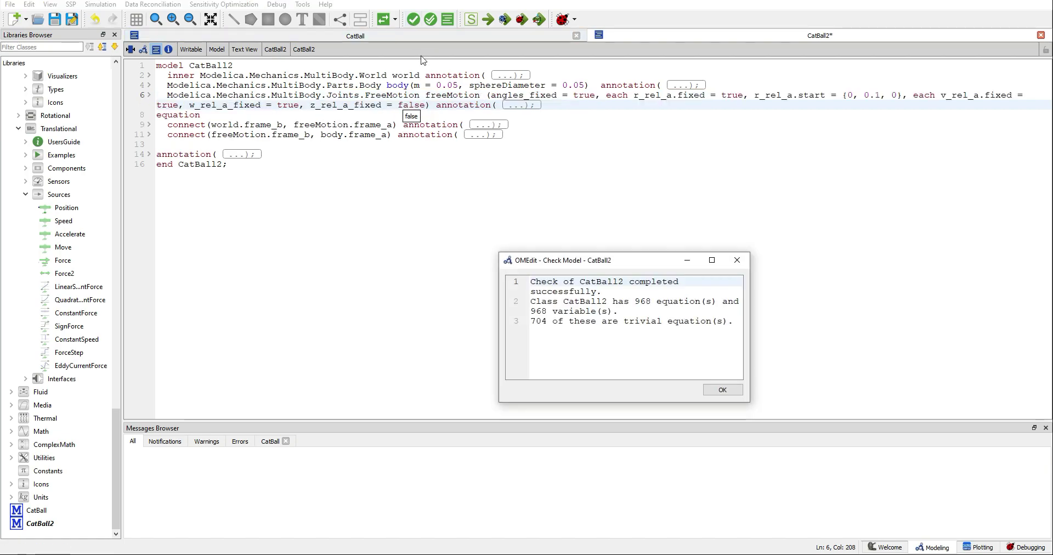
click(722, 390)
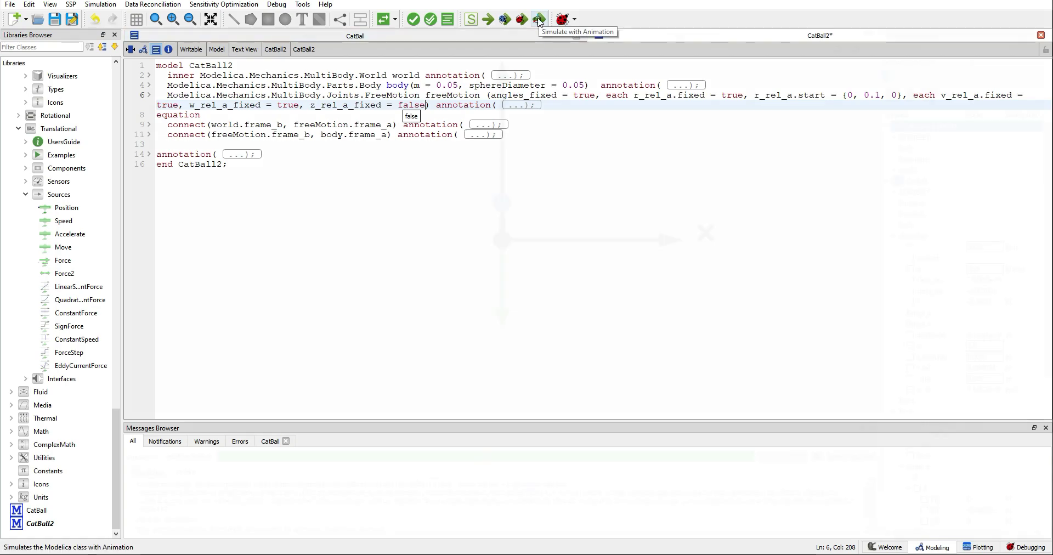
click(540, 18)
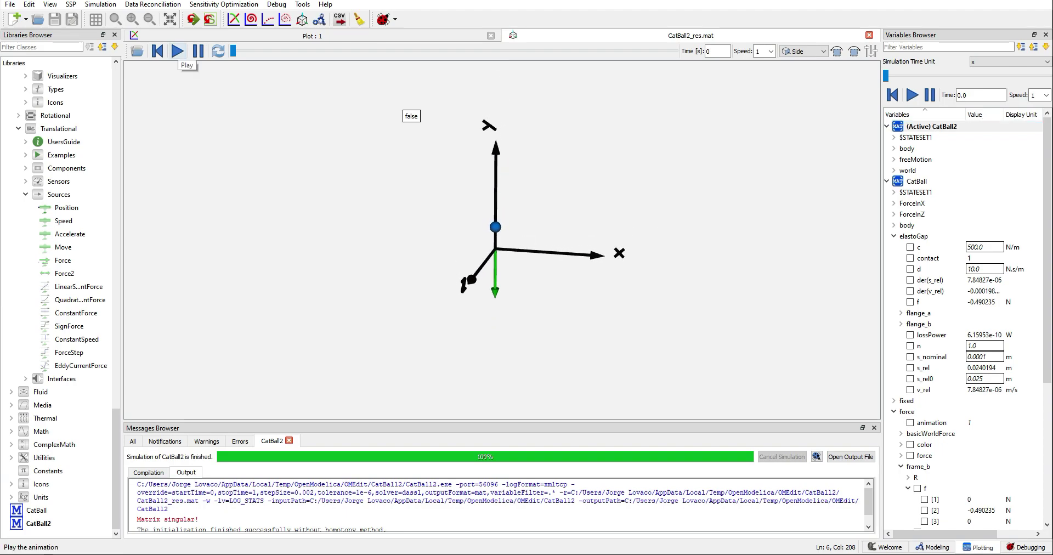
click(178, 52)
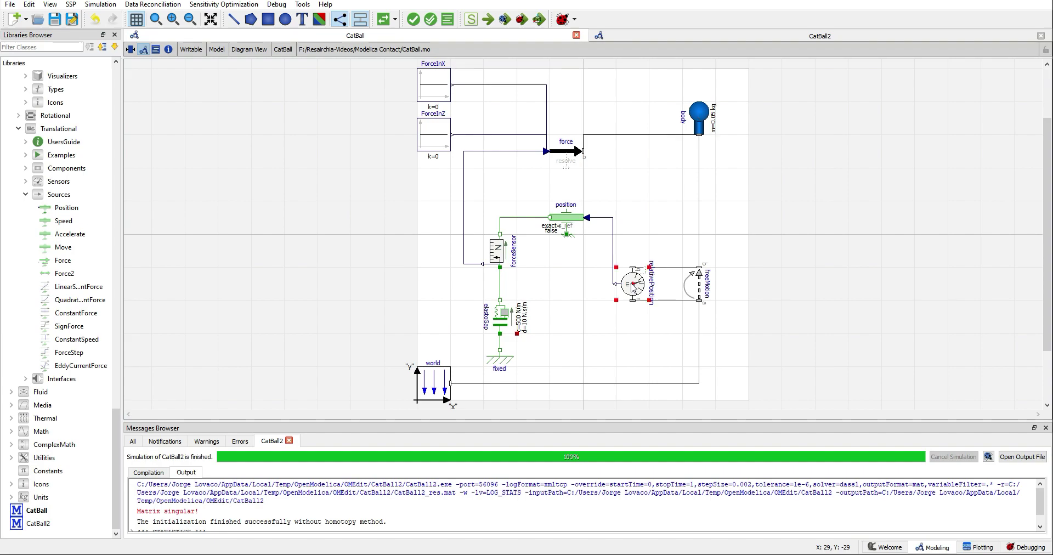
mouse_move(106, 254)
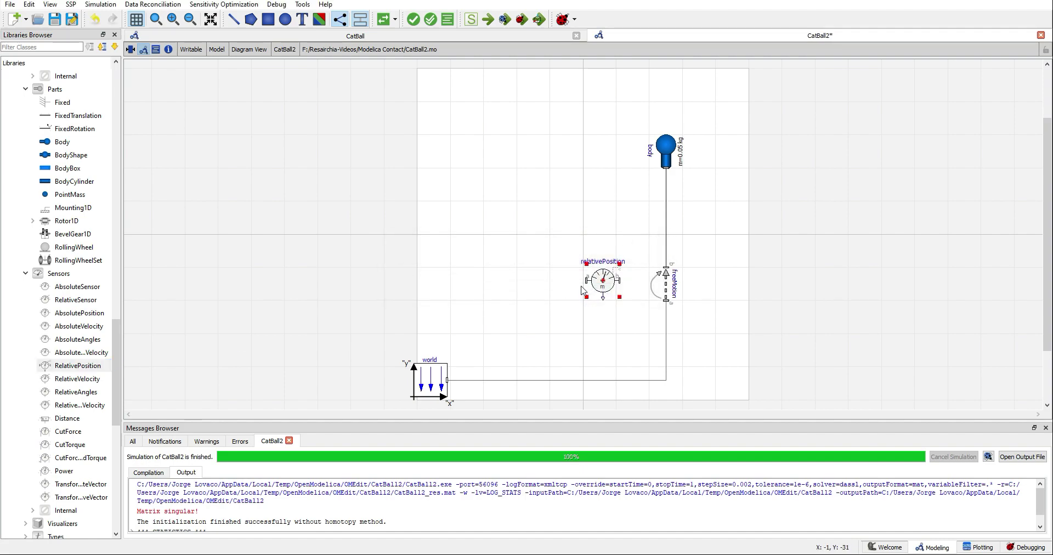
mouse_move(587, 281)
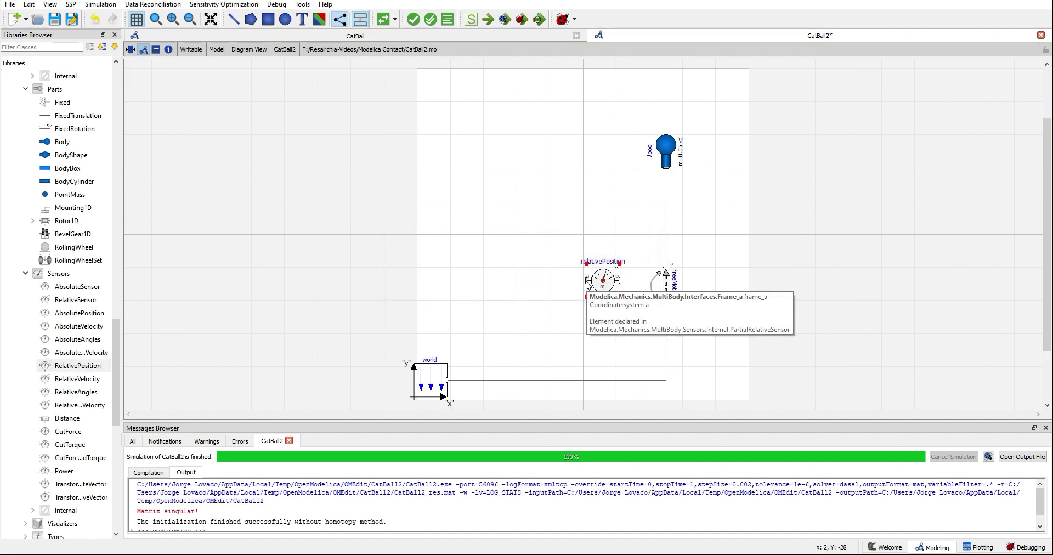
mouse_move(637, 281)
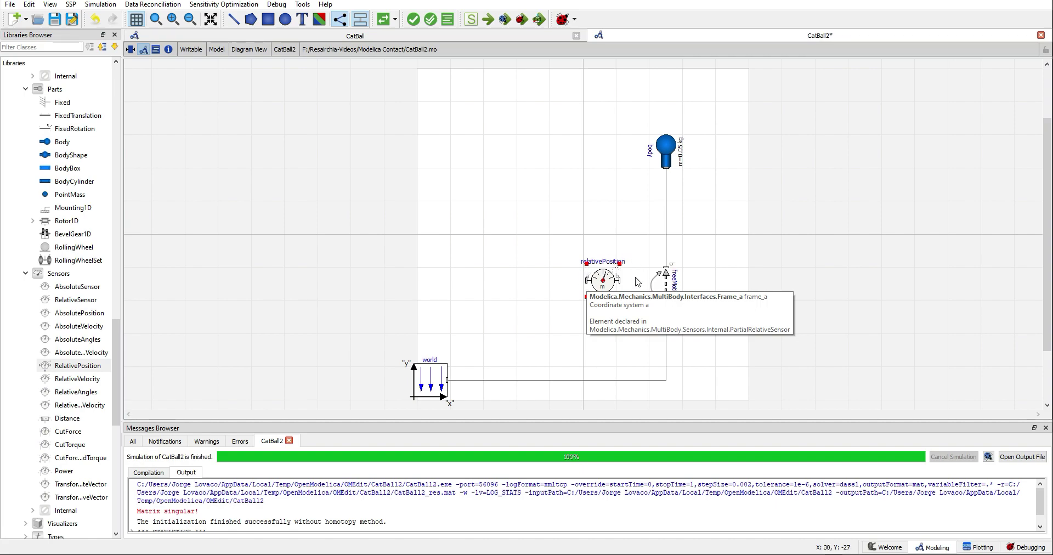
mouse_move(550, 206)
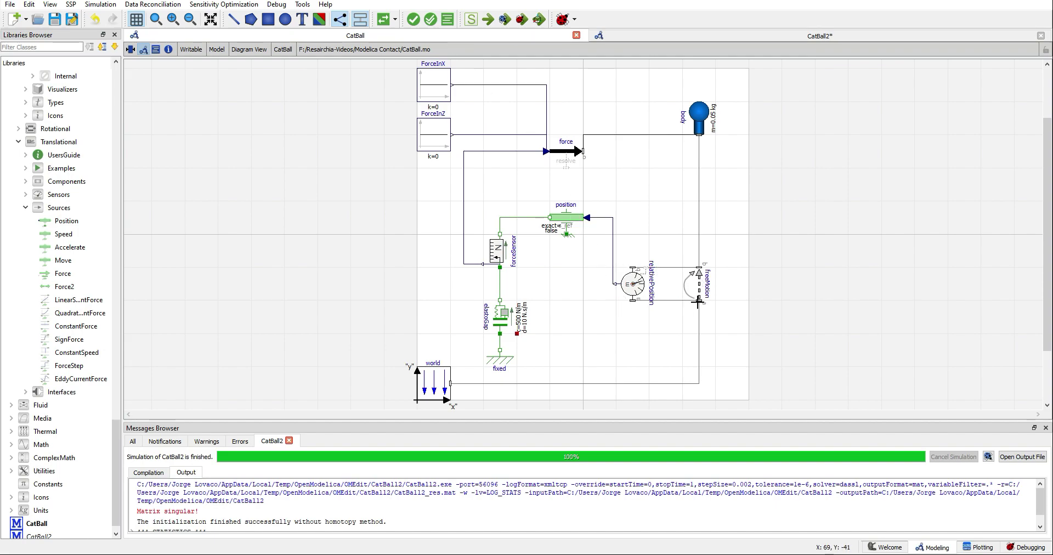
- Review CatBall's relativePosition settings and rotate CatBall2's sensor to match
double_click(633, 285)
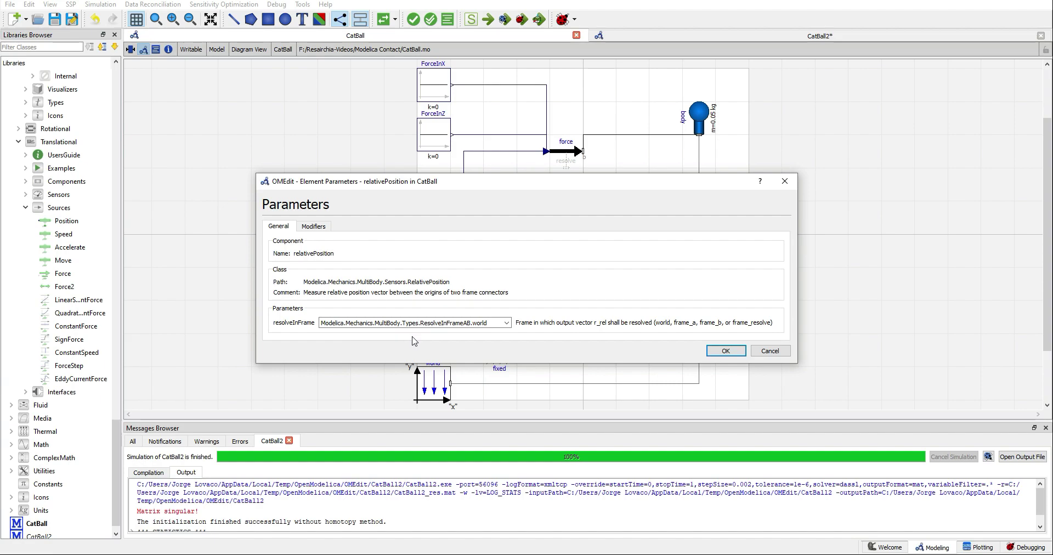
mouse_move(287, 334)
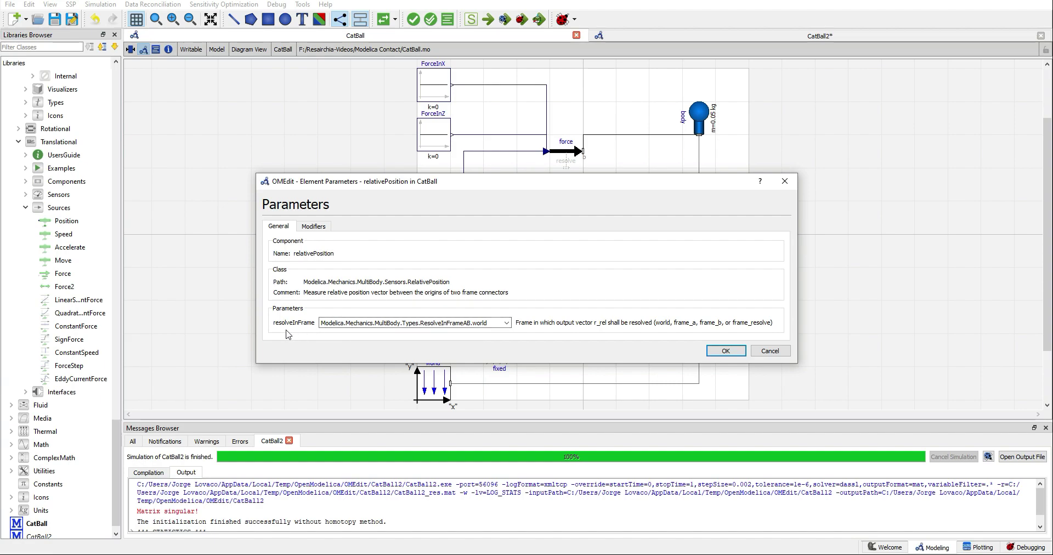
mouse_move(503, 345)
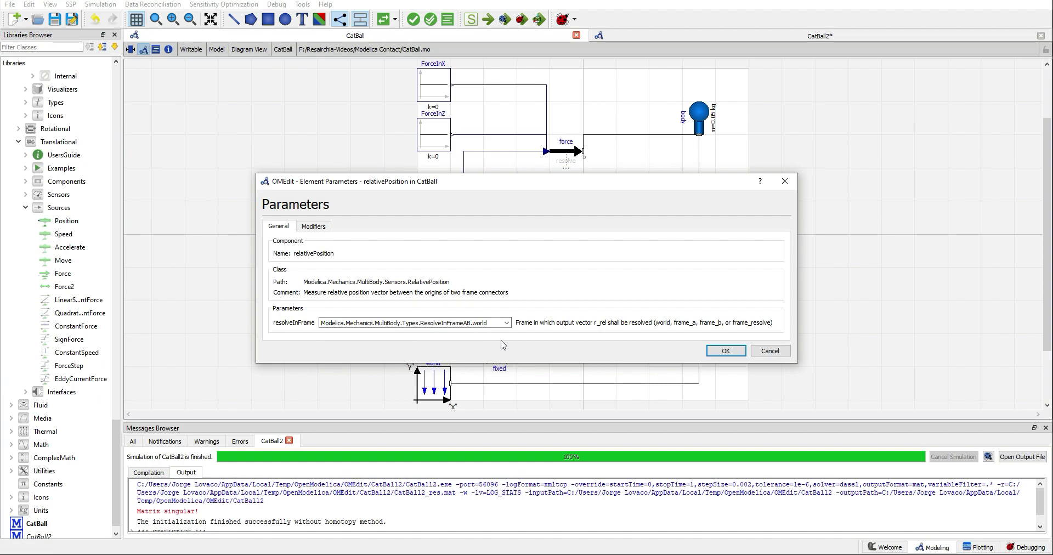
mouse_move(487, 313)
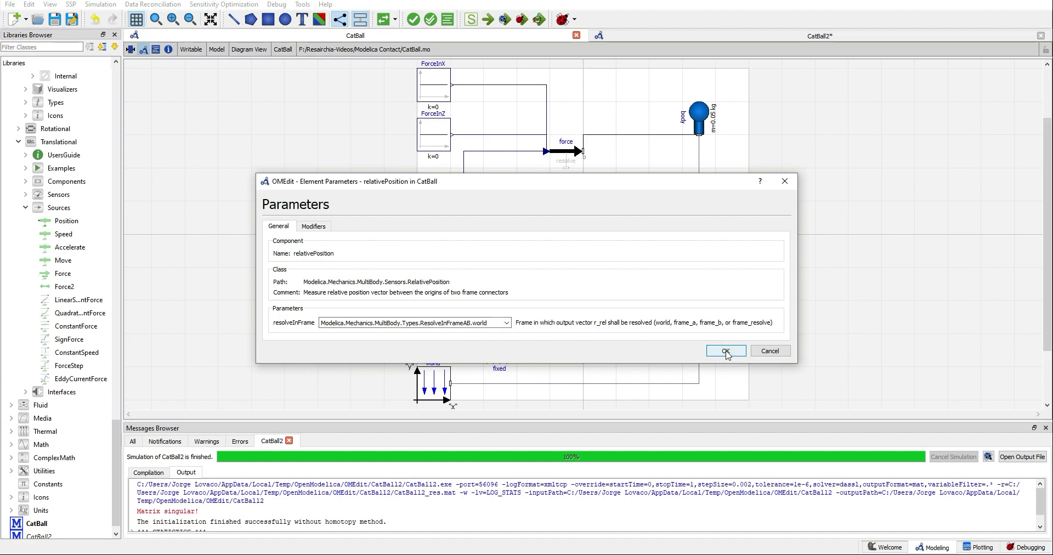
click(725, 351)
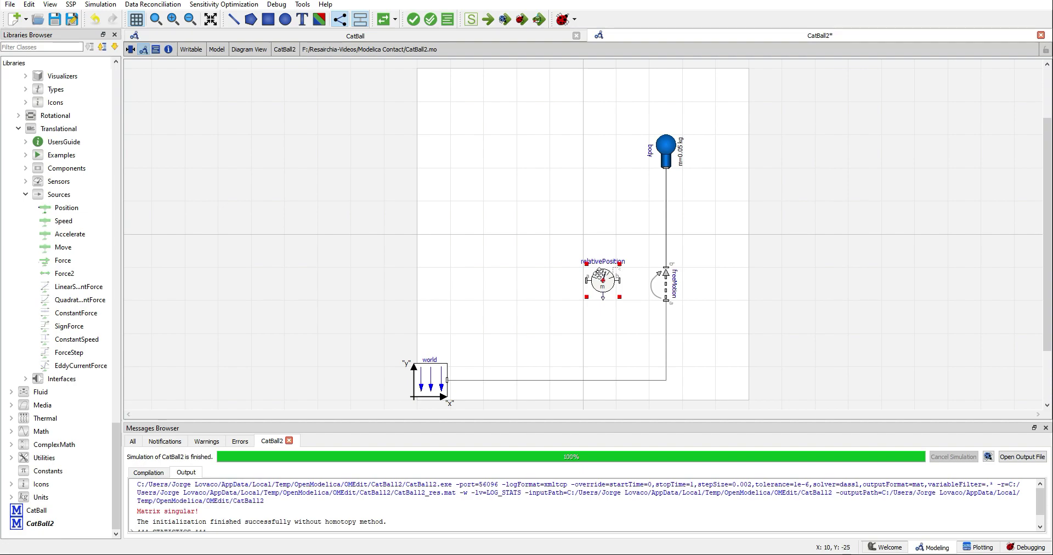
right_click(603, 281)
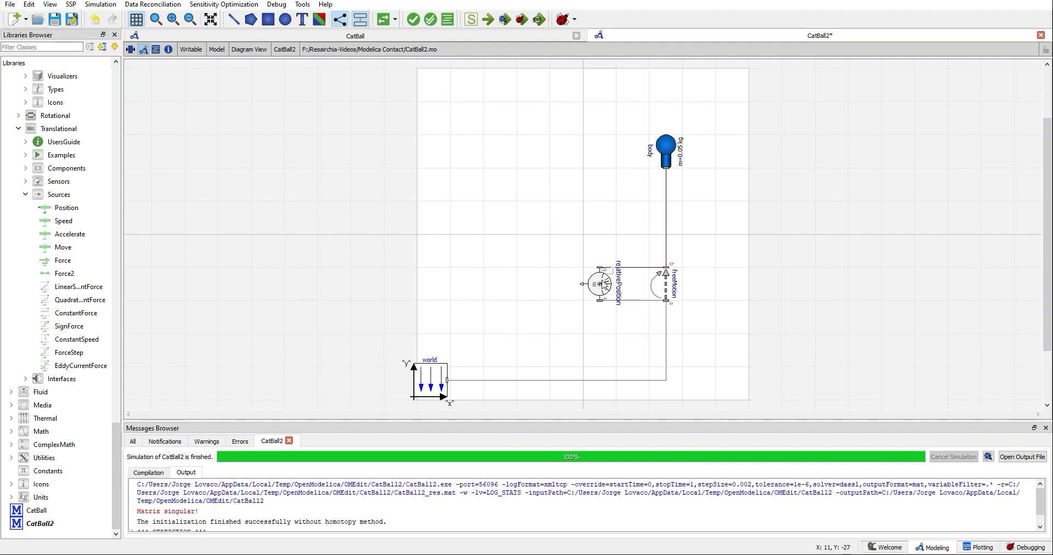
- Resolve CatBall2's relativePosition output in the world frame and confirm the model checks
double_click(602, 283)
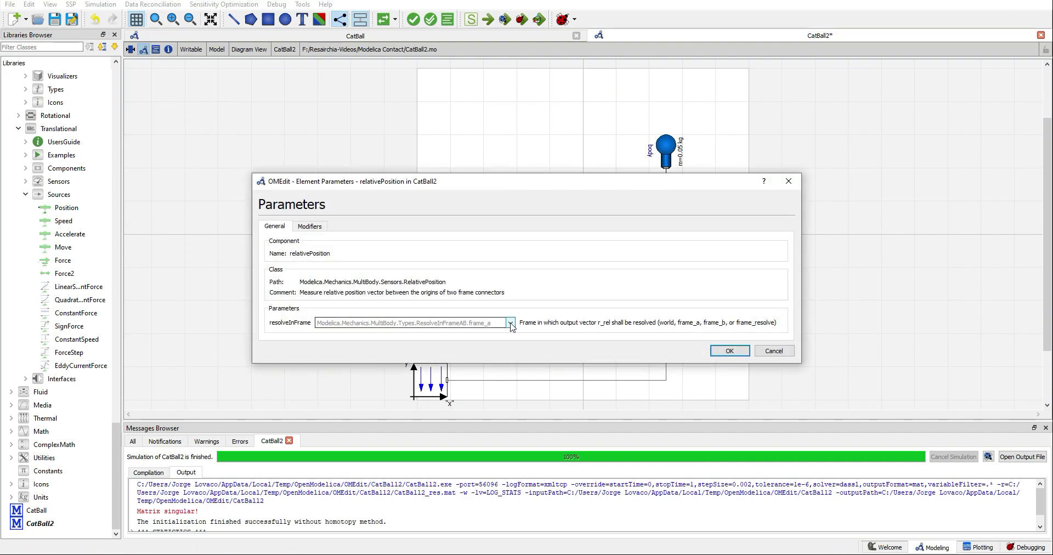
click(510, 322)
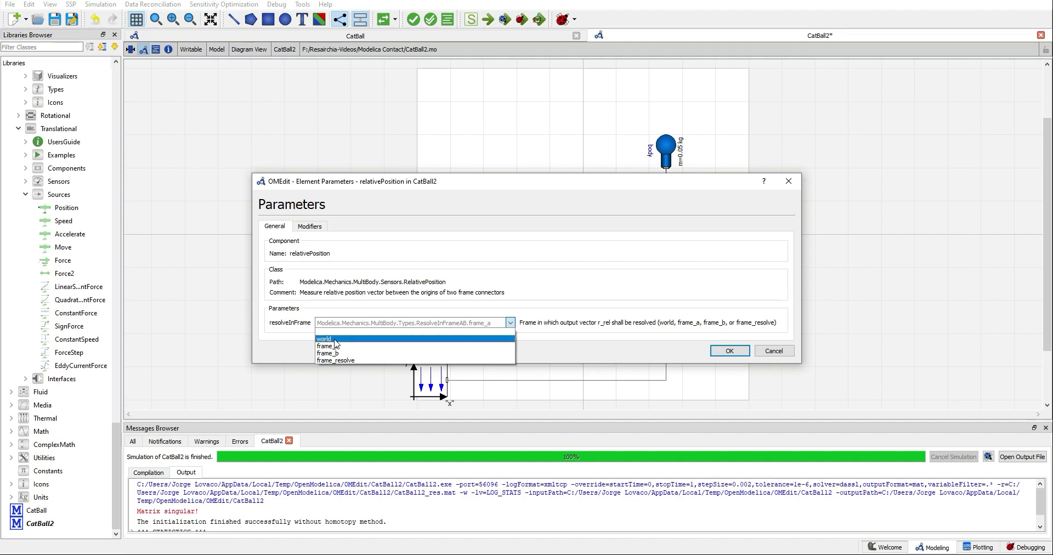
click(730, 351)
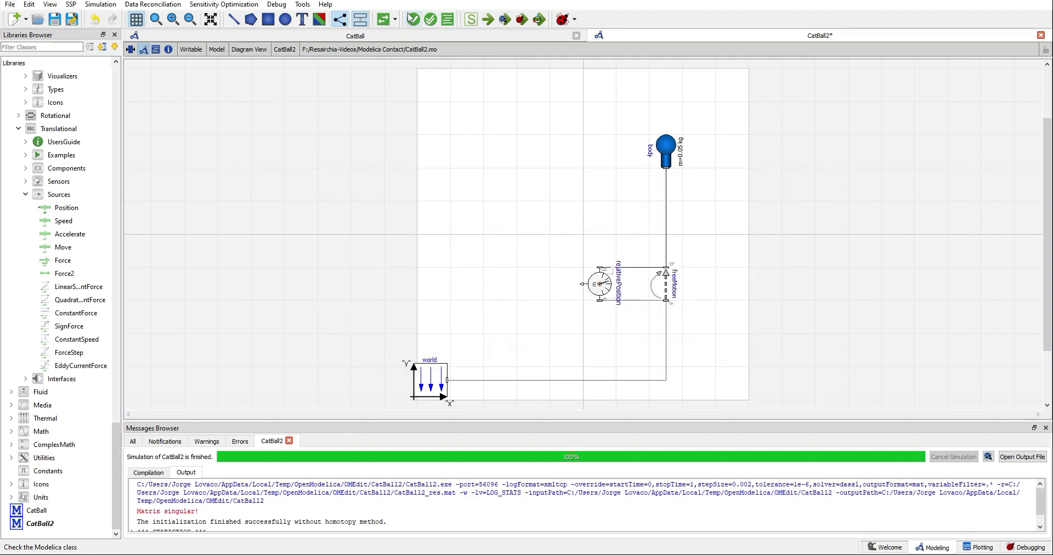
click(412, 20)
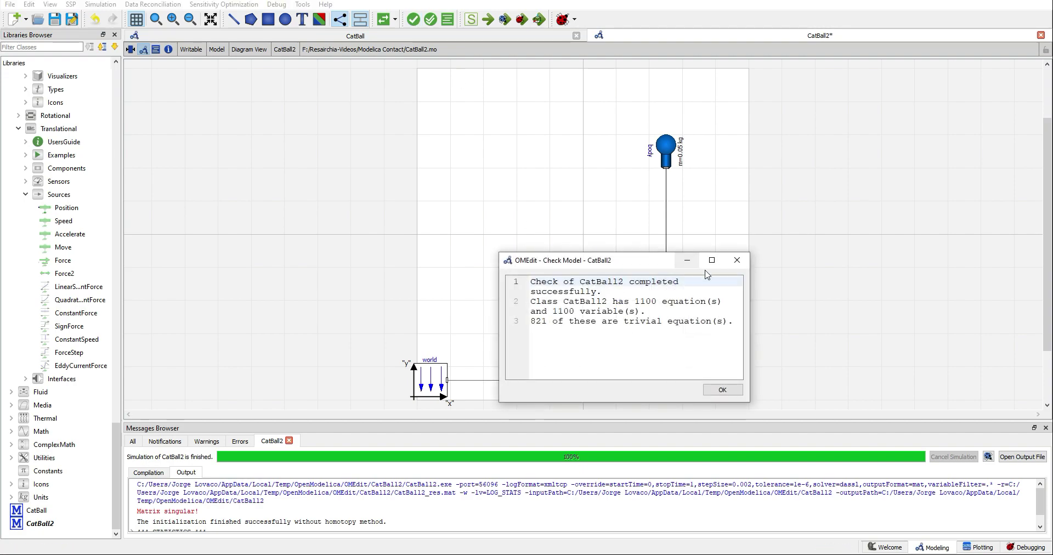
click(722, 389)
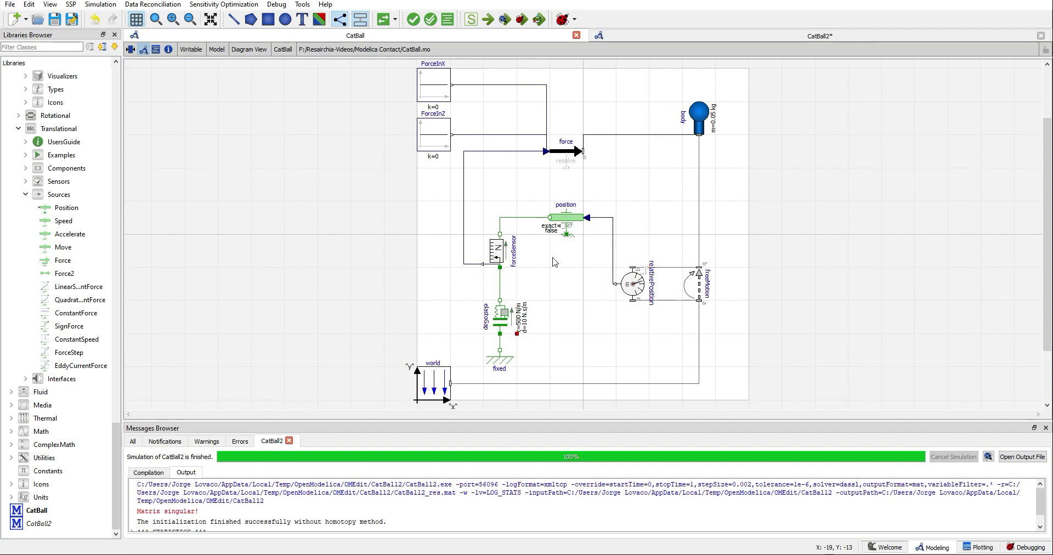
mouse_move(563, 213)
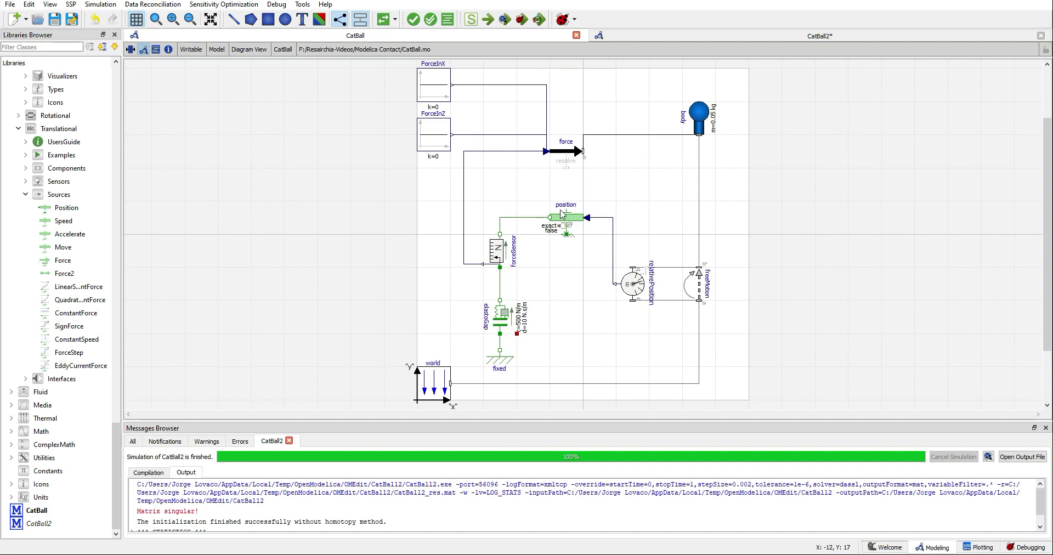
mouse_move(470, 246)
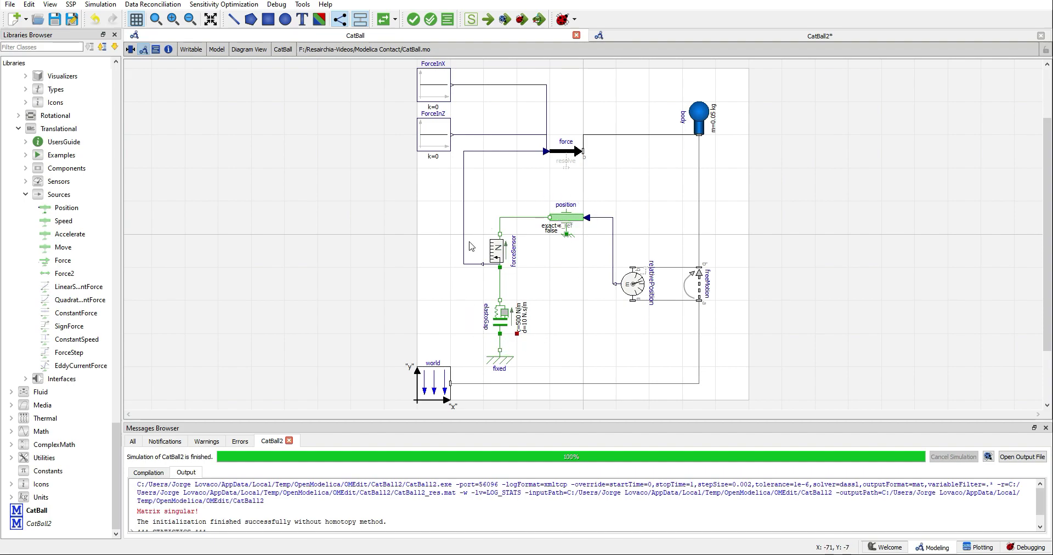
mouse_move(442, 308)
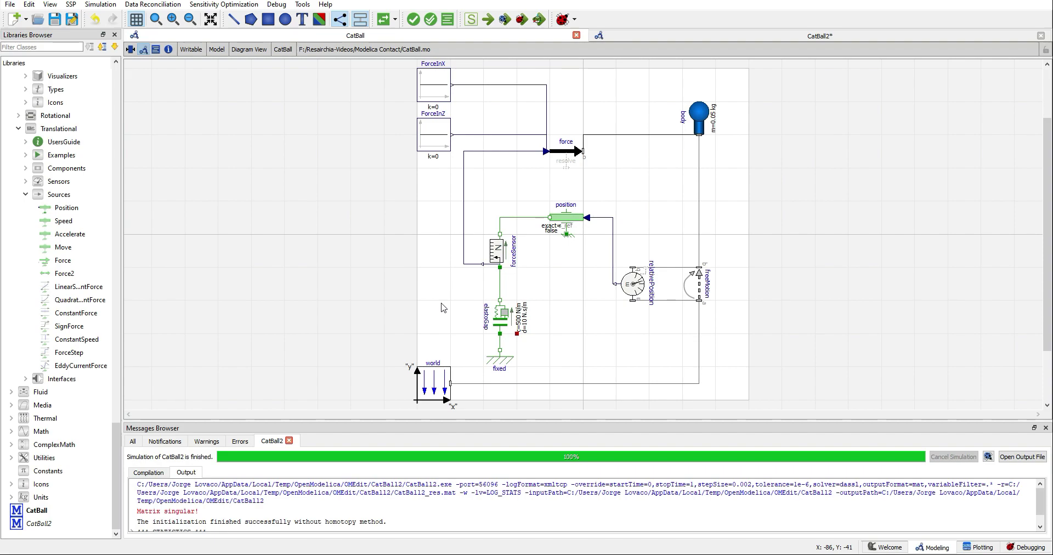
mouse_move(86, 273)
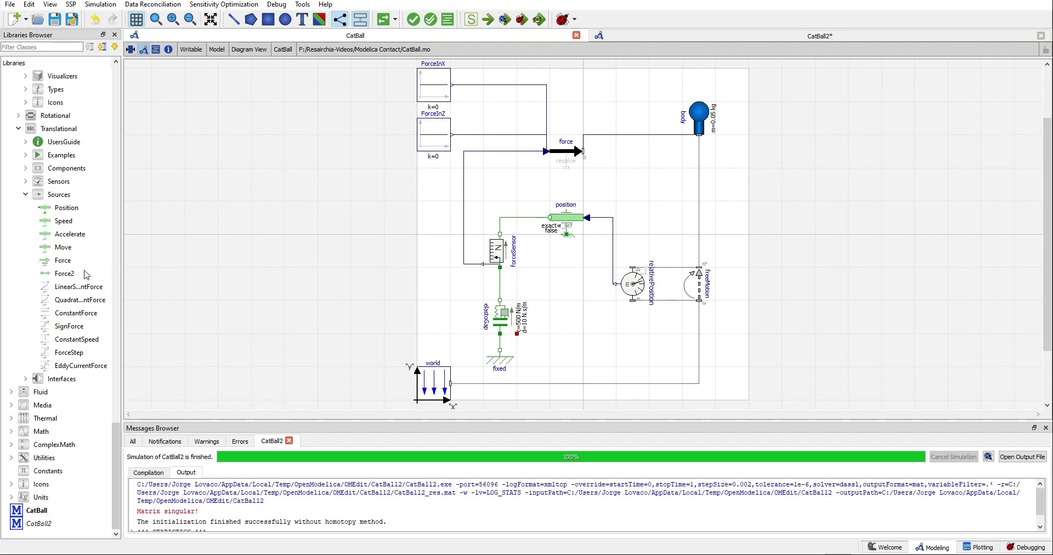
mouse_move(65, 132)
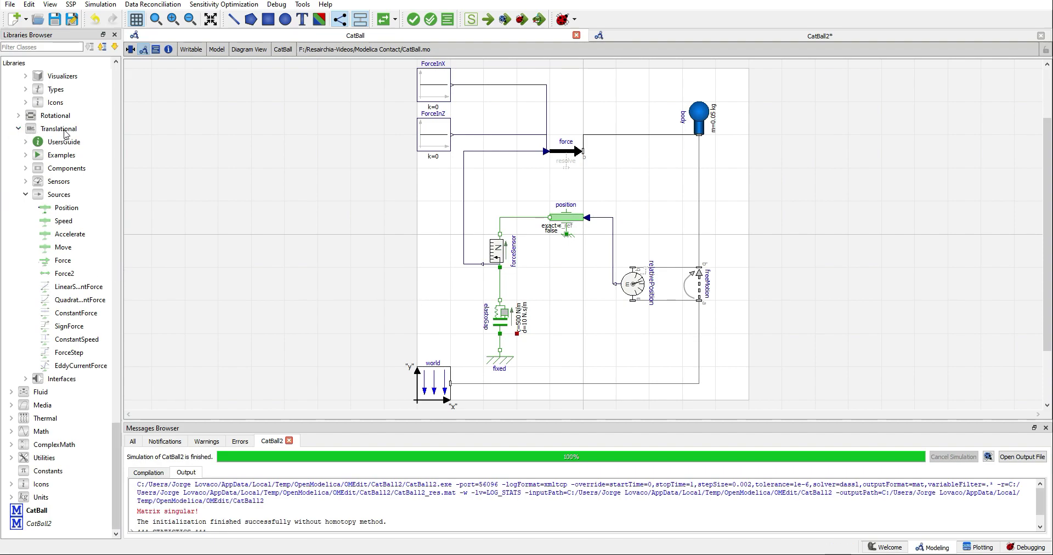
mouse_move(65, 132)
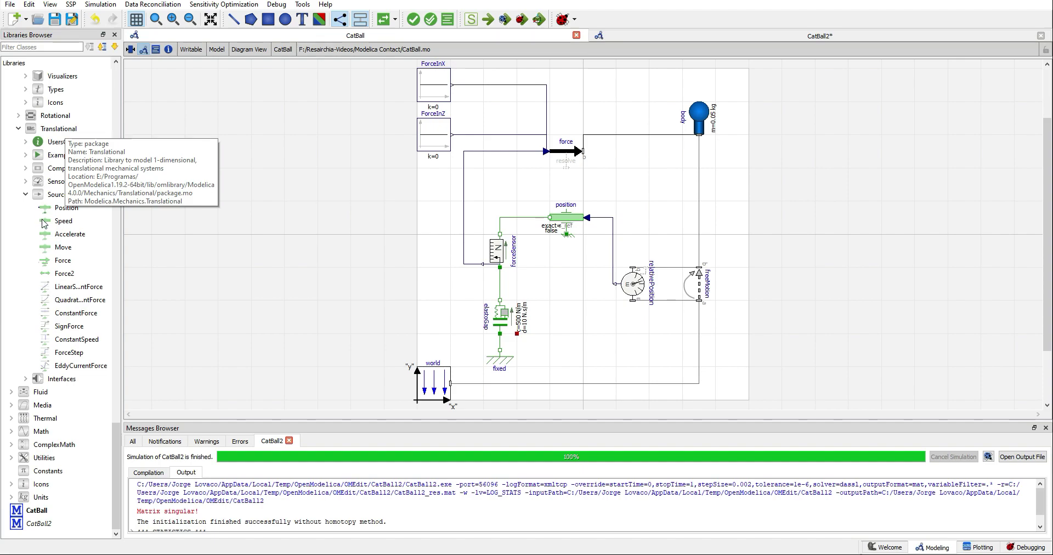
- Add a translational Position source and connect relativePosition.r_rel[1] to its s_ref input
click(66, 207)
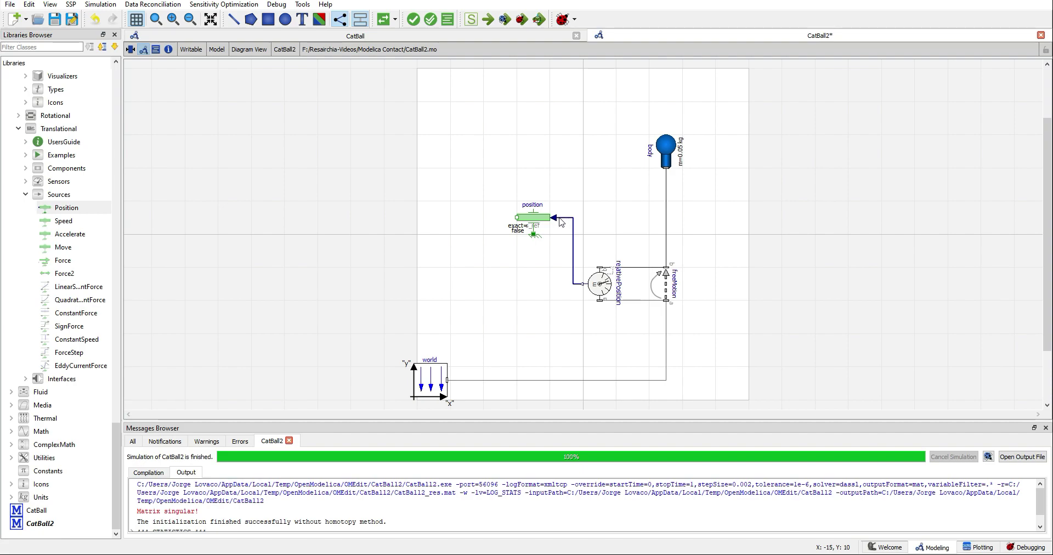
click(553, 219)
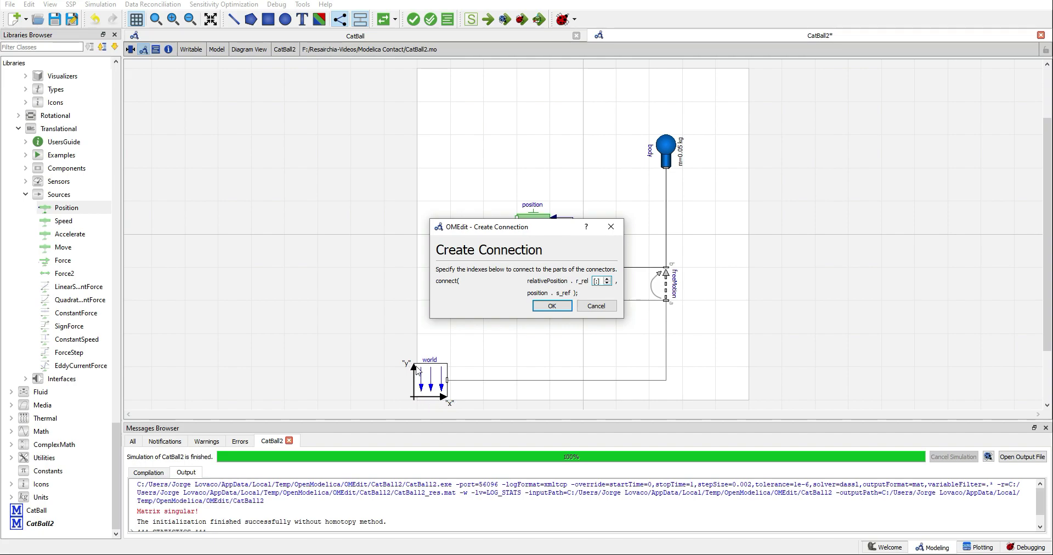
mouse_move(430, 353)
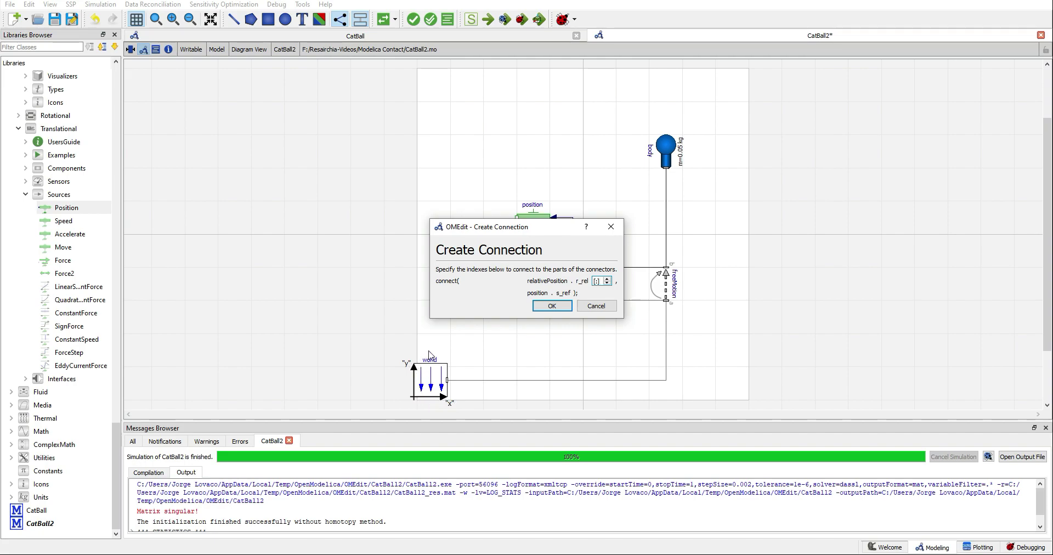
mouse_move(616, 278)
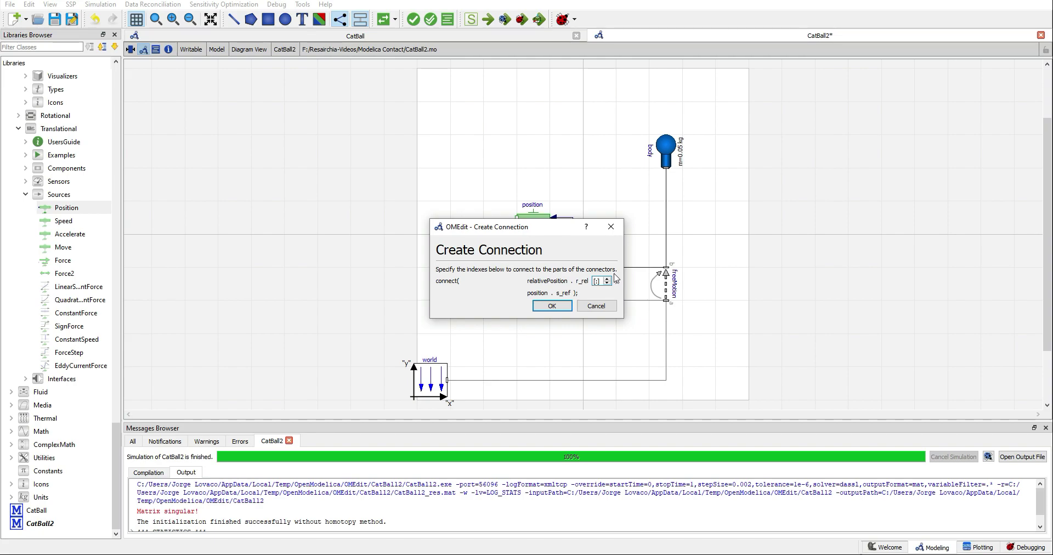
mouse_move(393, 362)
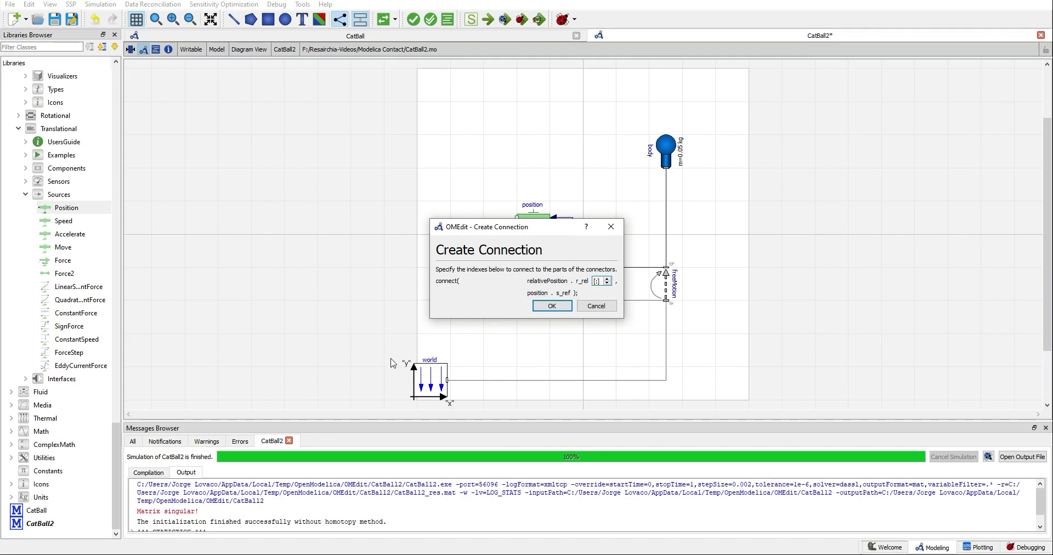
mouse_move(576, 320)
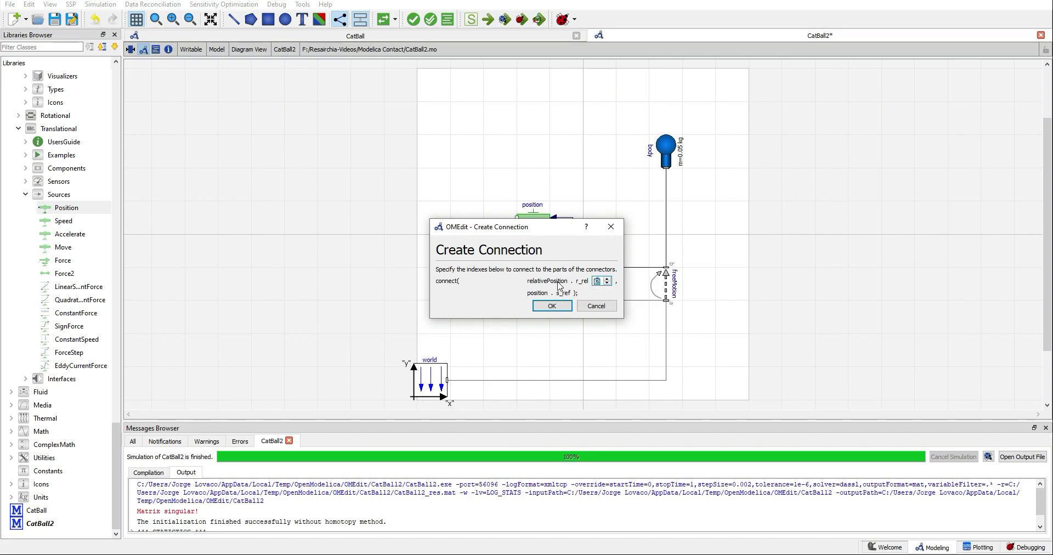
click(551, 306)
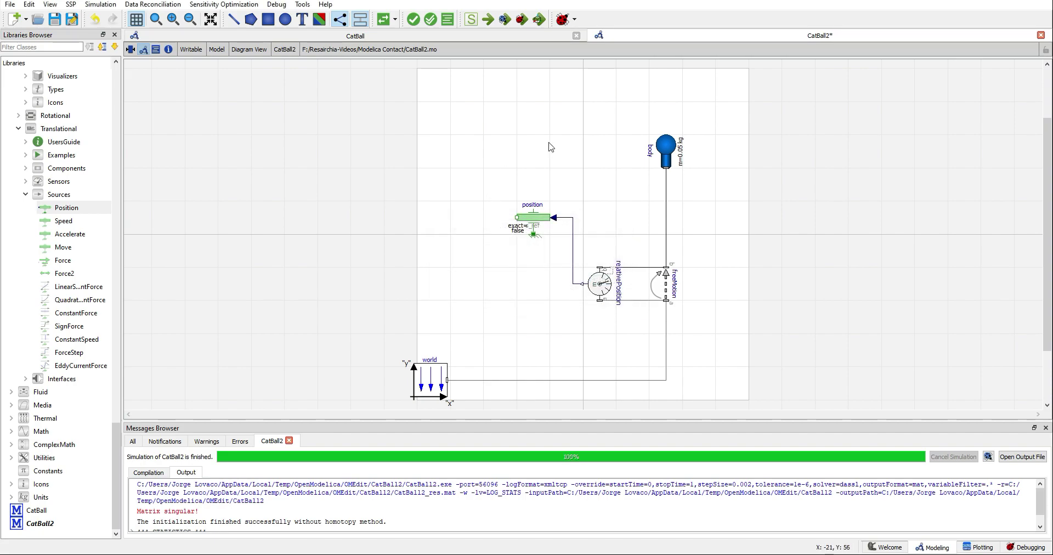
mouse_move(507, 126)
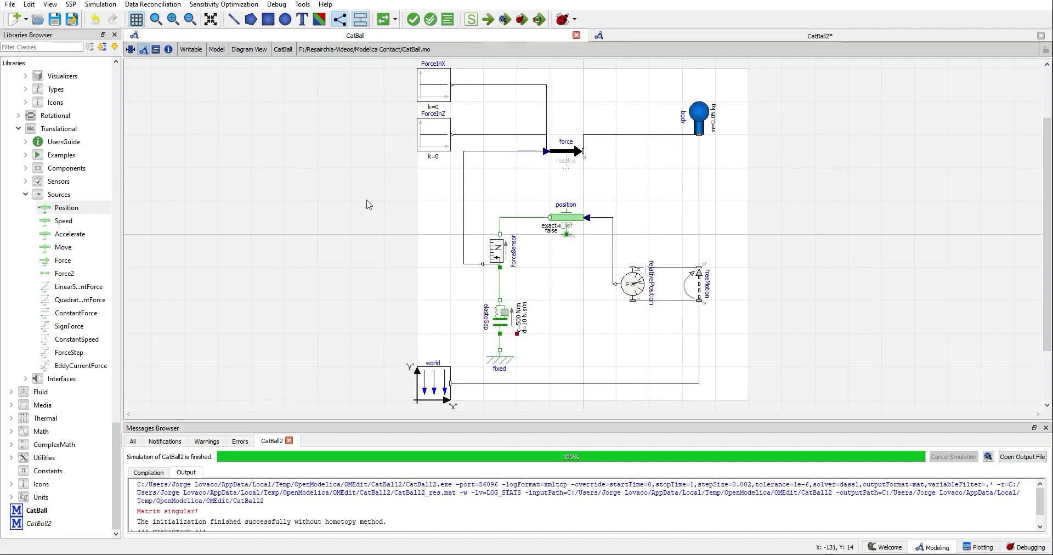
- Review CatBall's elastoGap and add a Fixed ground component to CatBall2
click(498, 324)
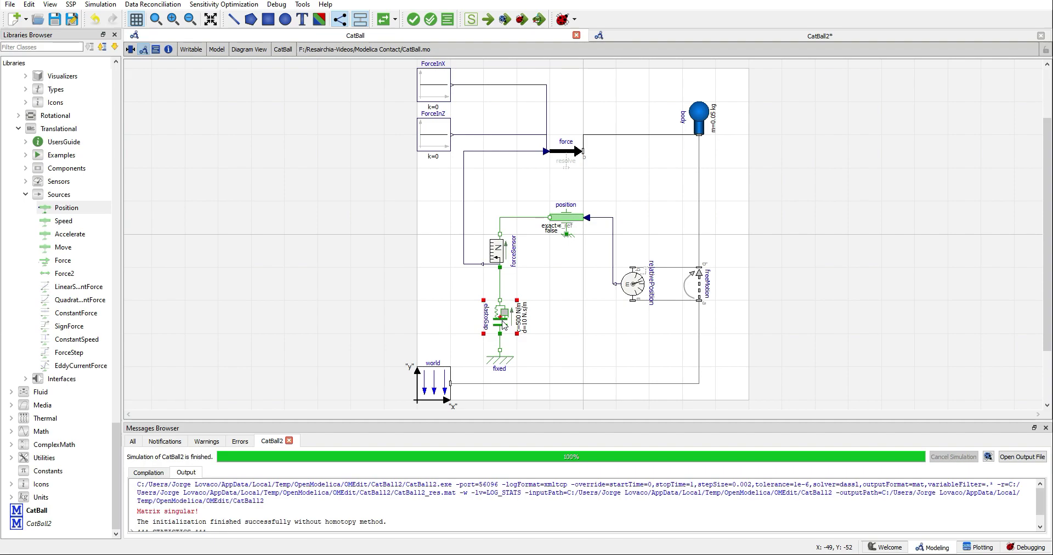
mouse_move(500, 360)
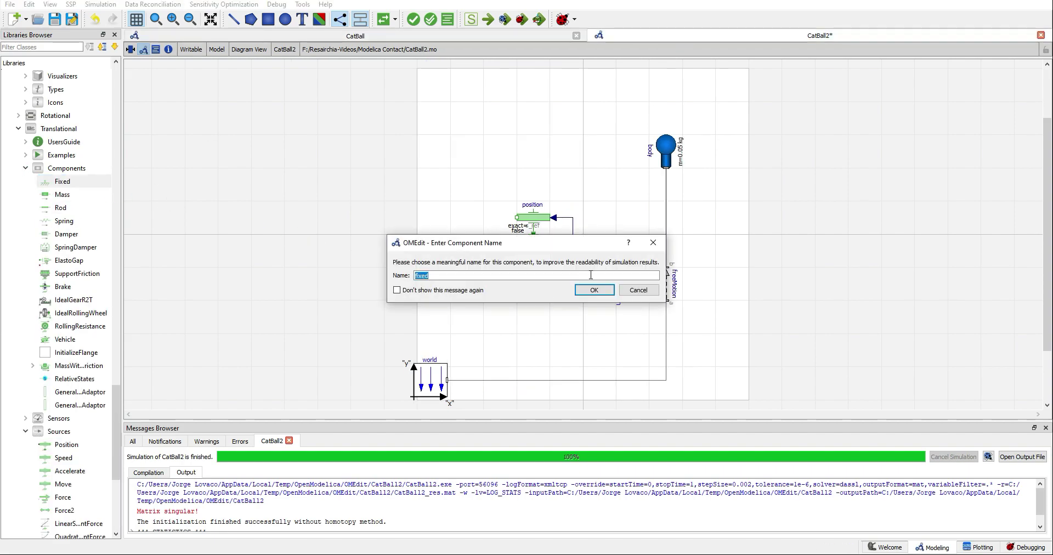
click(595, 290)
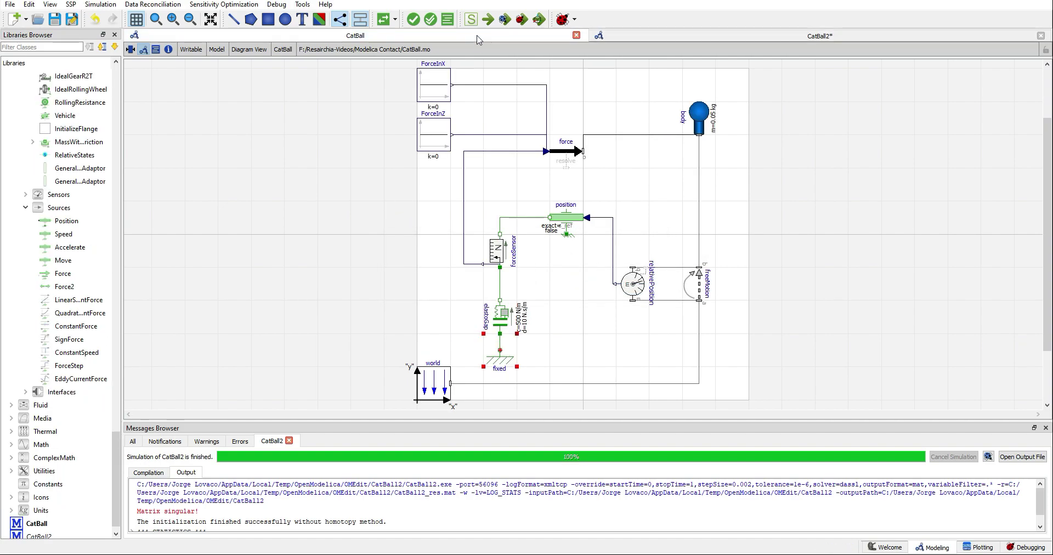
mouse_move(423, 296)
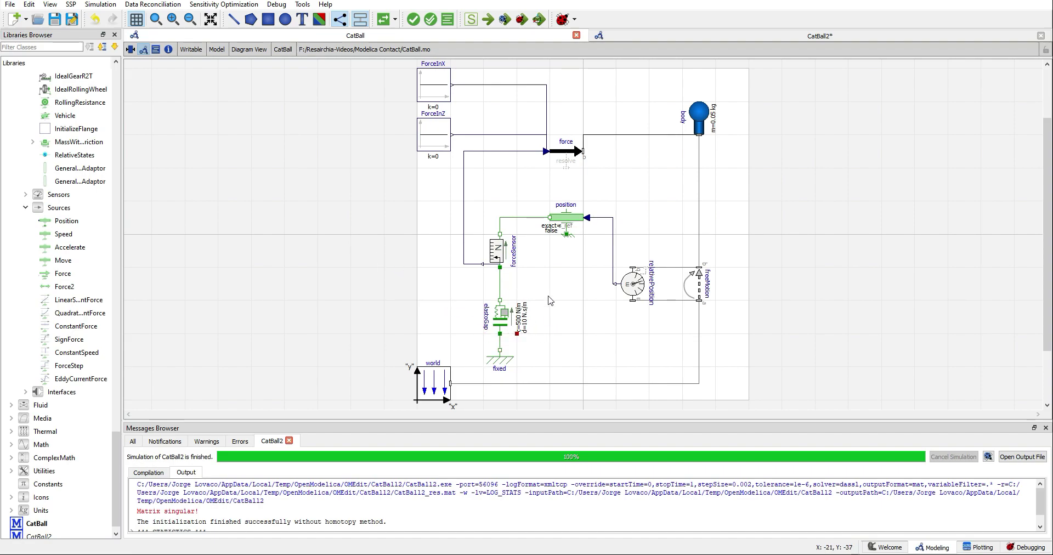
mouse_move(542, 324)
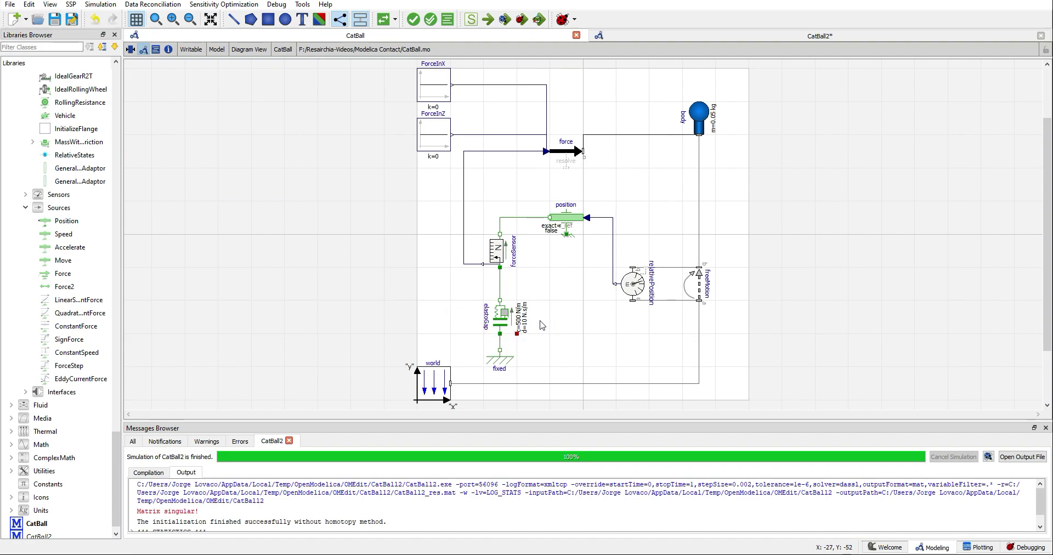
mouse_move(509, 334)
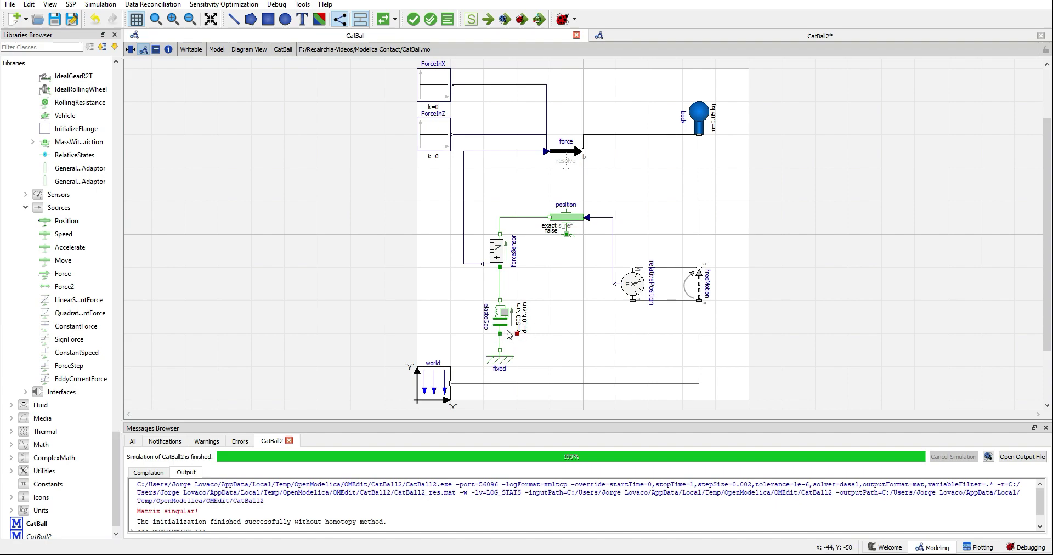
mouse_move(501, 327)
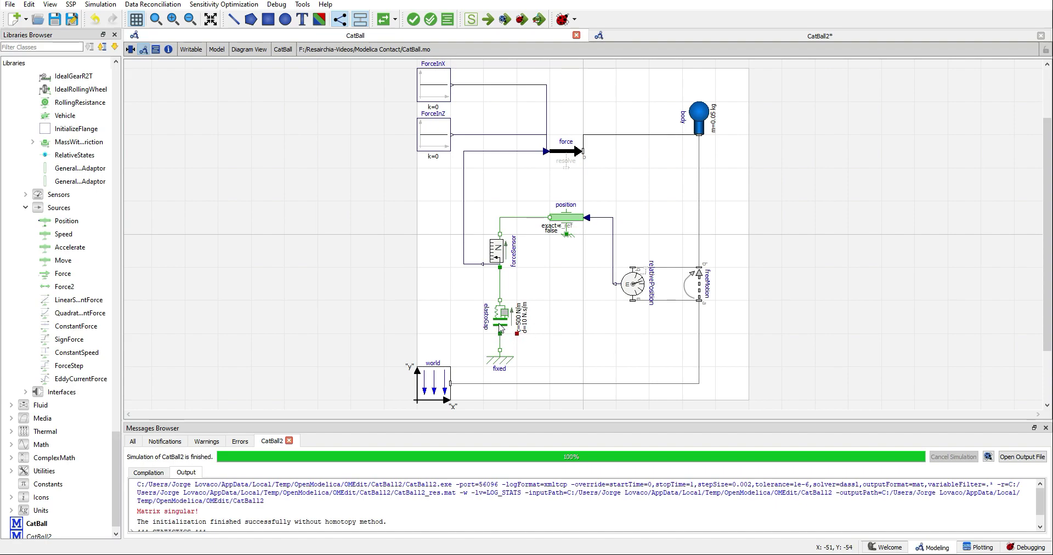
mouse_move(511, 329)
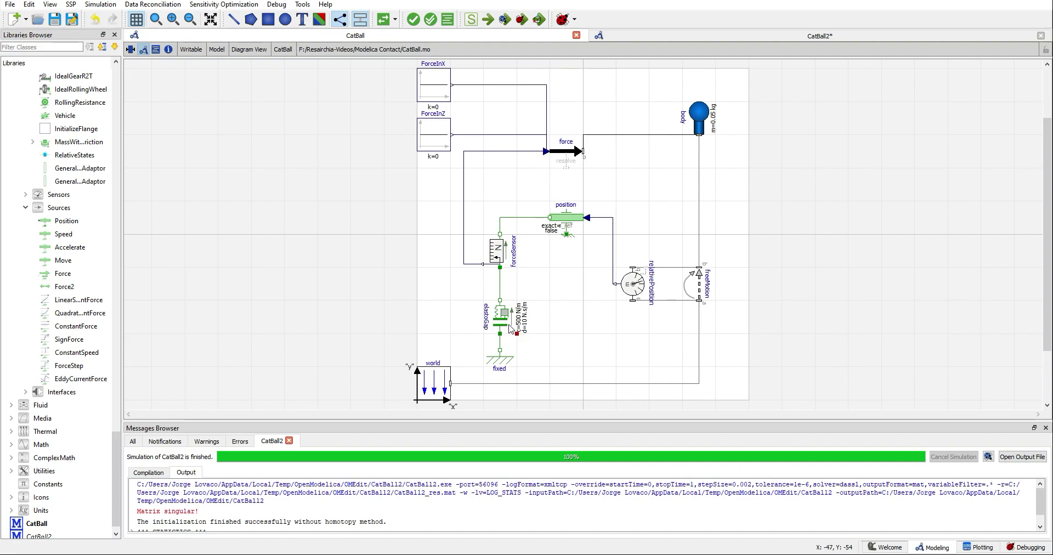
mouse_move(479, 331)
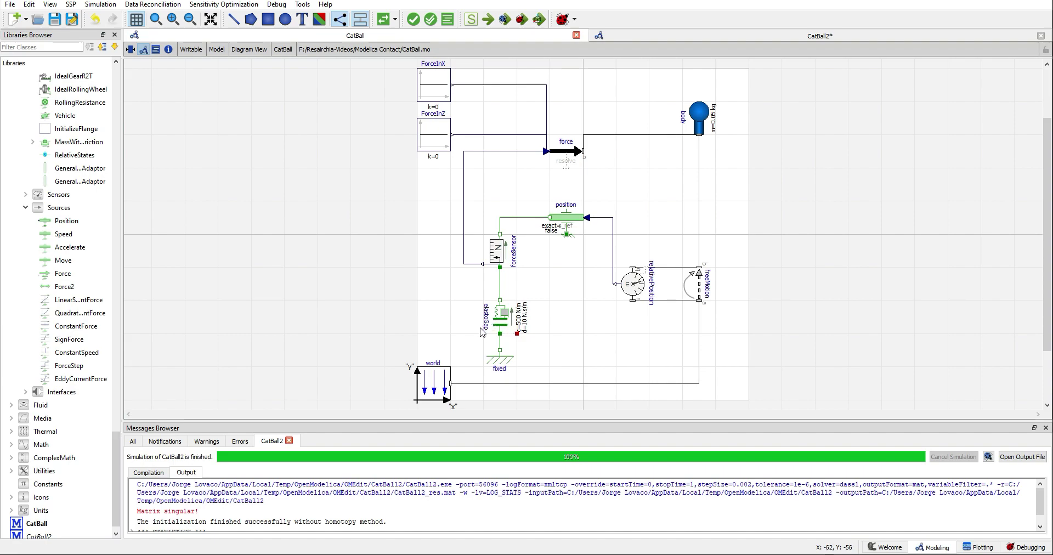
mouse_move(483, 335)
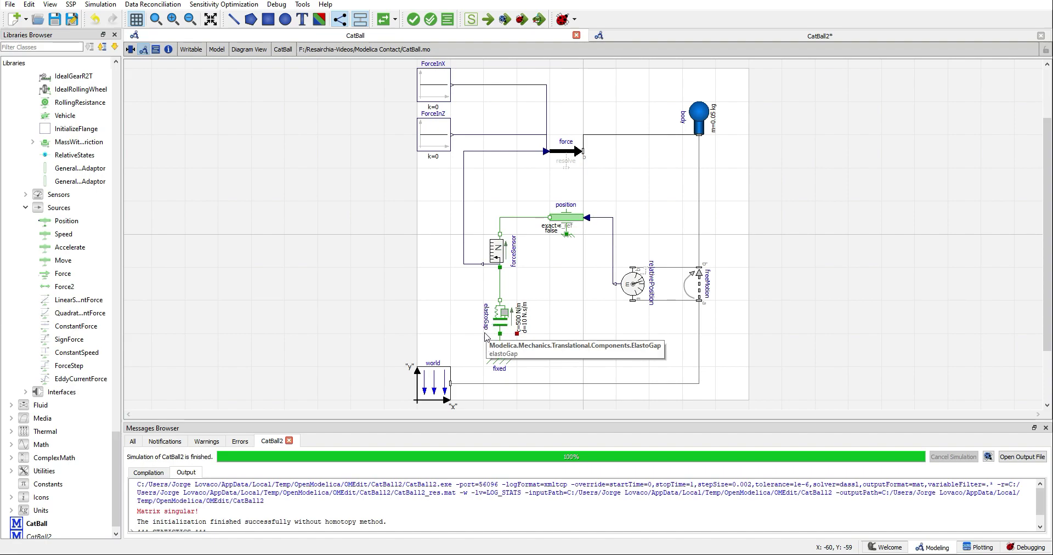
mouse_move(562, 321)
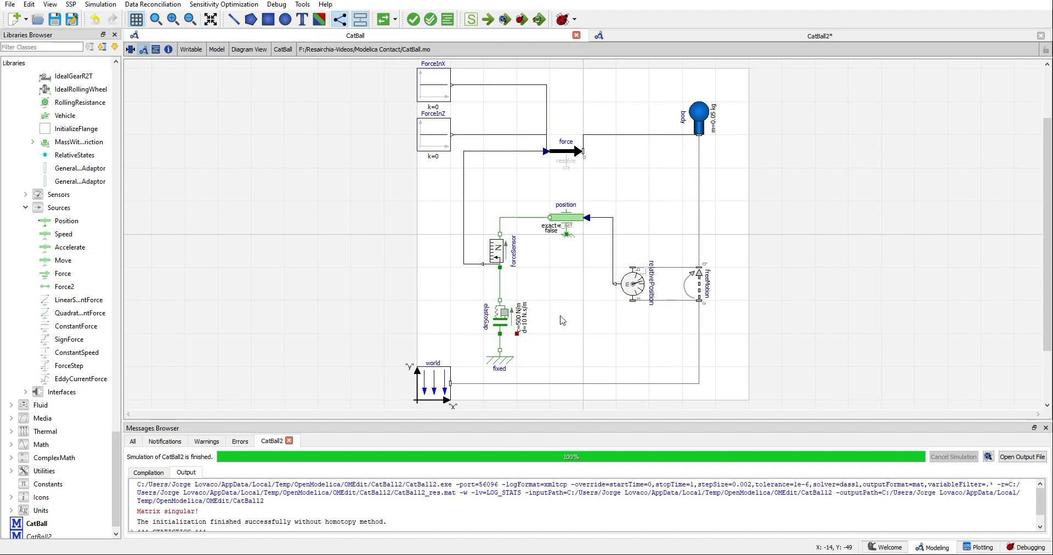
mouse_move(556, 334)
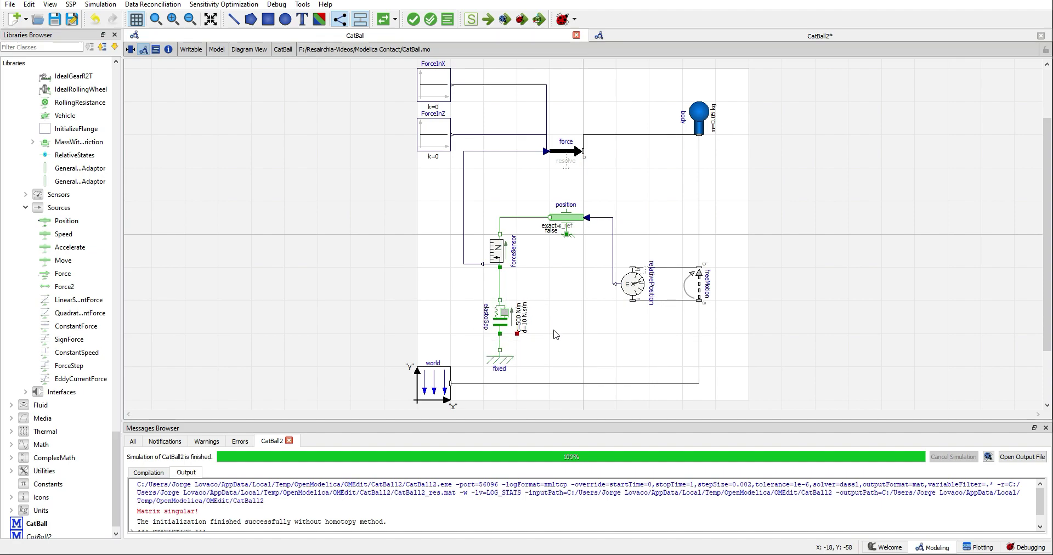
mouse_move(500, 337)
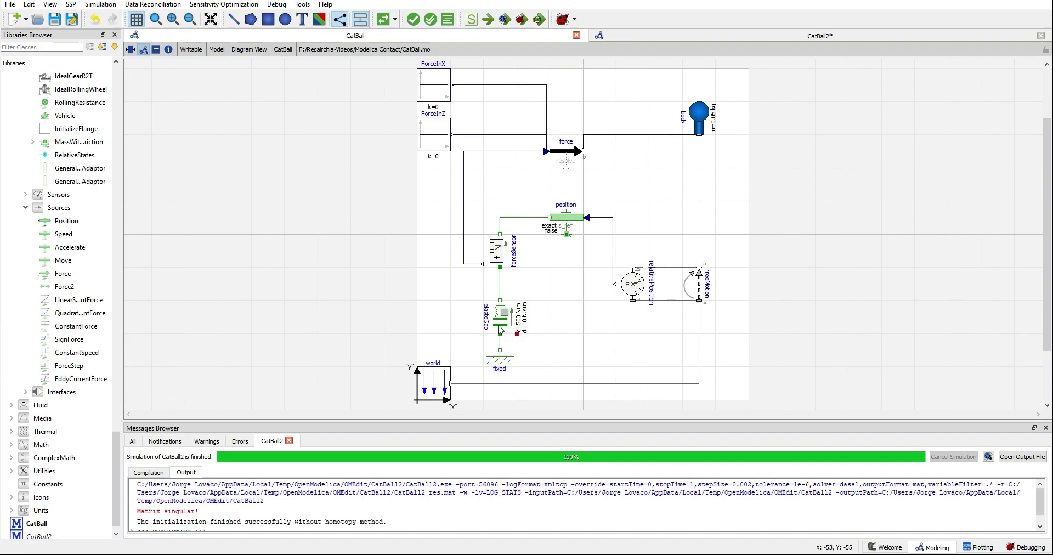
mouse_move(489, 323)
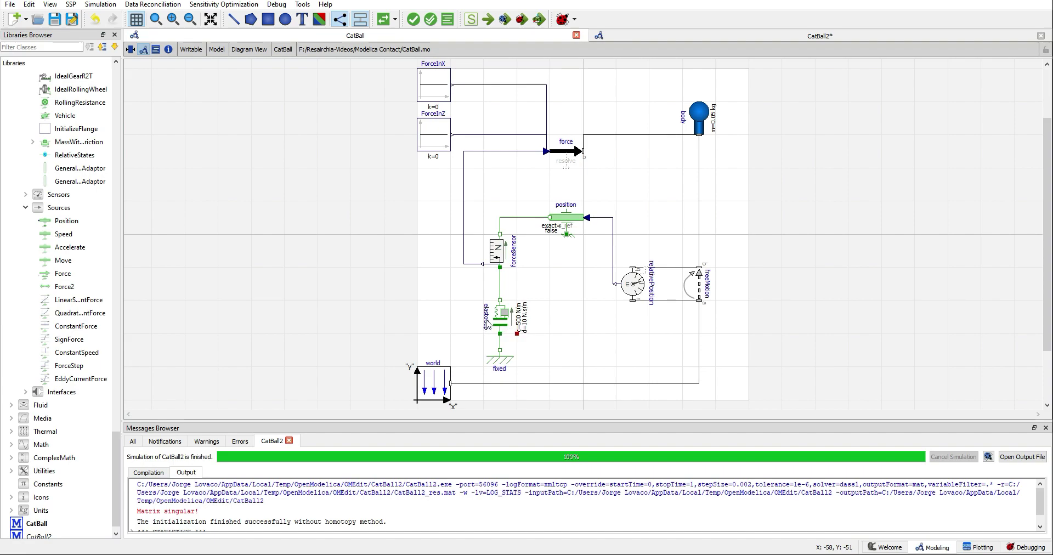
mouse_move(485, 304)
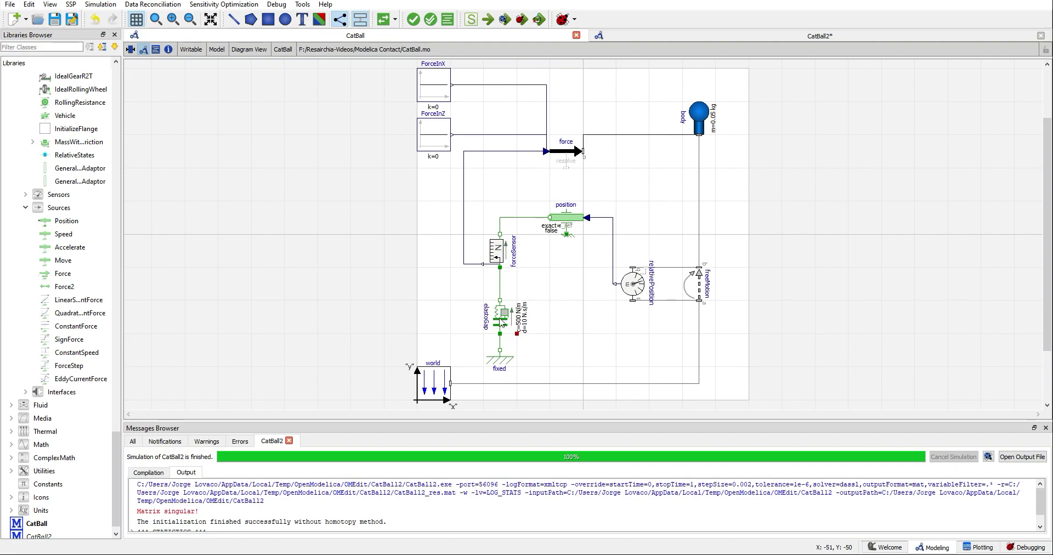
mouse_move(498, 322)
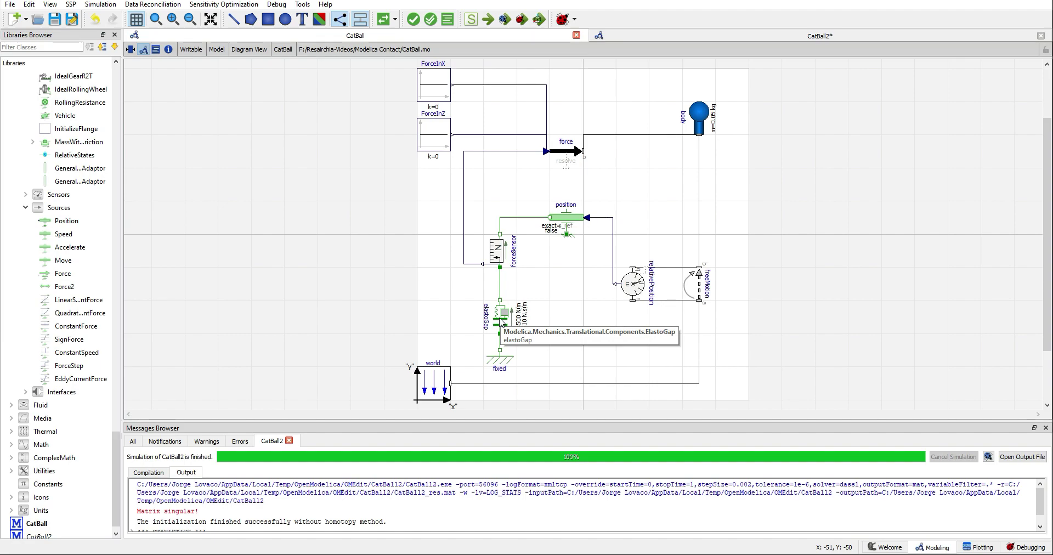
mouse_move(503, 294)
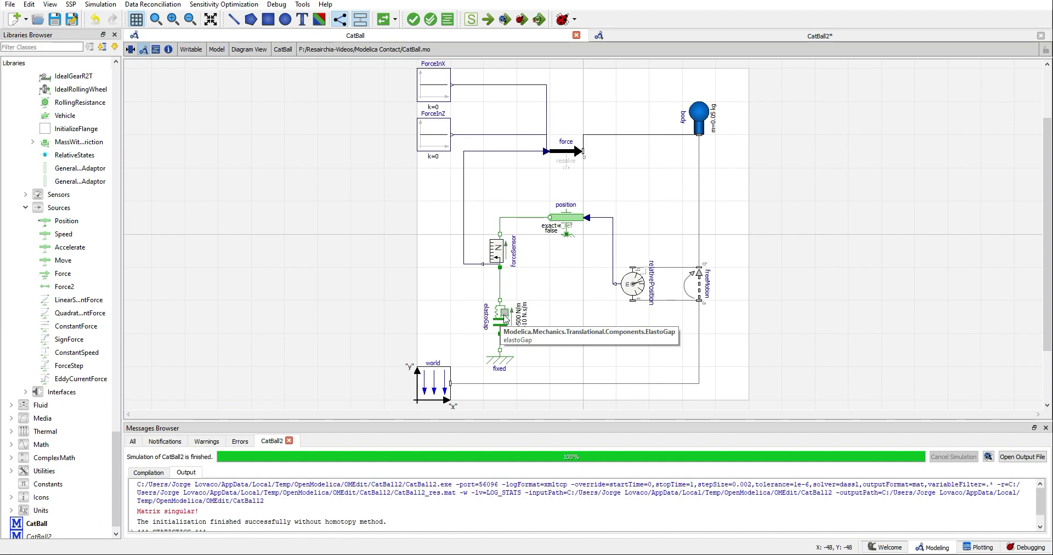
mouse_move(491, 325)
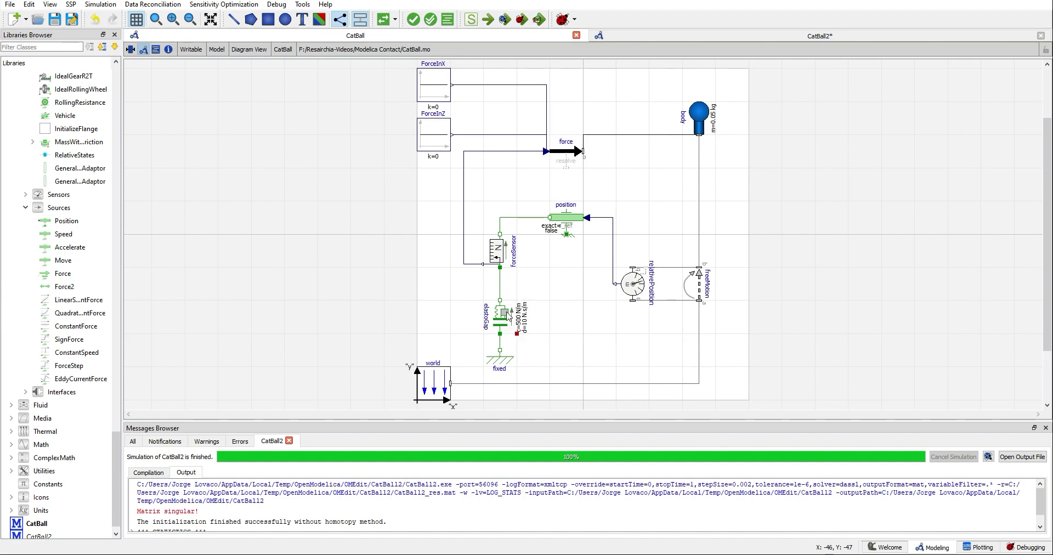
- Review elastoGap's damping constant d and unstretched length s_rel0 without changing them
double_click(500, 321)
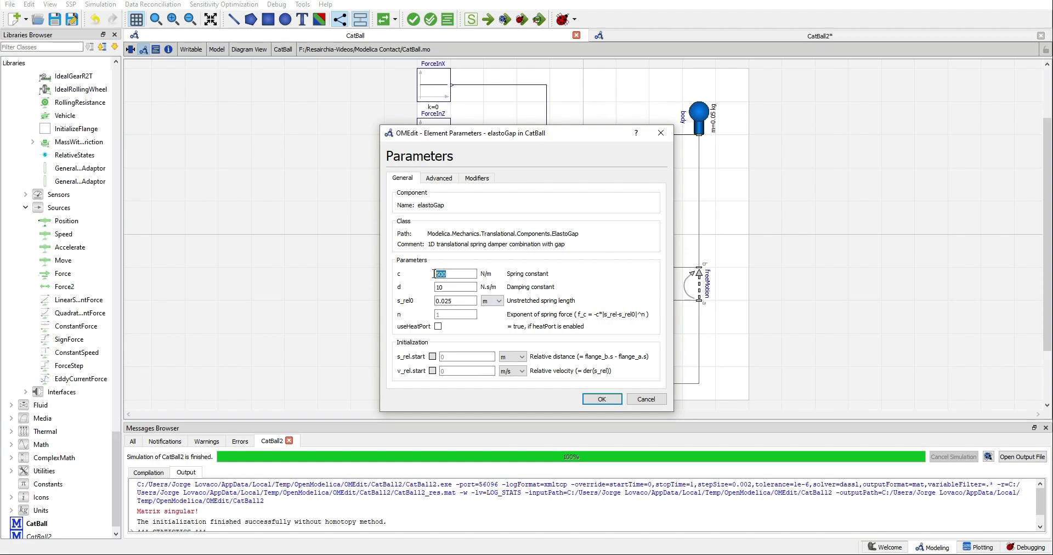
click(454, 287)
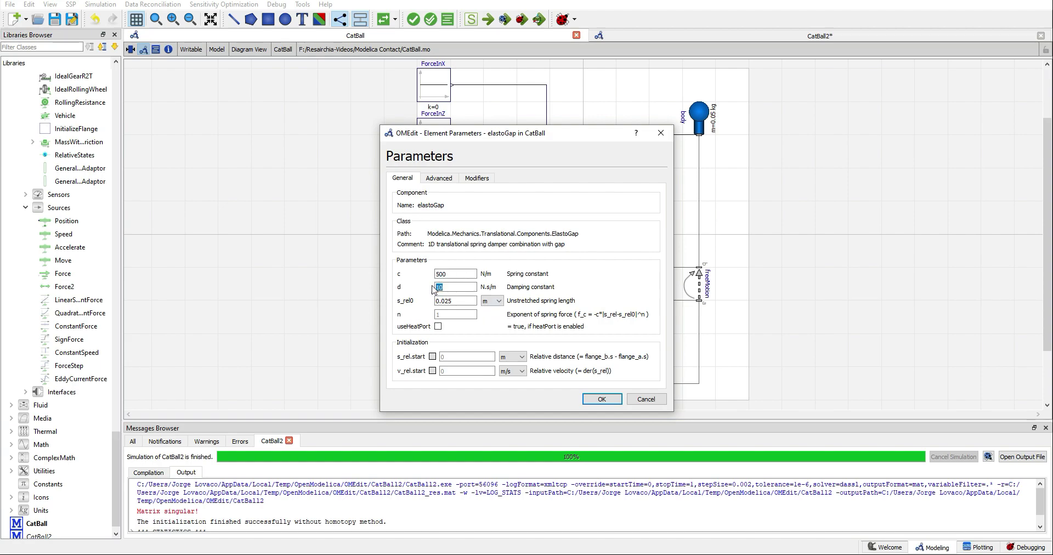
click(455, 301)
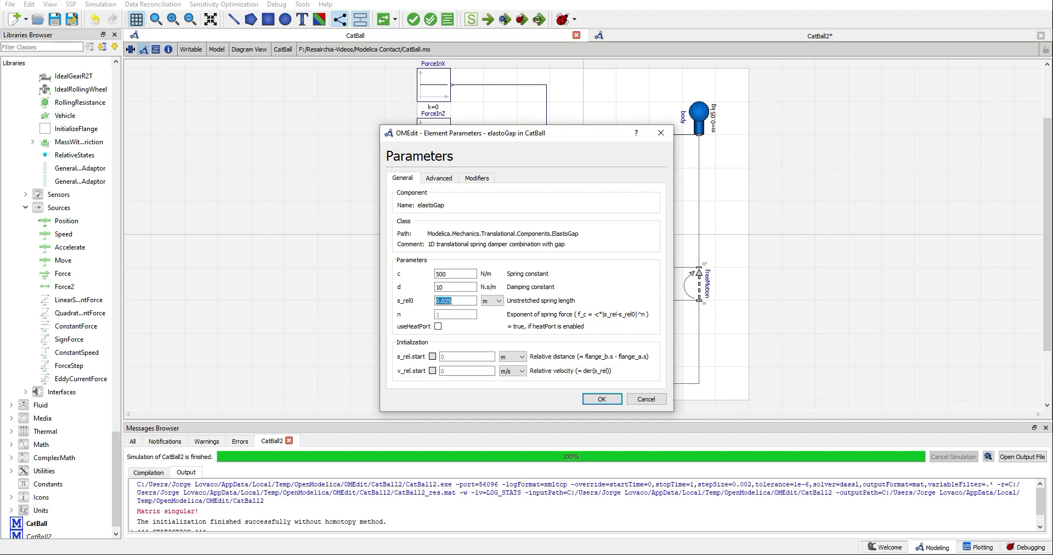
mouse_move(646, 396)
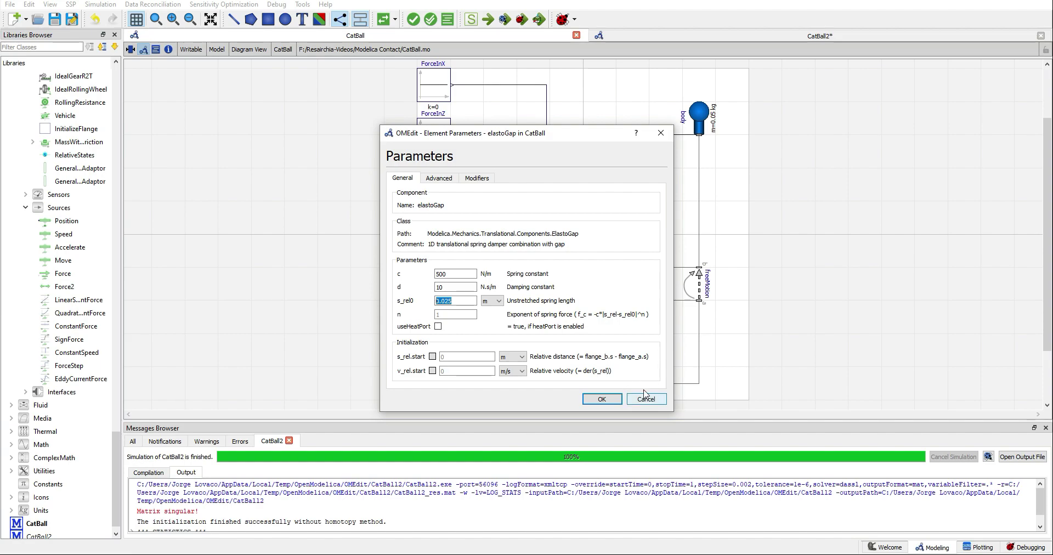
click(646, 399)
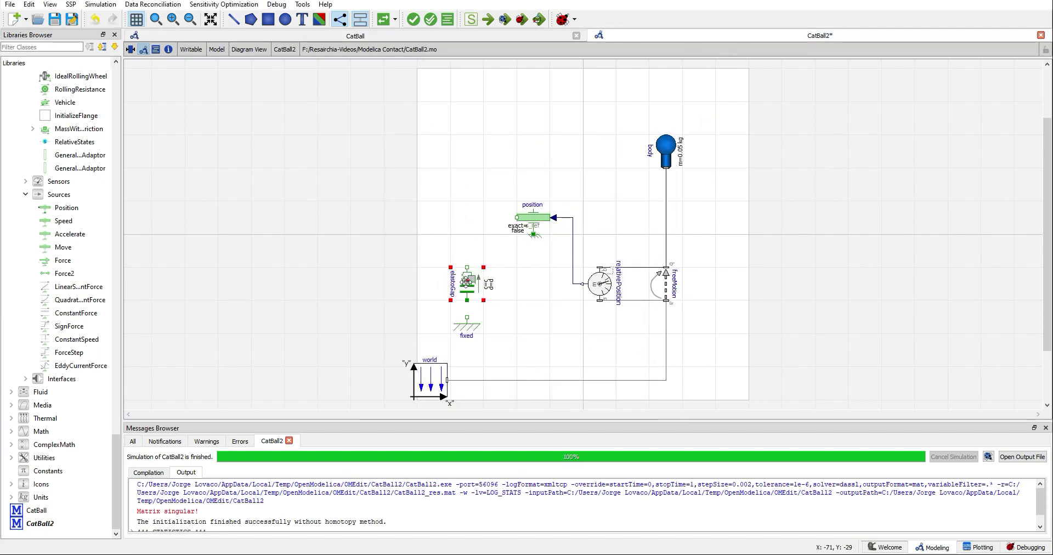
- Set CatBall2's elastoGap to c=500 N/m and d=10 N.s/m, then review CatBall's elastoGap settings for comparison
double_click(468, 283)
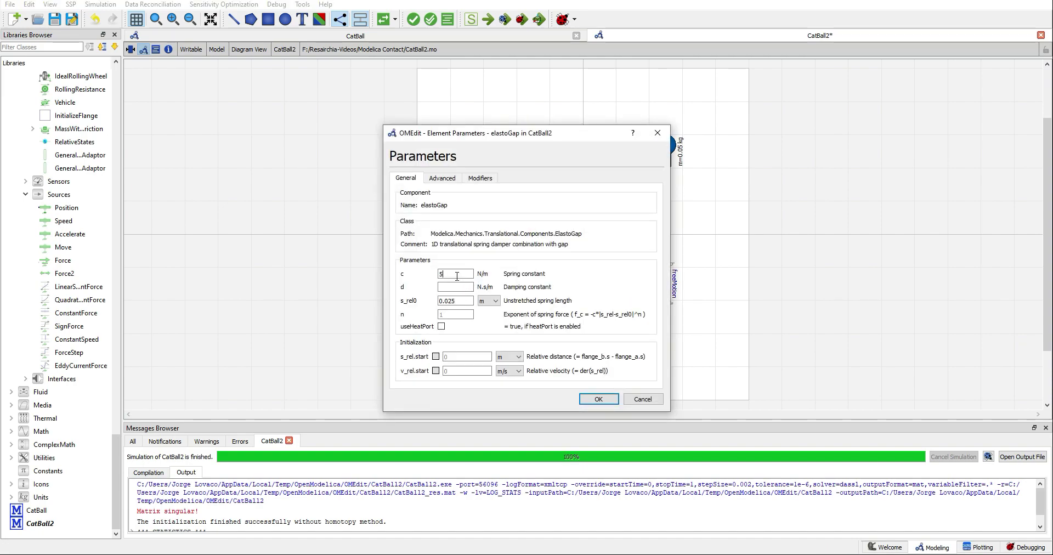
text(10)
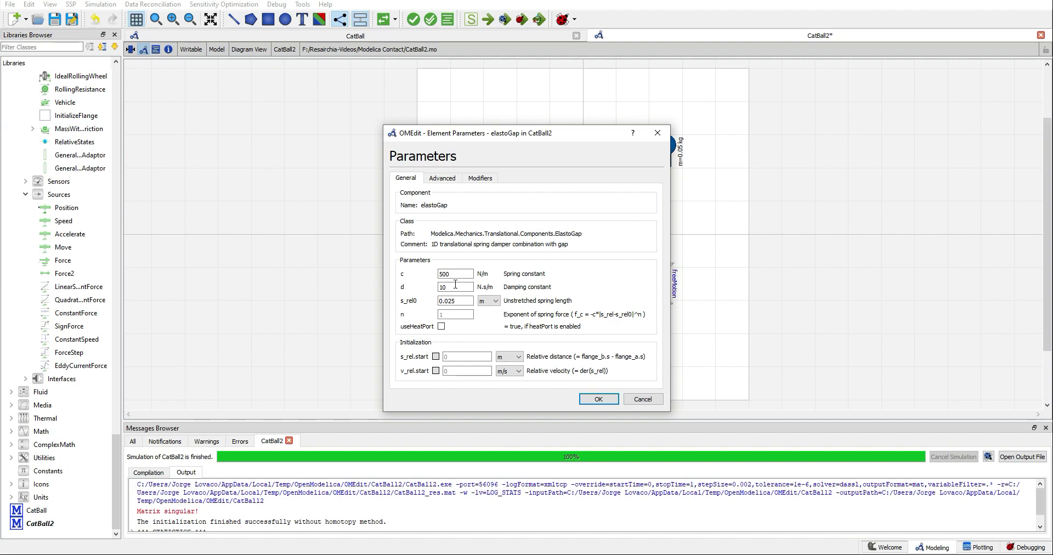
click(599, 399)
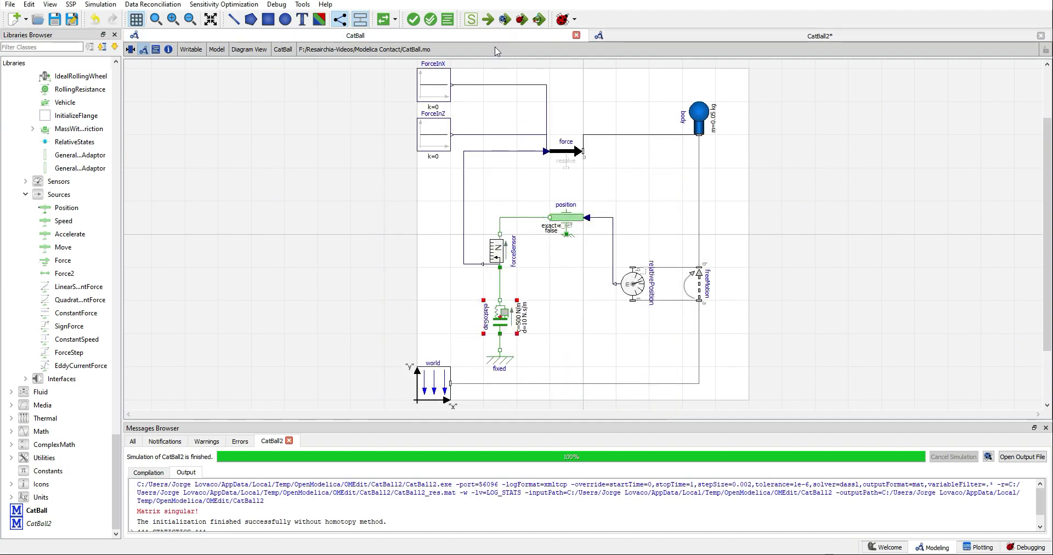
double_click(499, 324)
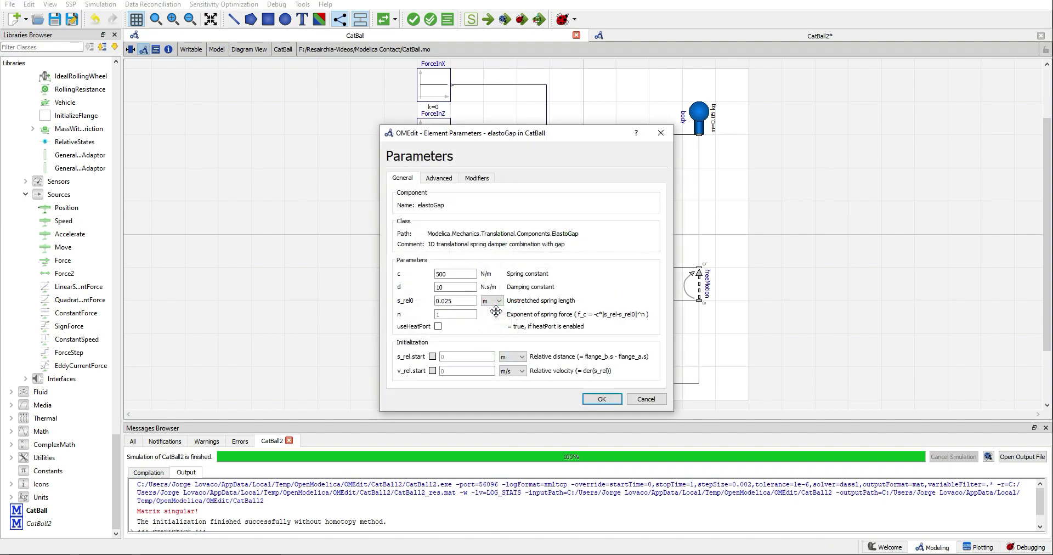
click(602, 399)
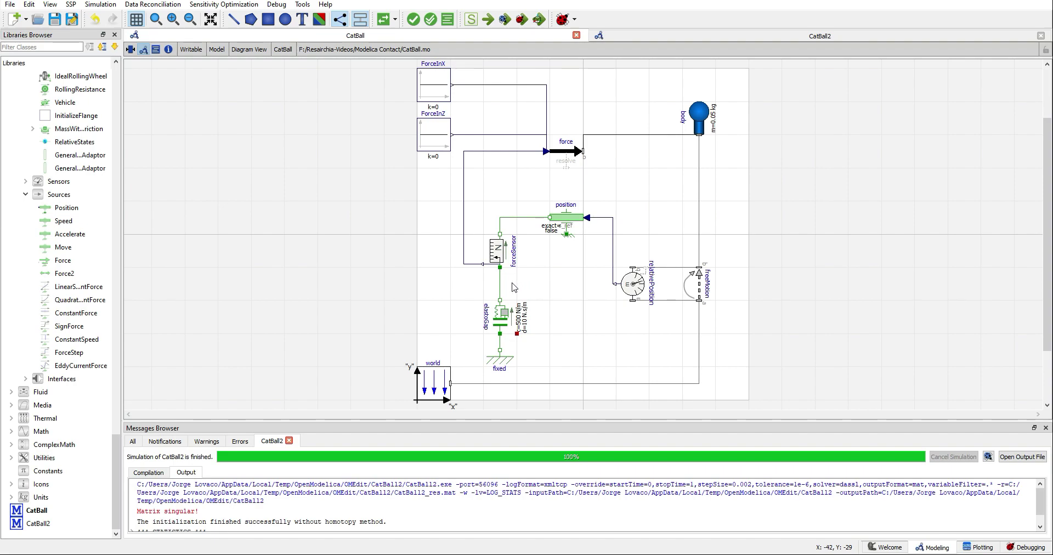
mouse_move(520, 336)
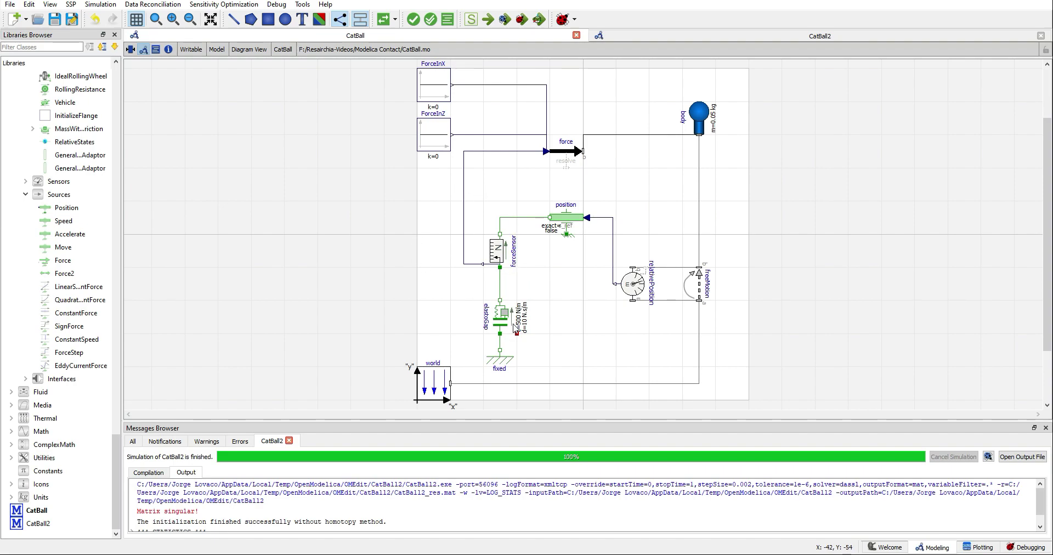
mouse_move(506, 338)
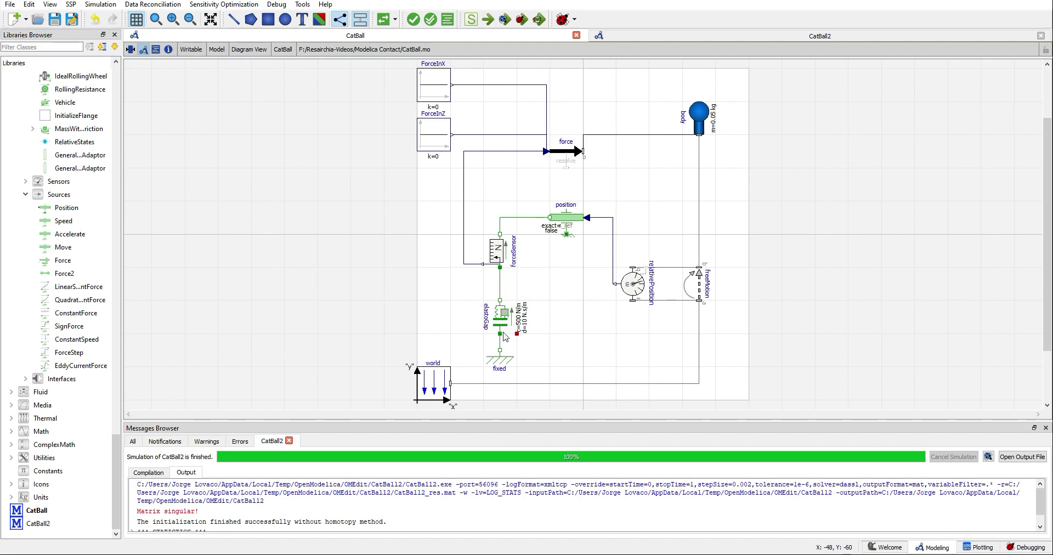
mouse_move(501, 315)
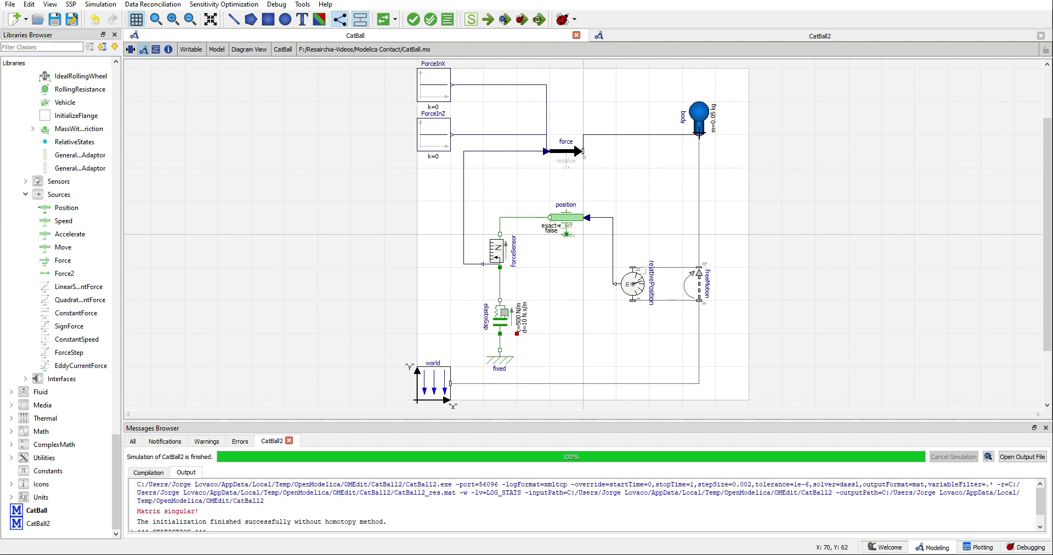
mouse_move(552, 219)
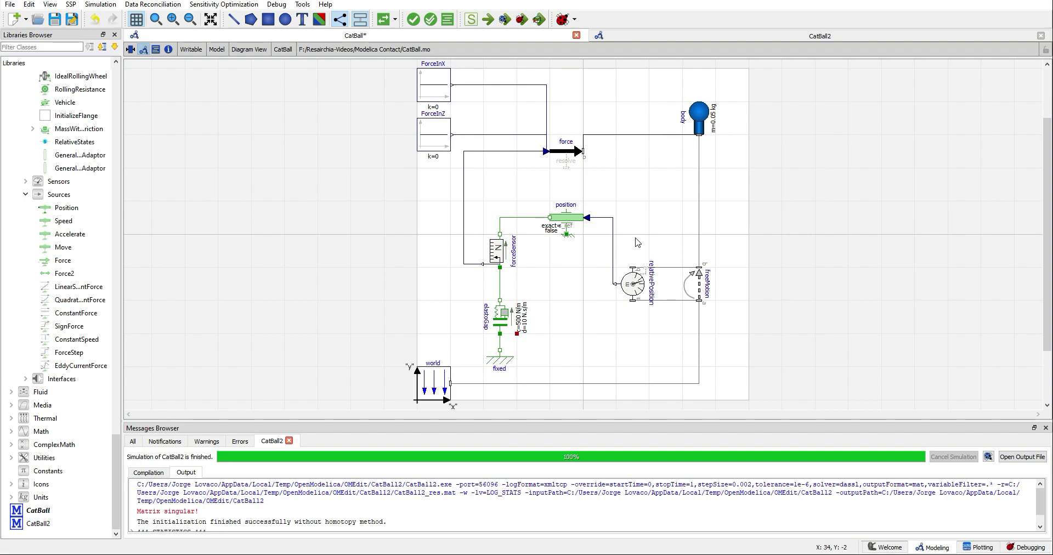
mouse_move(524, 264)
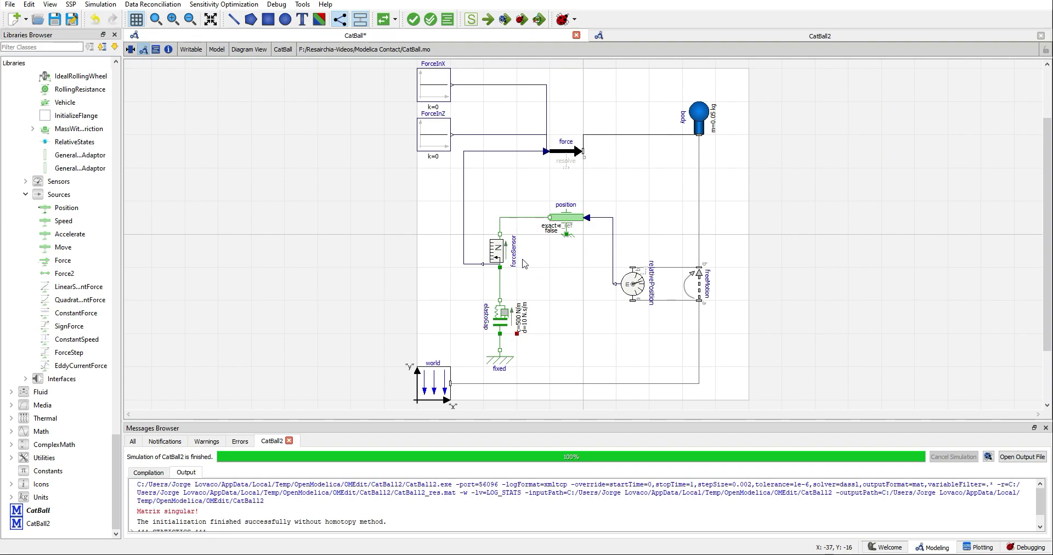
mouse_move(502, 272)
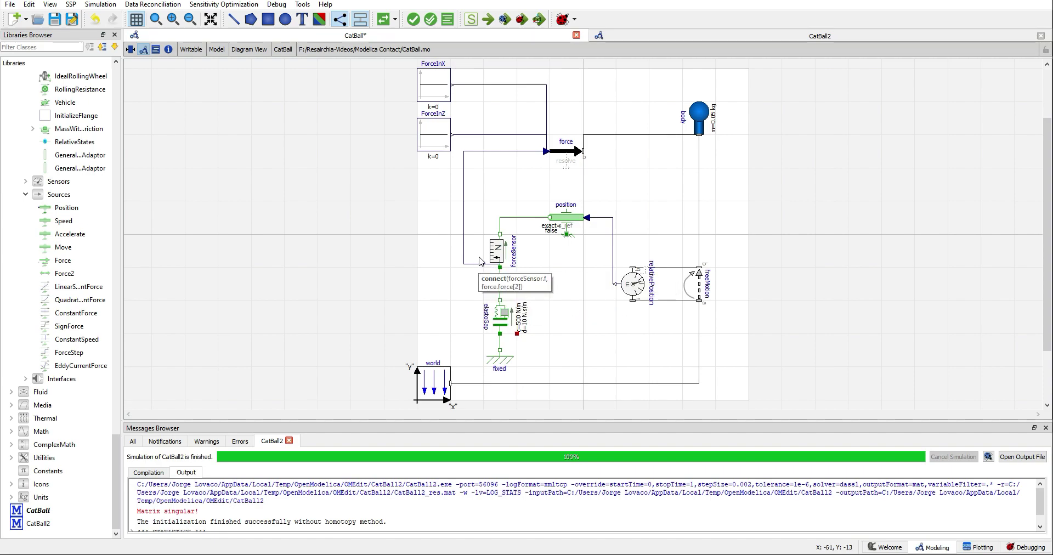
mouse_move(476, 281)
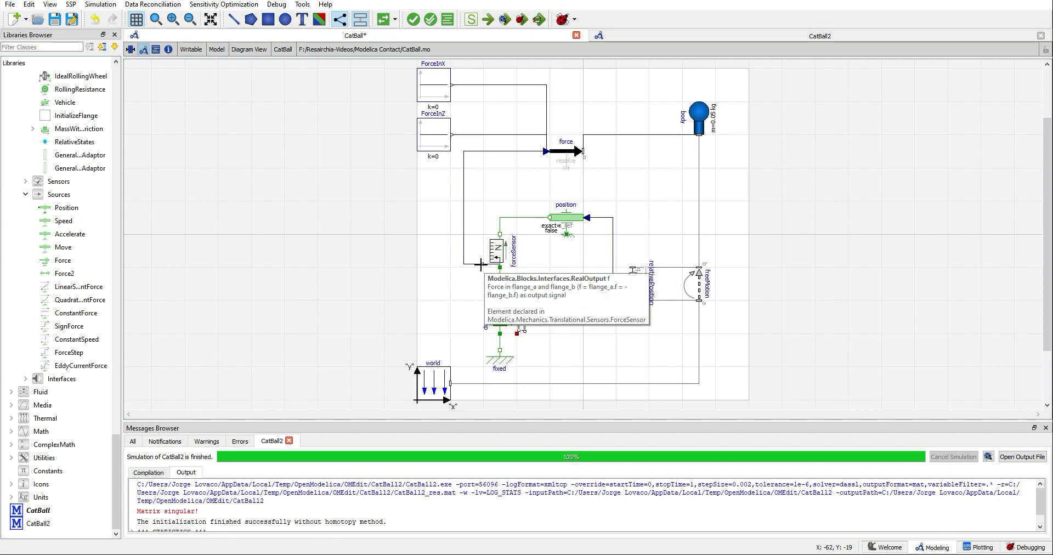
mouse_move(566, 158)
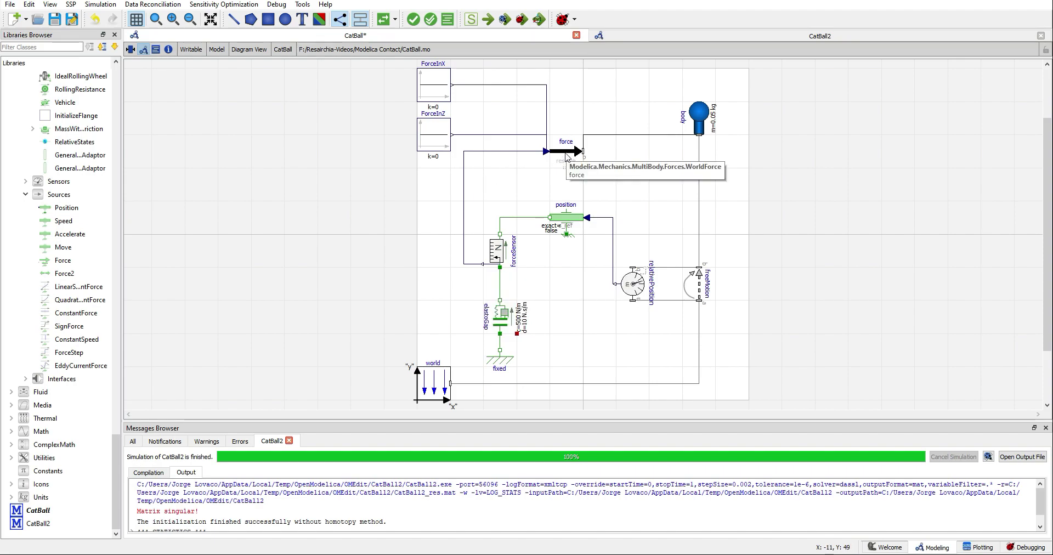
mouse_move(531, 171)
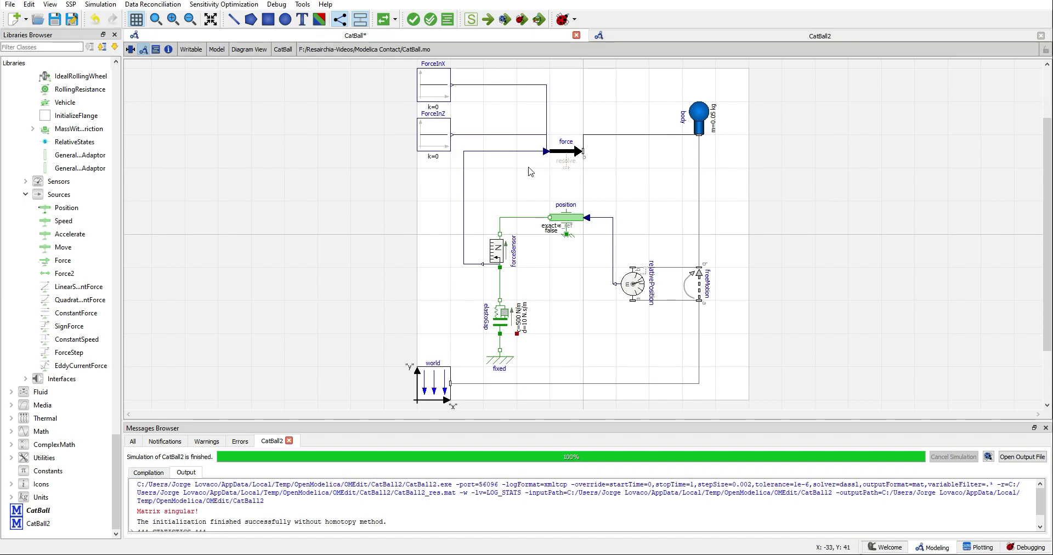
mouse_move(497, 257)
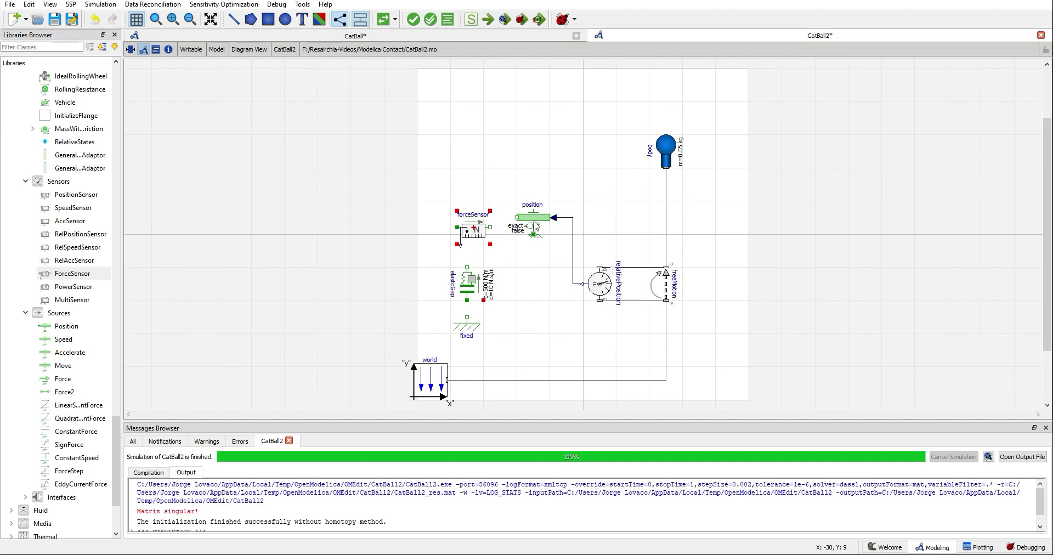
- Move the position block higher to make room for the force sensor beneath it
drag(533, 219, 533, 185)
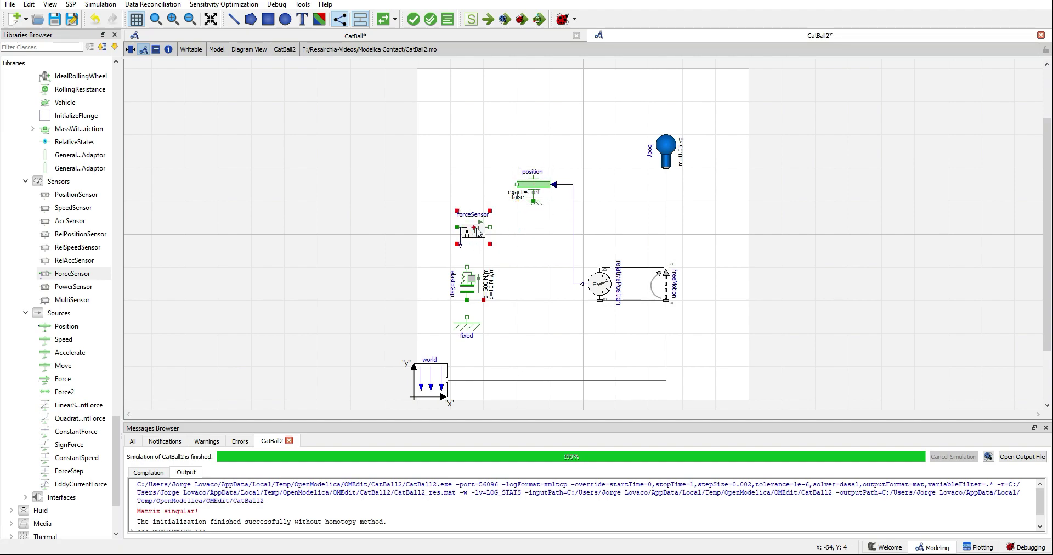
click(473, 234)
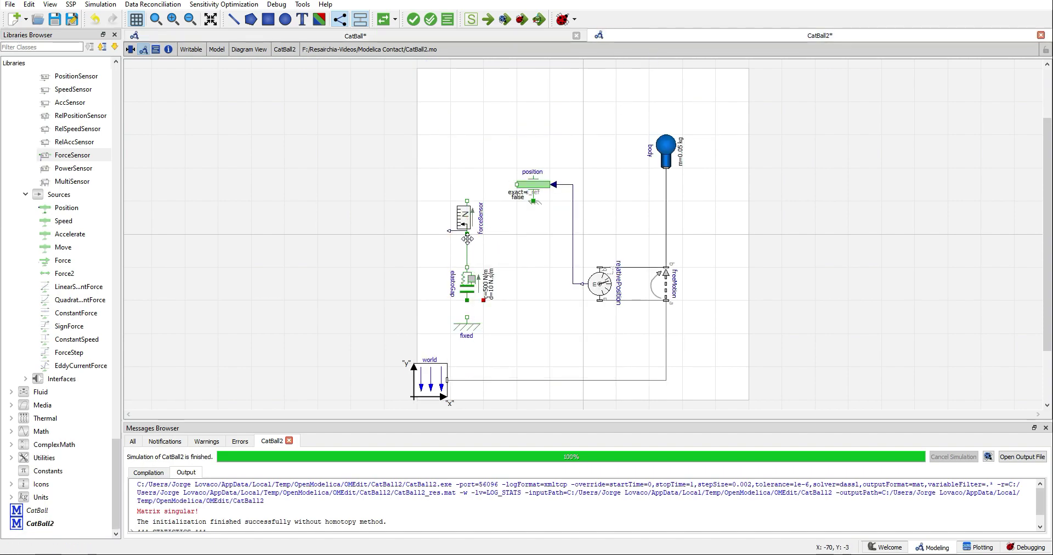
mouse_move(468, 187)
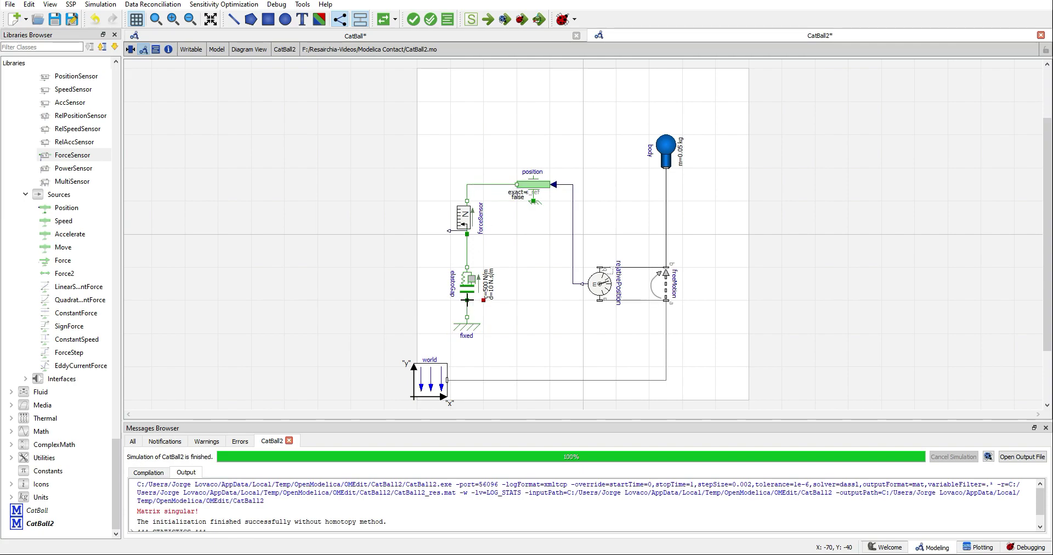
mouse_move(440, 214)
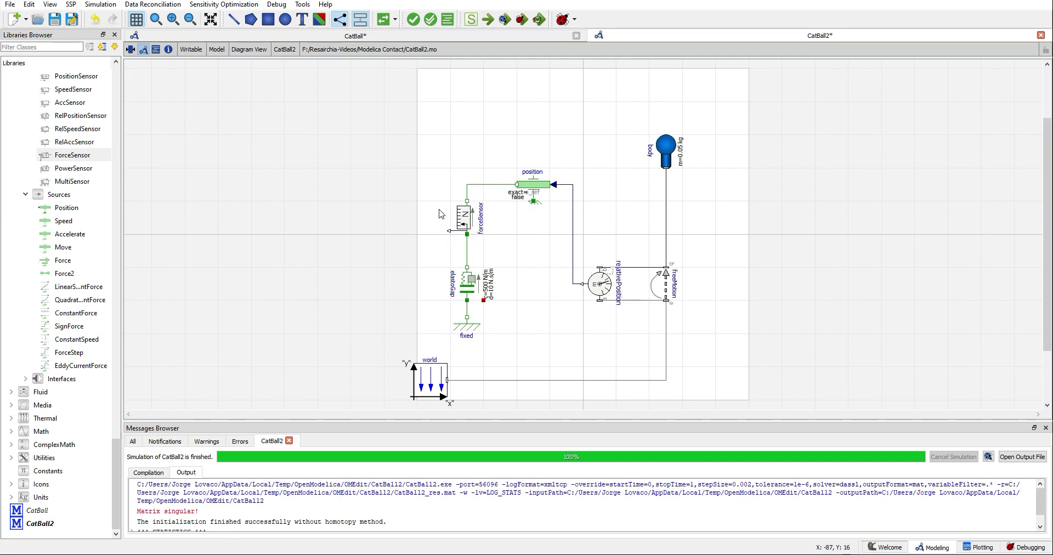
mouse_move(471, 185)
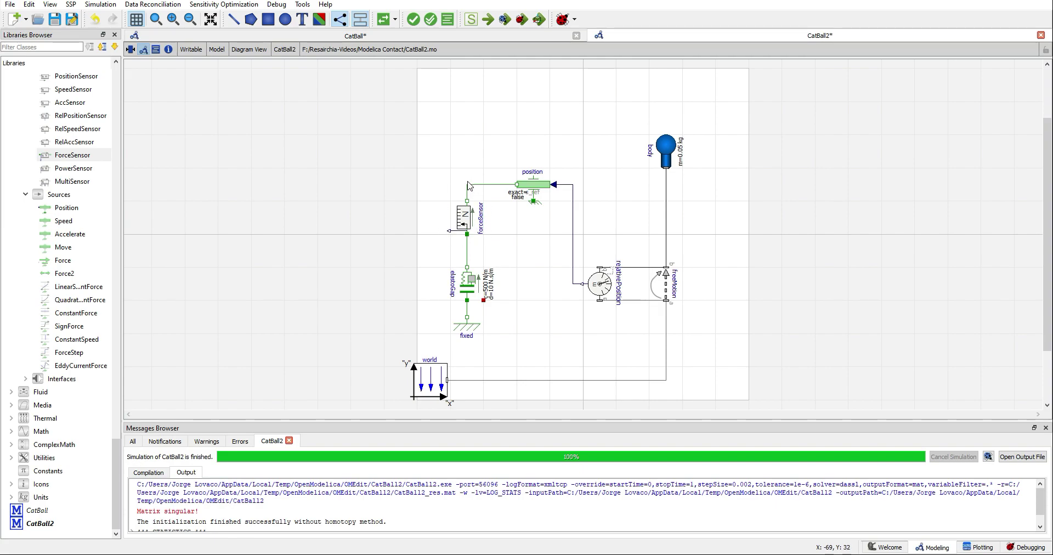
mouse_move(444, 249)
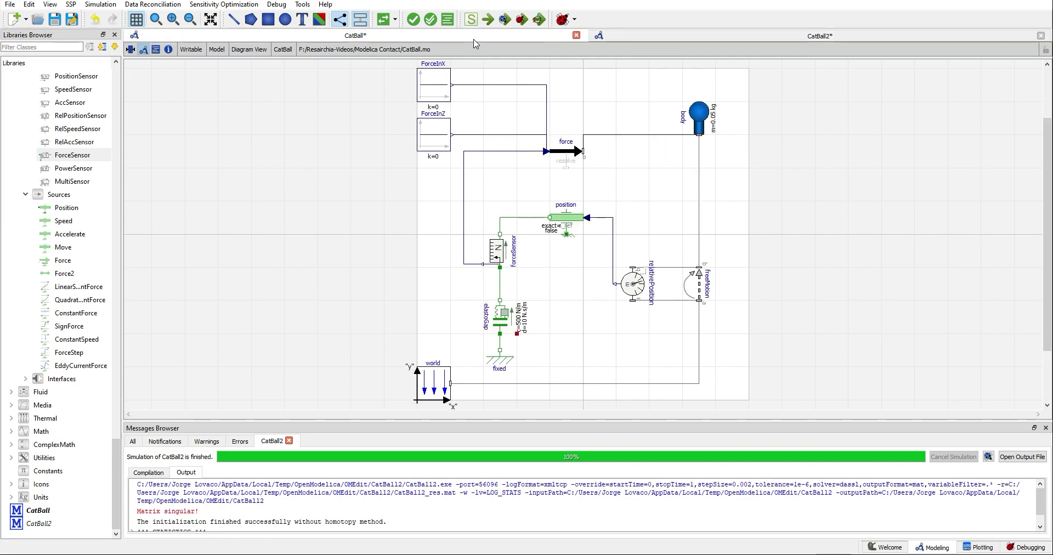
mouse_move(573, 165)
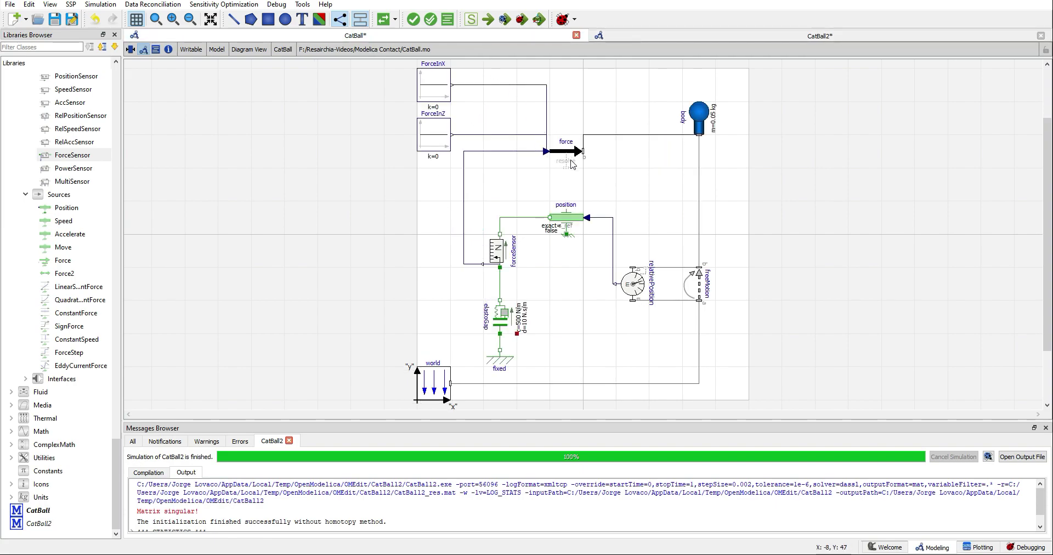
- Inspect CatBall's WorldForce element and its ForceInZ input block for reference
click(566, 150)
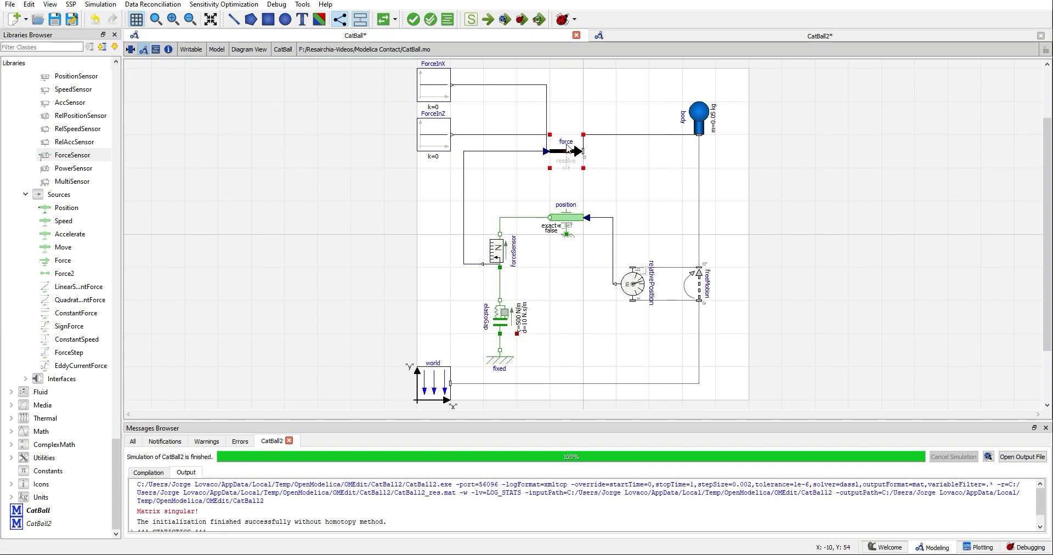
mouse_move(568, 152)
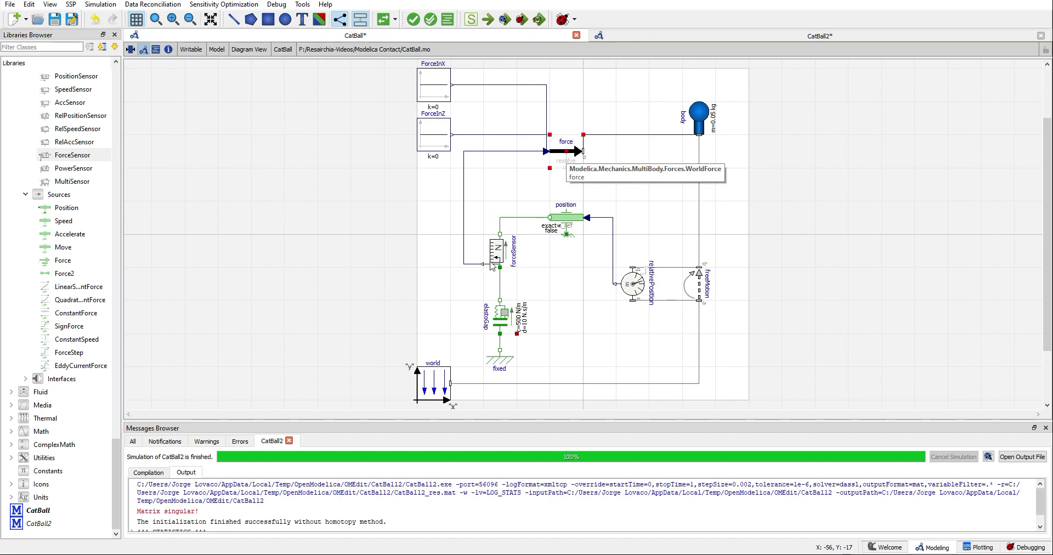
mouse_move(488, 270)
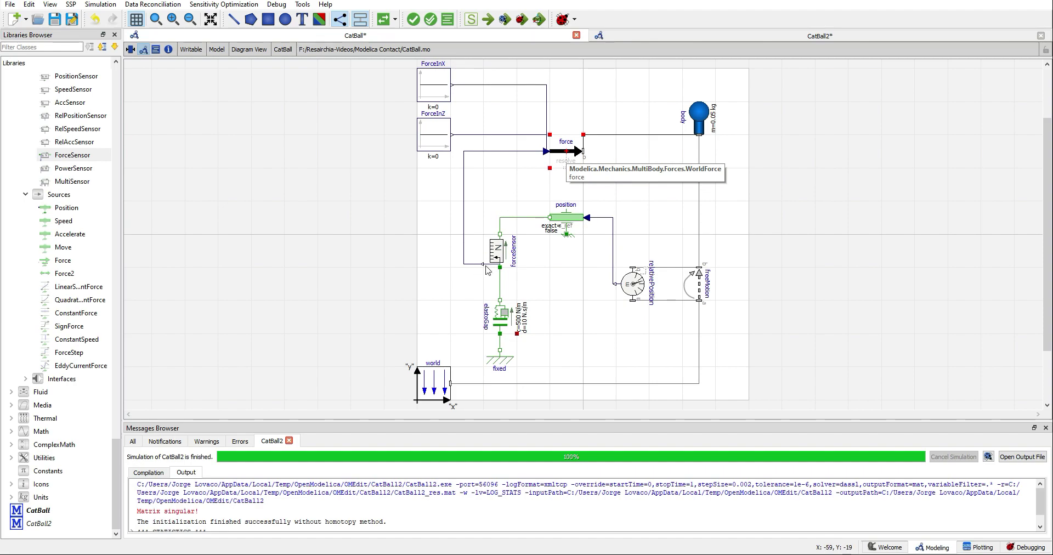
mouse_move(518, 182)
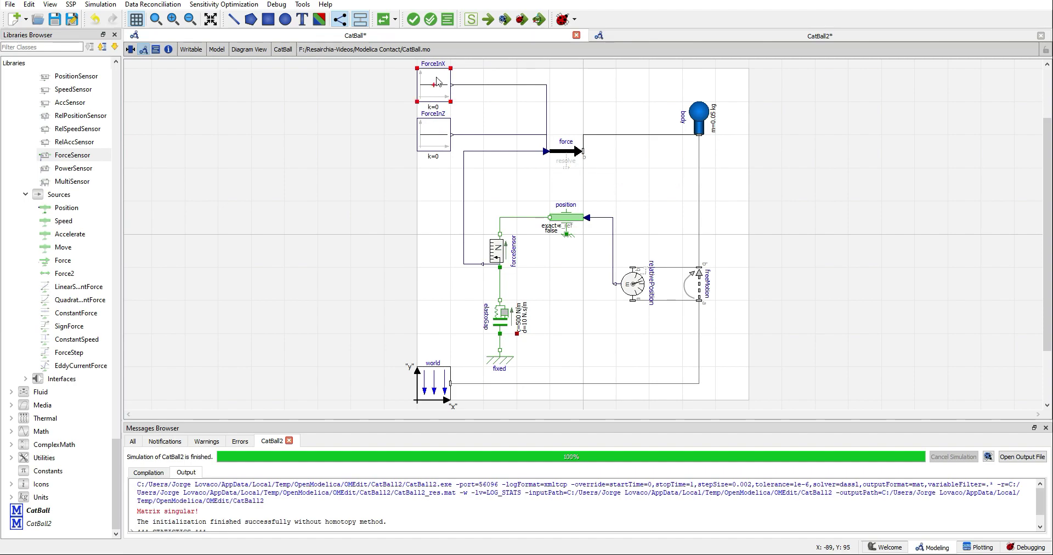
click(434, 137)
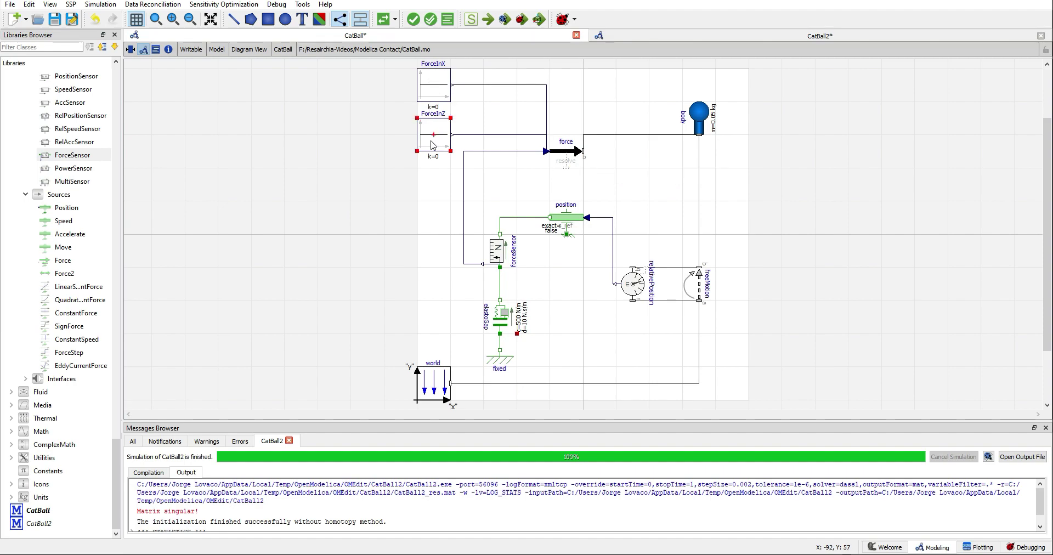
mouse_move(431, 135)
text(constant)
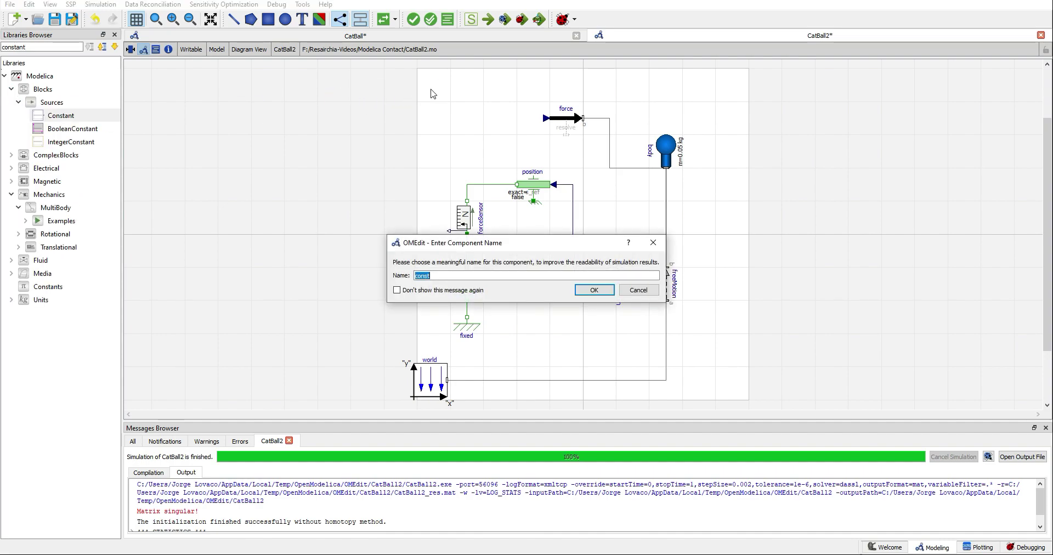
- Connect ForceX, ForceZ (third component) and forceSensor.f into force.force, naming the new constant block
click(595, 289)
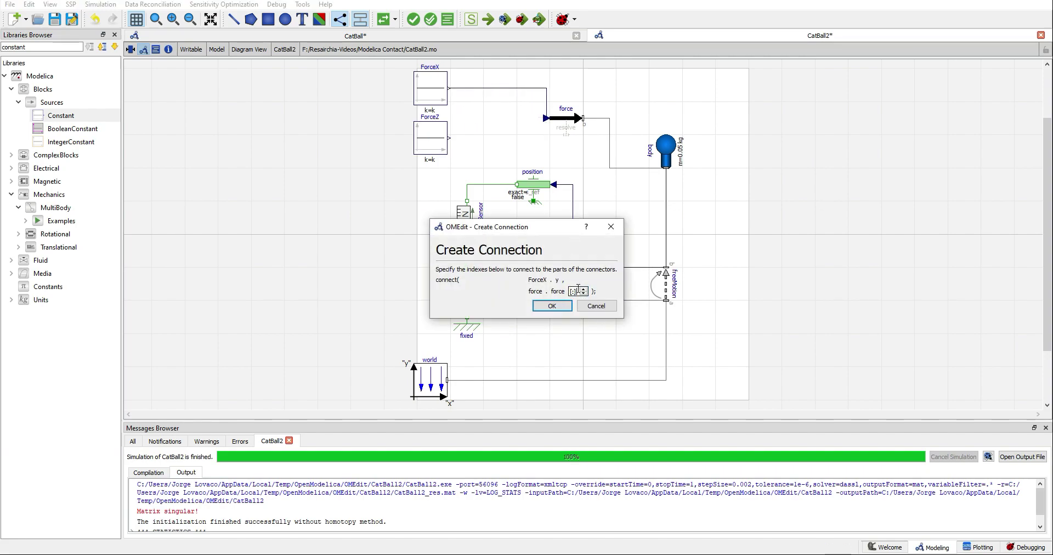
mouse_move(581, 269)
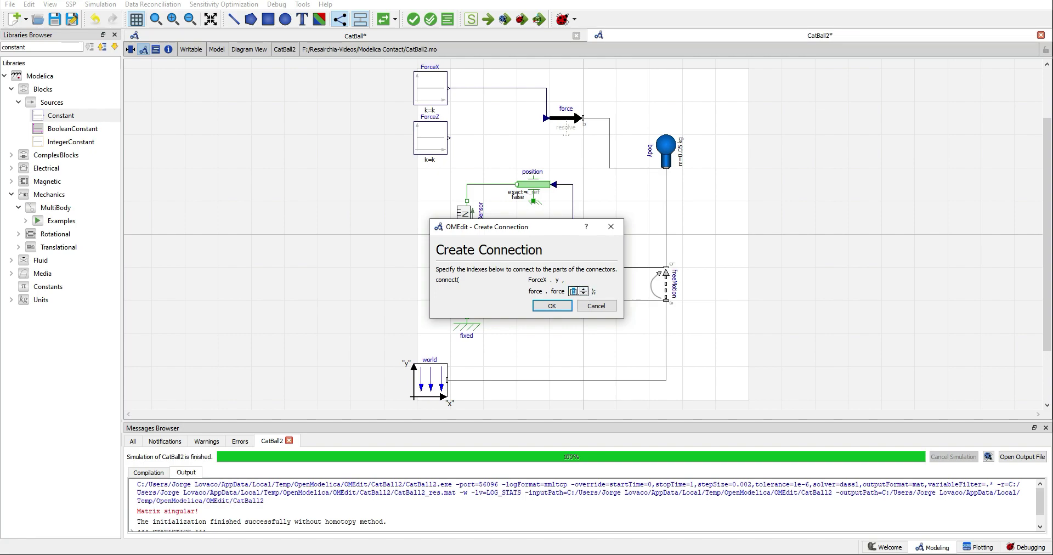
click(552, 306)
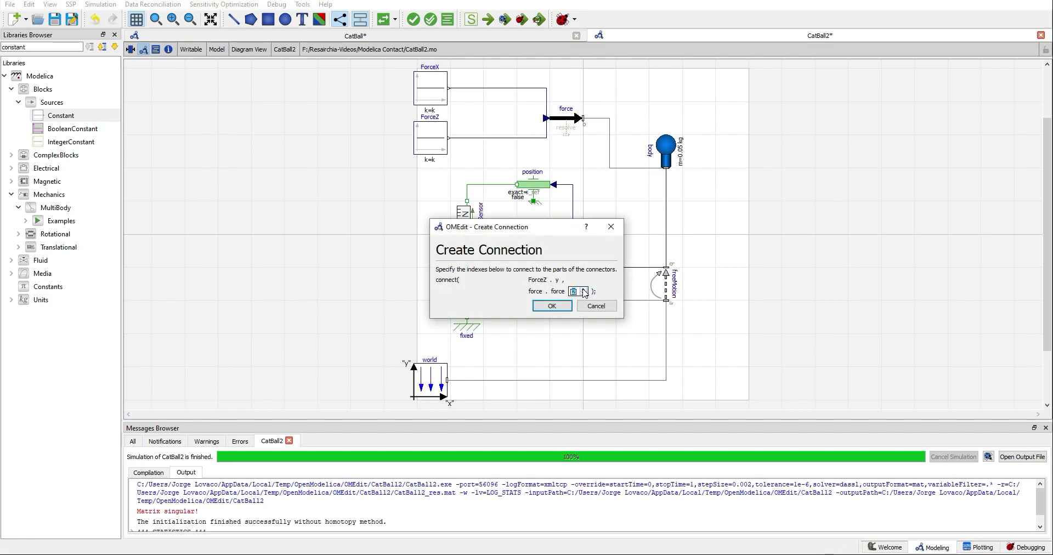
click(583, 289)
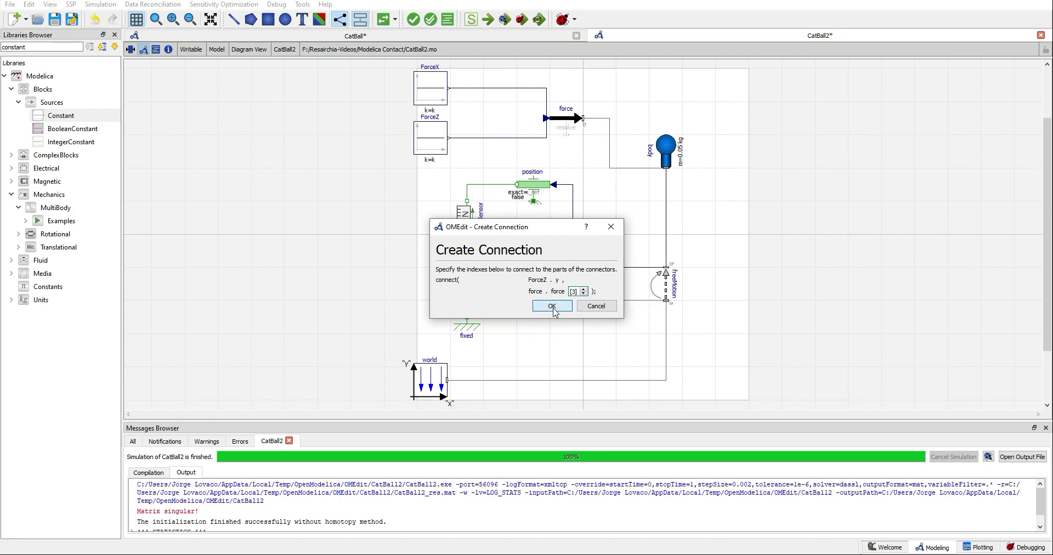
click(552, 306)
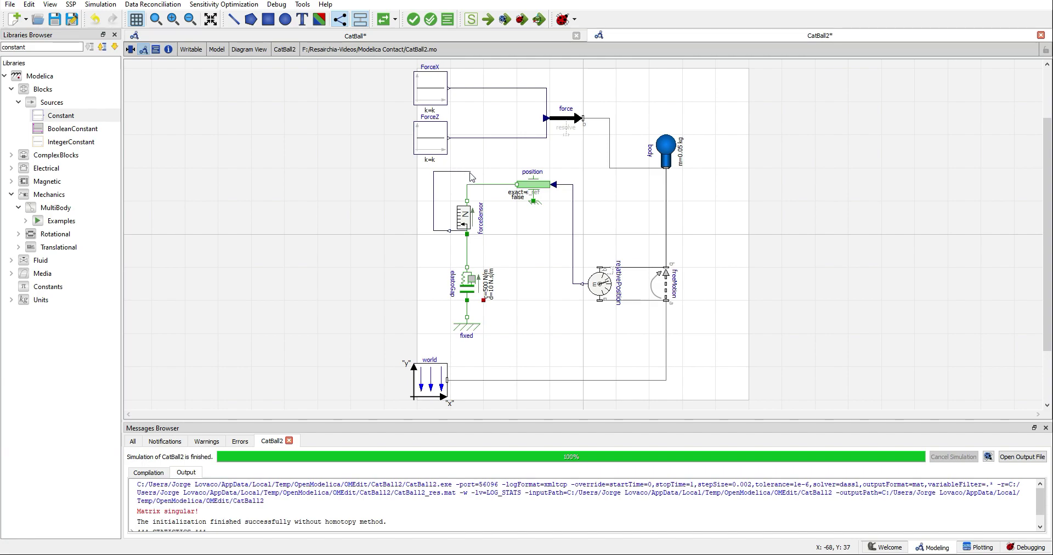
mouse_move(535, 125)
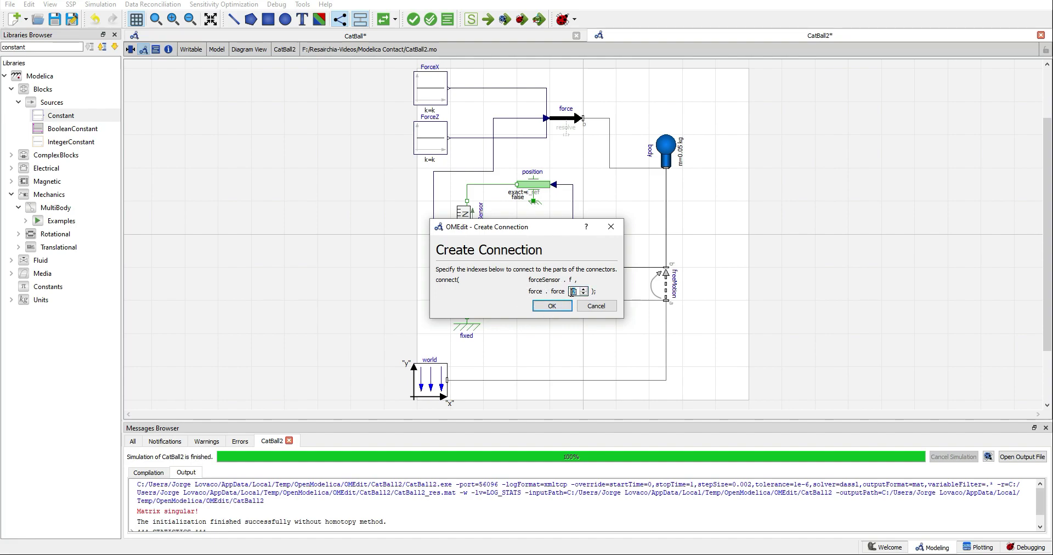
click(552, 306)
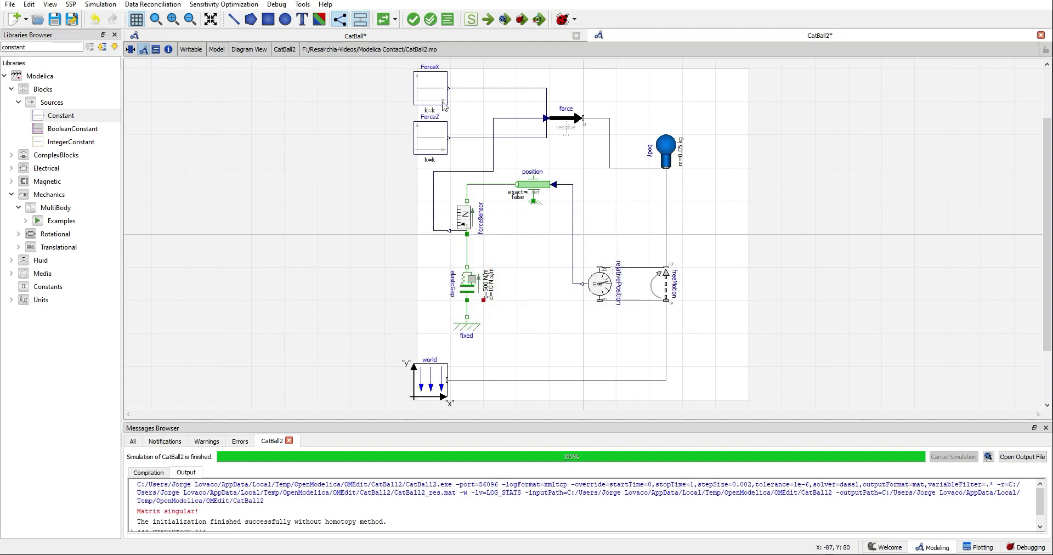
double_click(430, 85)
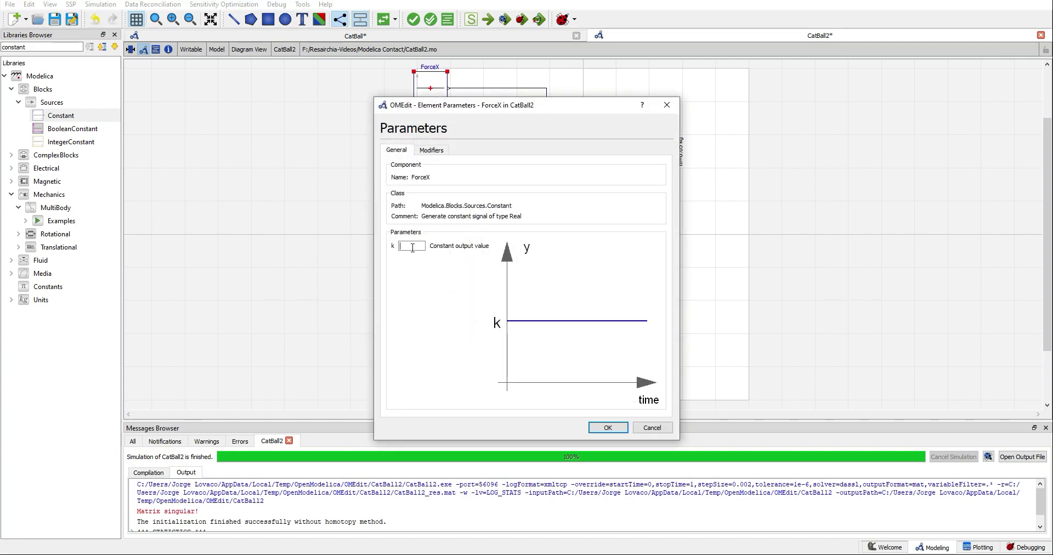
- Apply k=0 for ForceX and ForceZ, then review the WorldForce's parameters resolved in the world frame
click(608, 428)
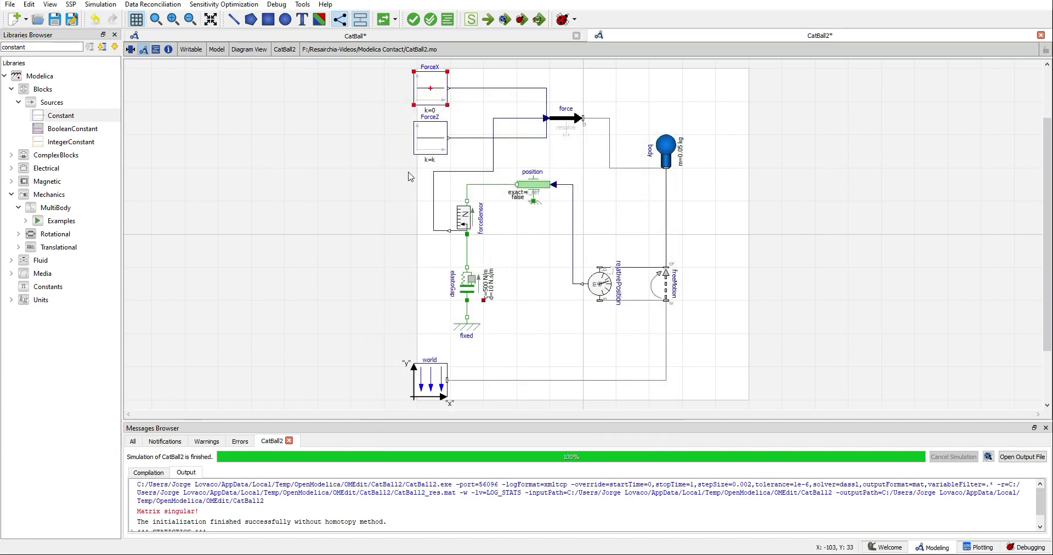
double_click(430, 137)
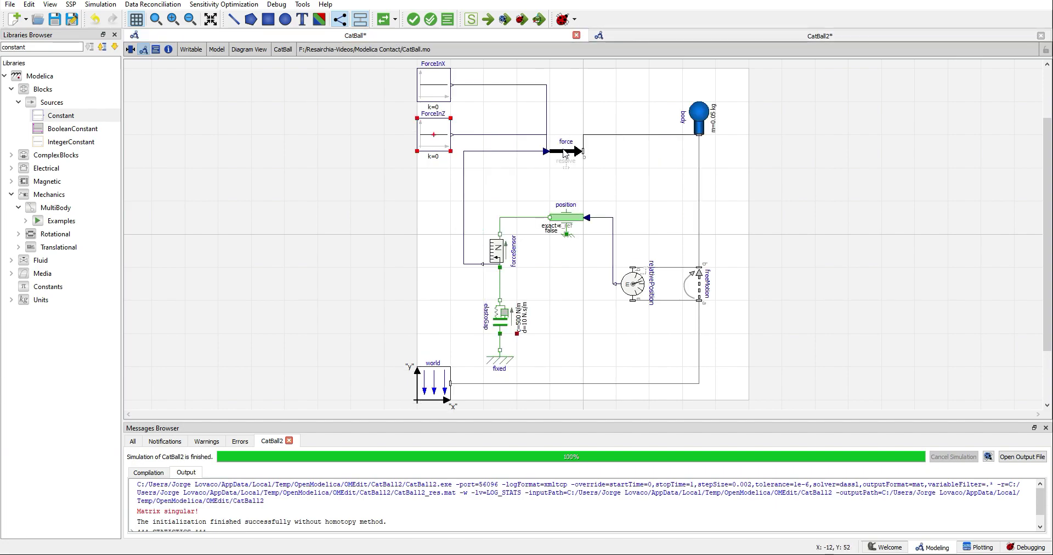
double_click(565, 151)
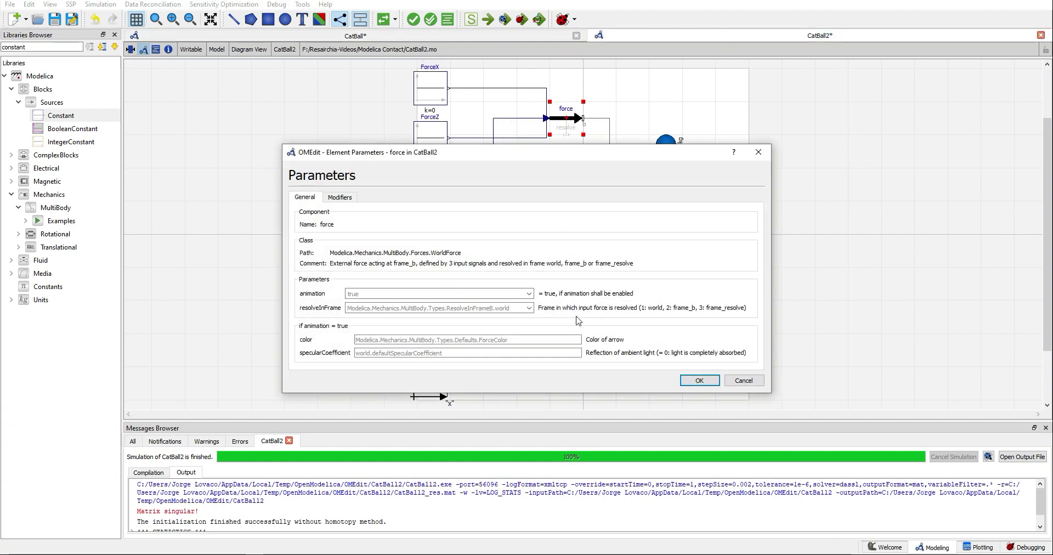
mouse_move(656, 323)
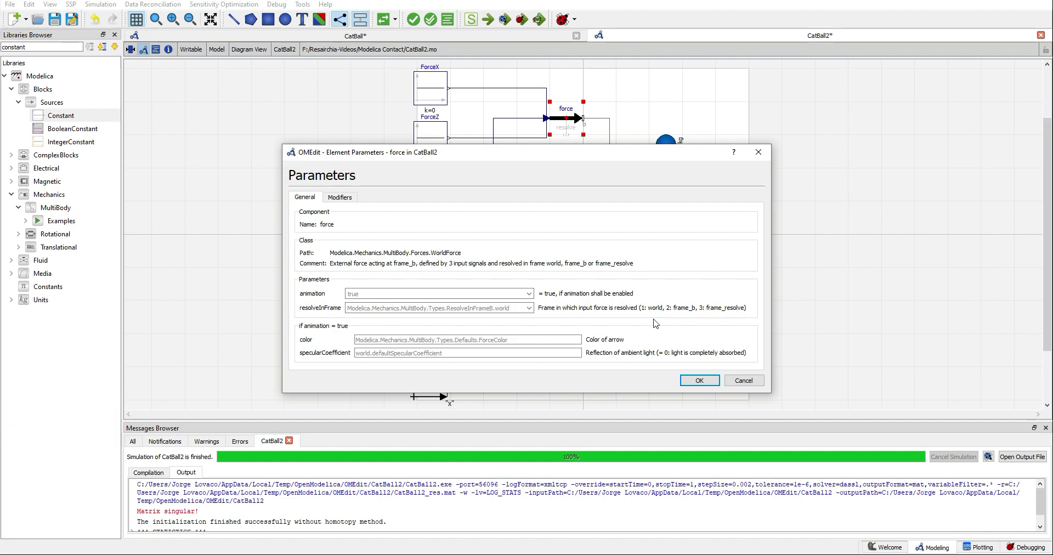
mouse_move(726, 319)
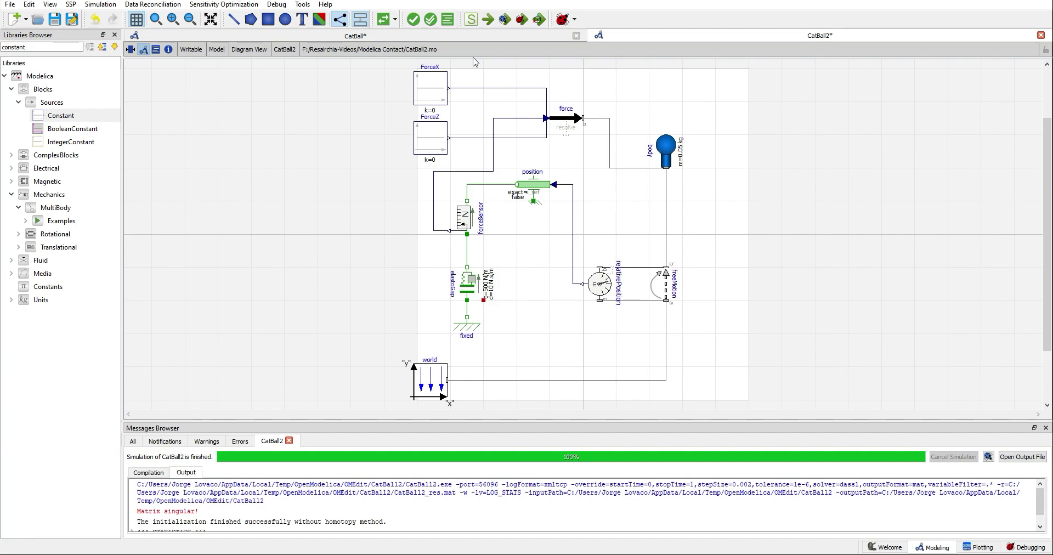
- Check CatBall2 (1275 equations and variables) and launch its simulation with 3D animation
click(414, 19)
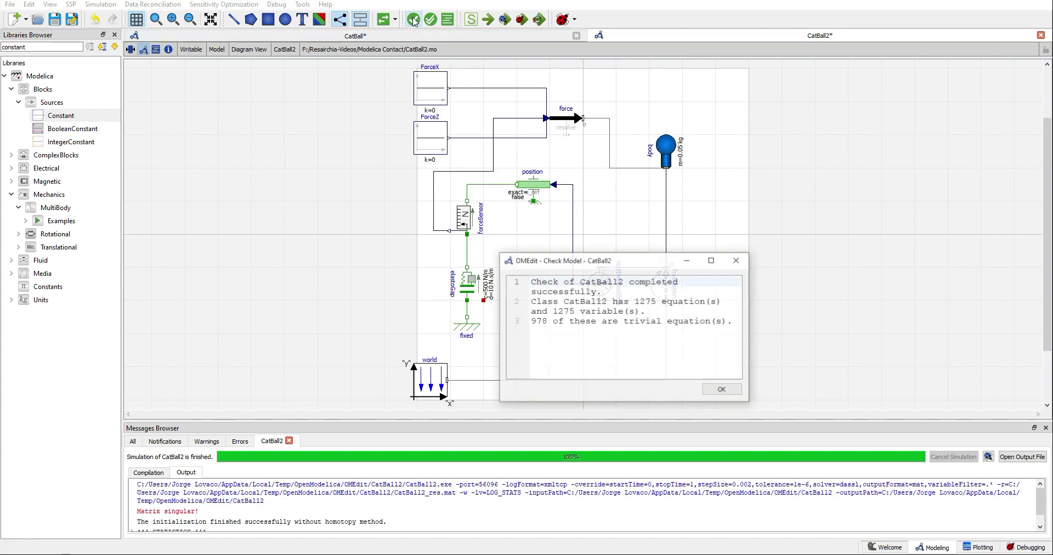
click(721, 389)
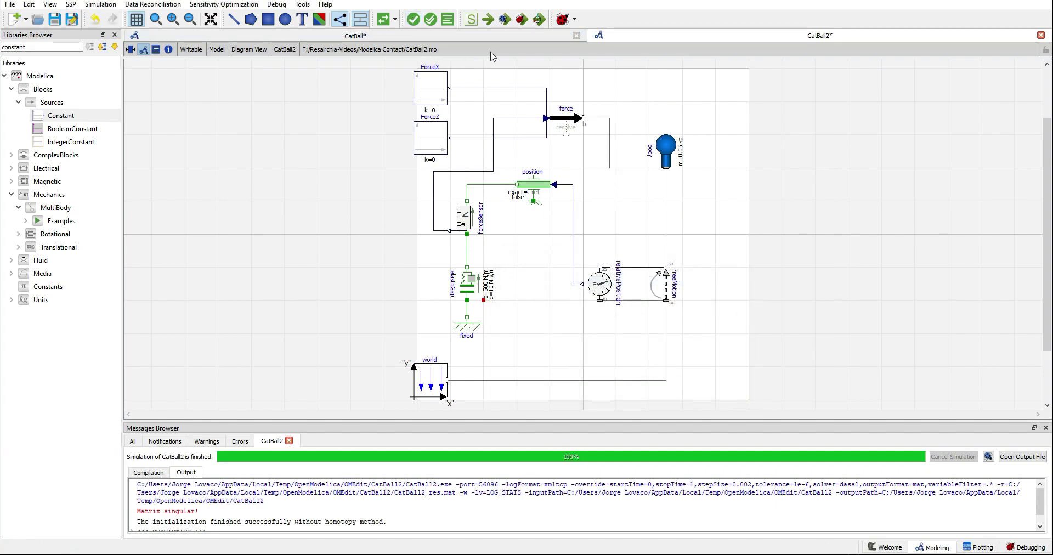
mouse_move(537, 18)
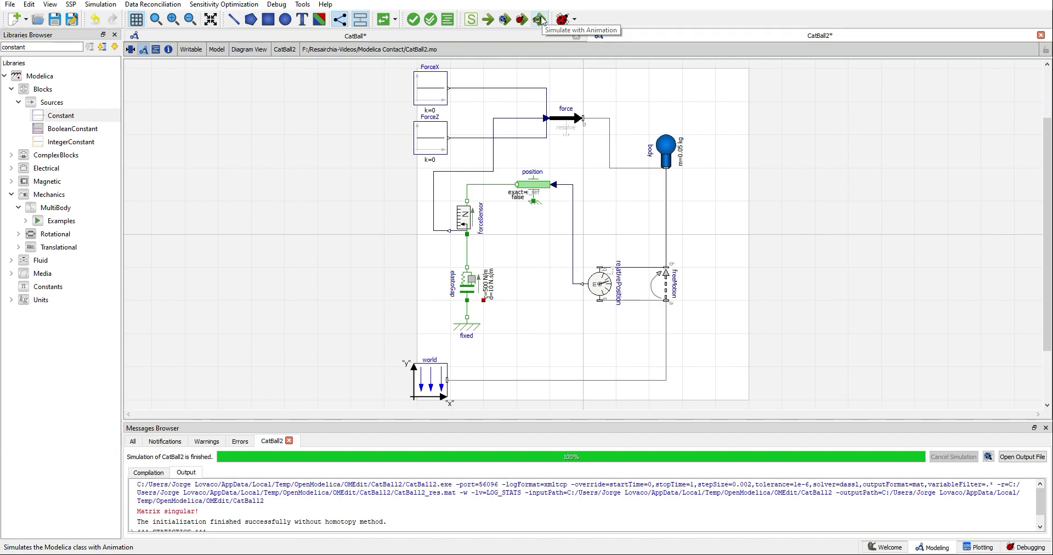
click(537, 18)
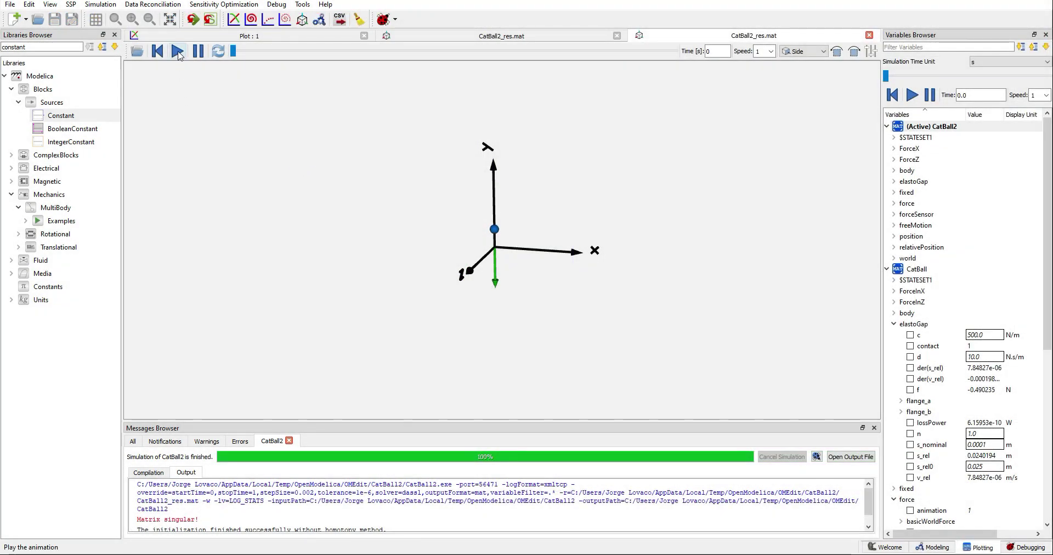
- Play the bouncing-ball animation through to 1 s, then return to the Modeling view
click(177, 51)
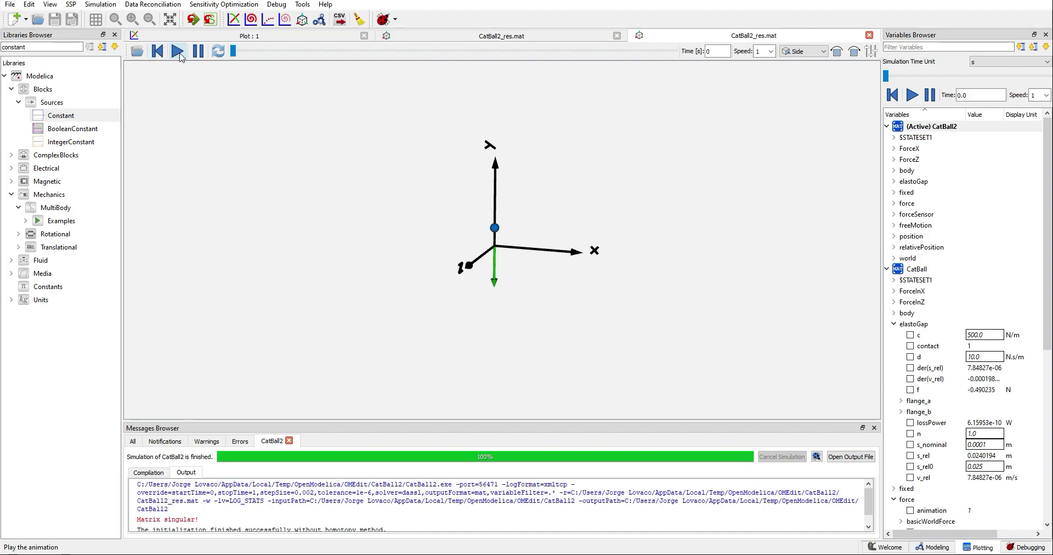
click(176, 51)
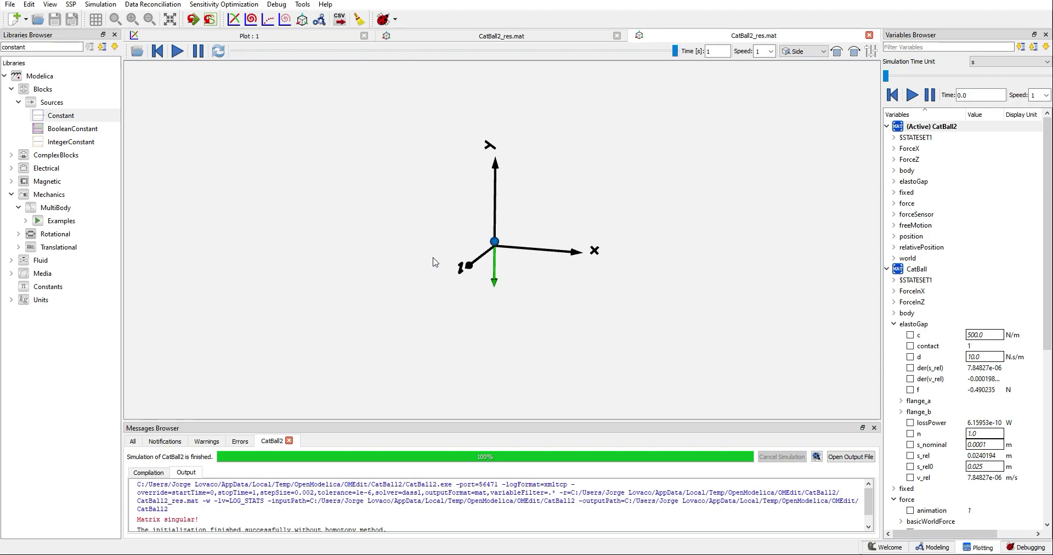
mouse_move(462, 255)
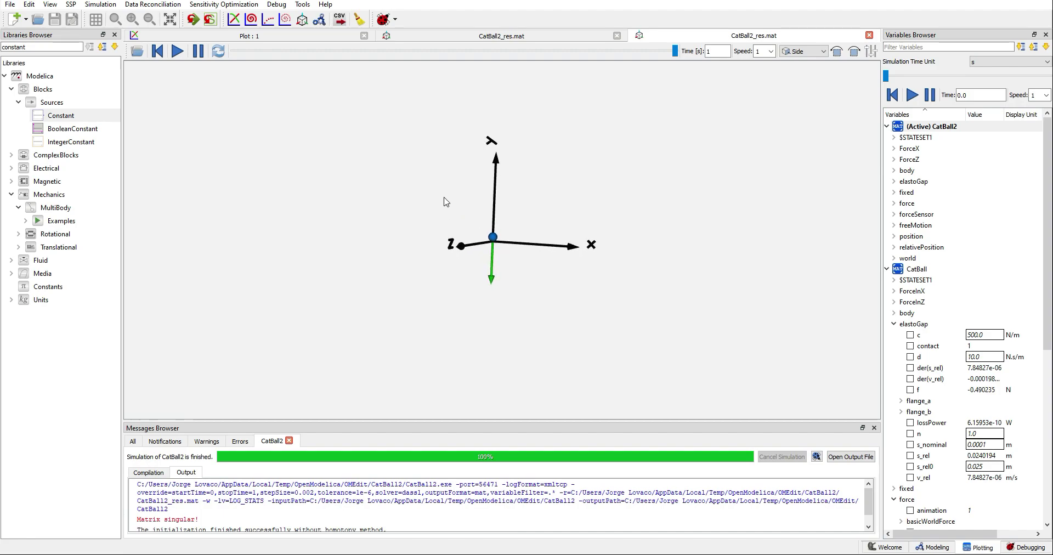
mouse_move(496, 248)
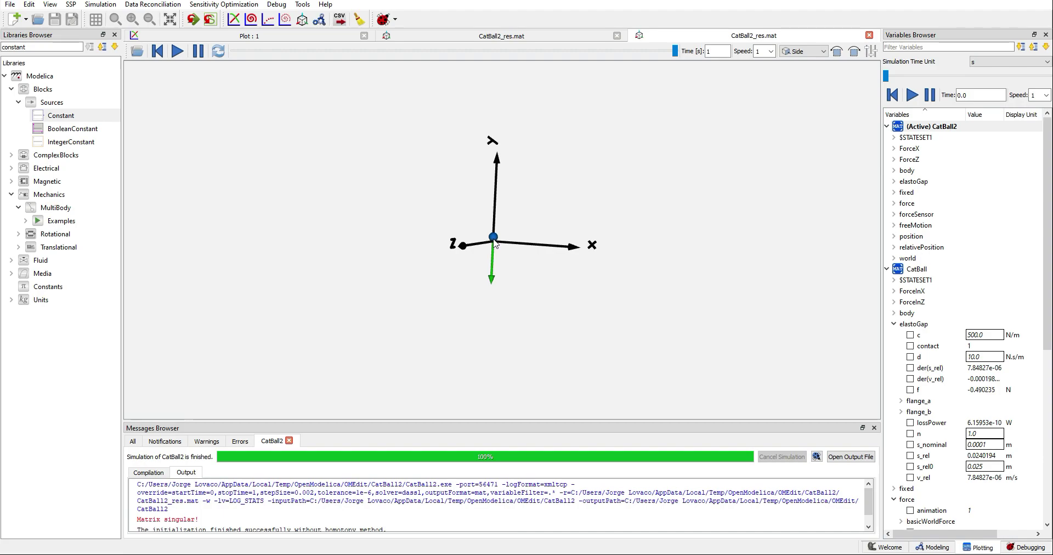
mouse_move(421, 293)
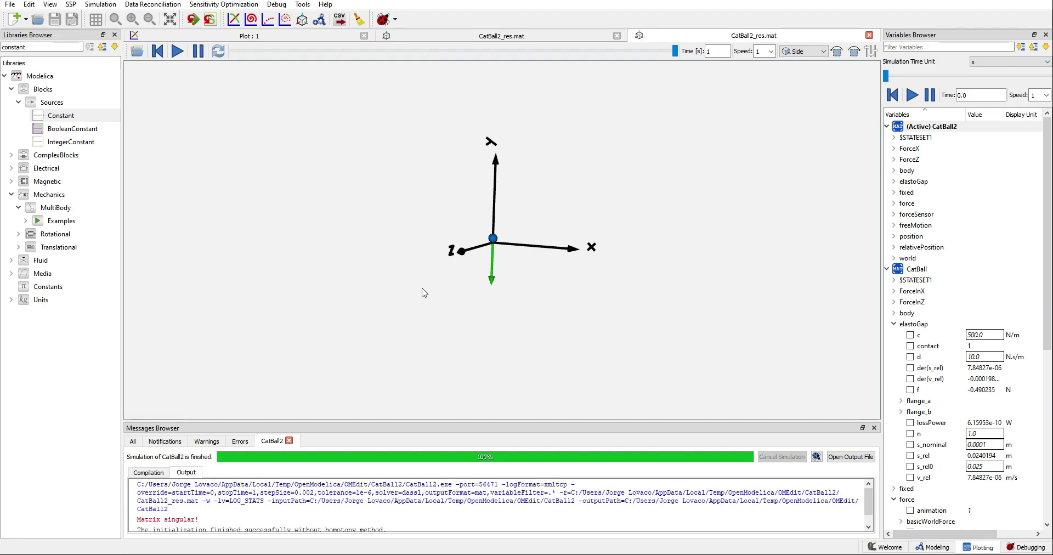
mouse_move(511, 304)
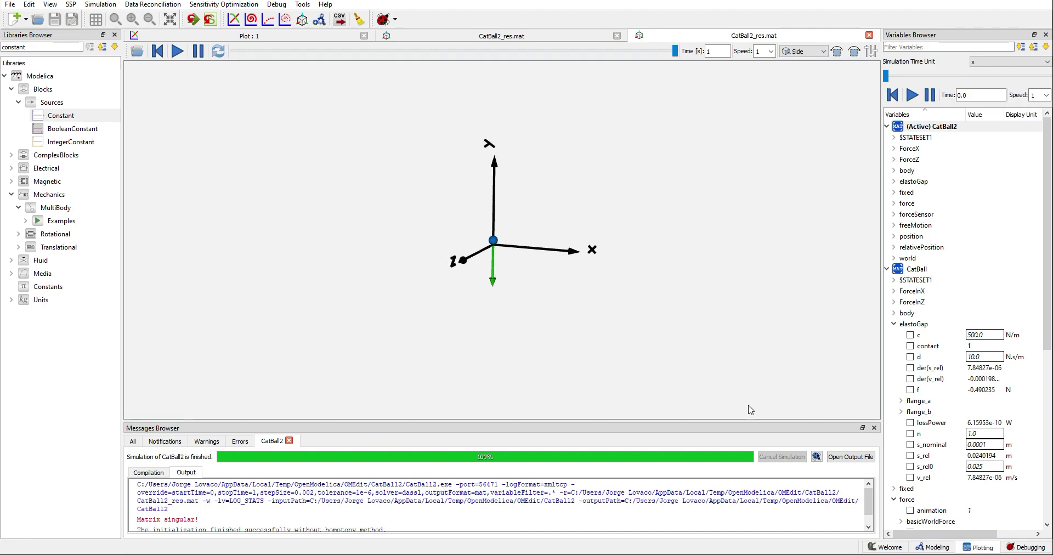
click(936, 548)
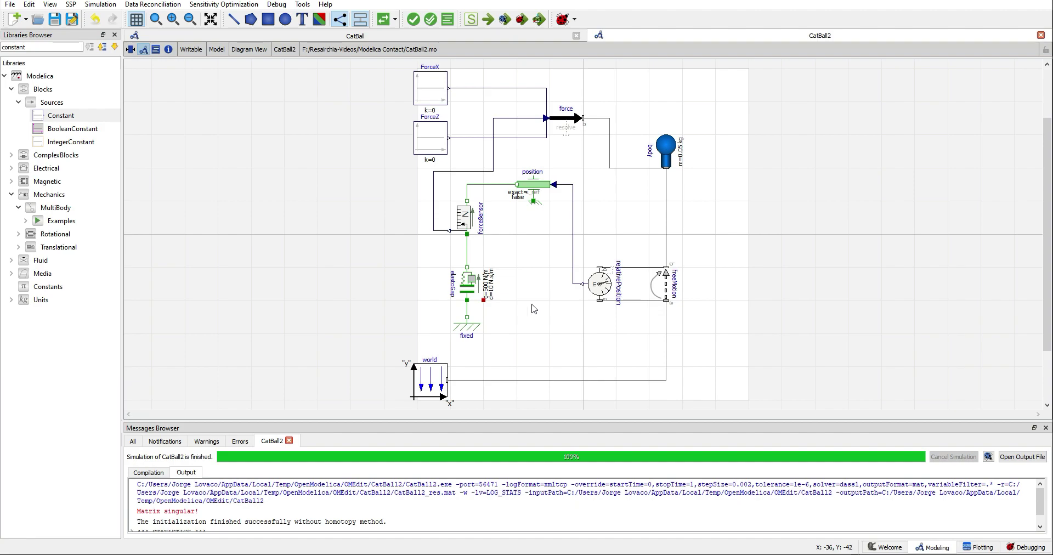
mouse_move(370, 267)
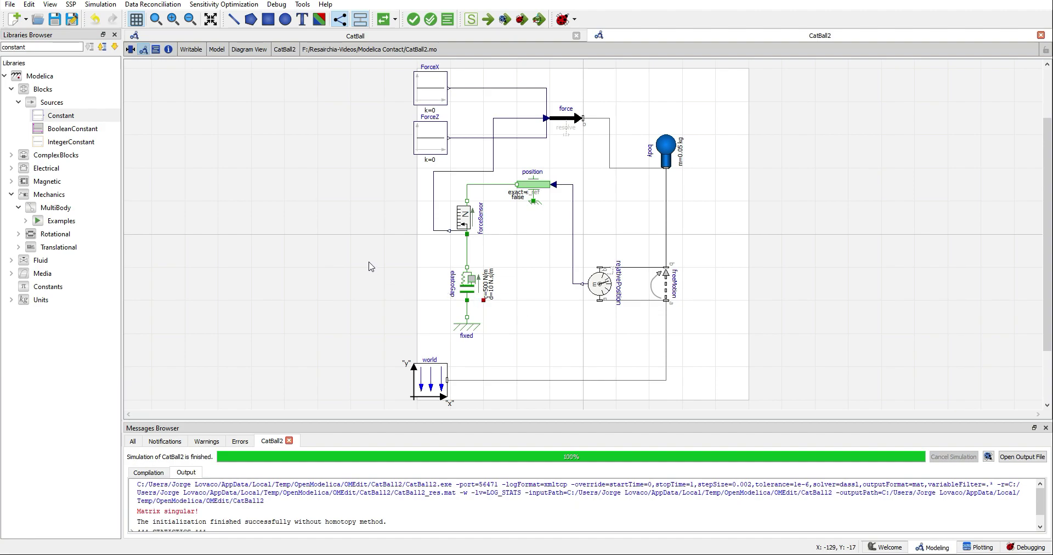